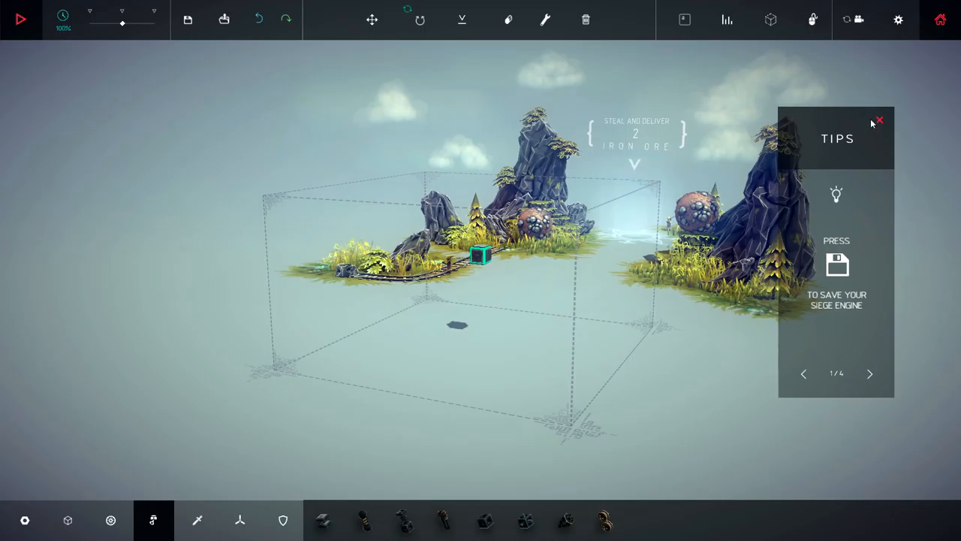
Dismiss the Tips panel to reveal the lone starting core block.
left_click(878, 120)
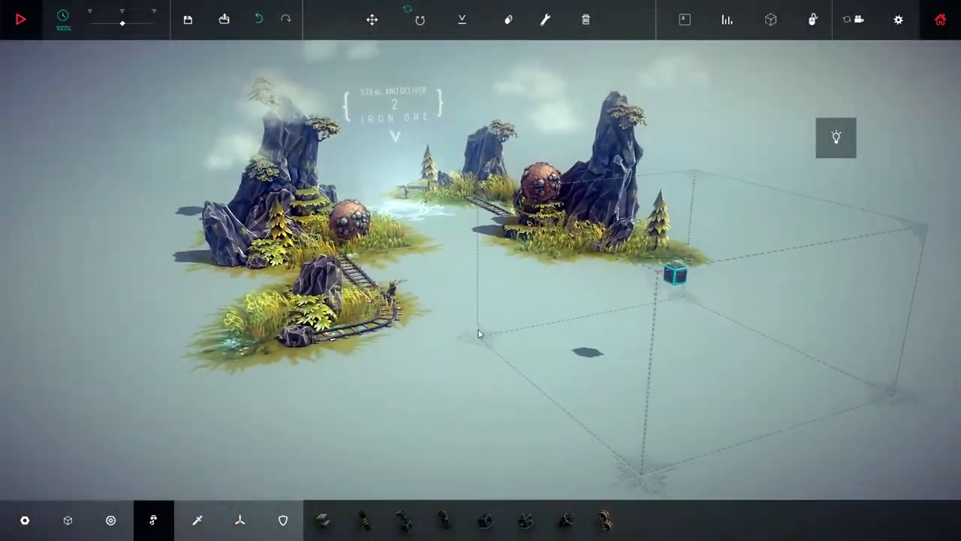
Pick the wooden block and build a cross-shaped frame around the core.
left_click(403, 520)
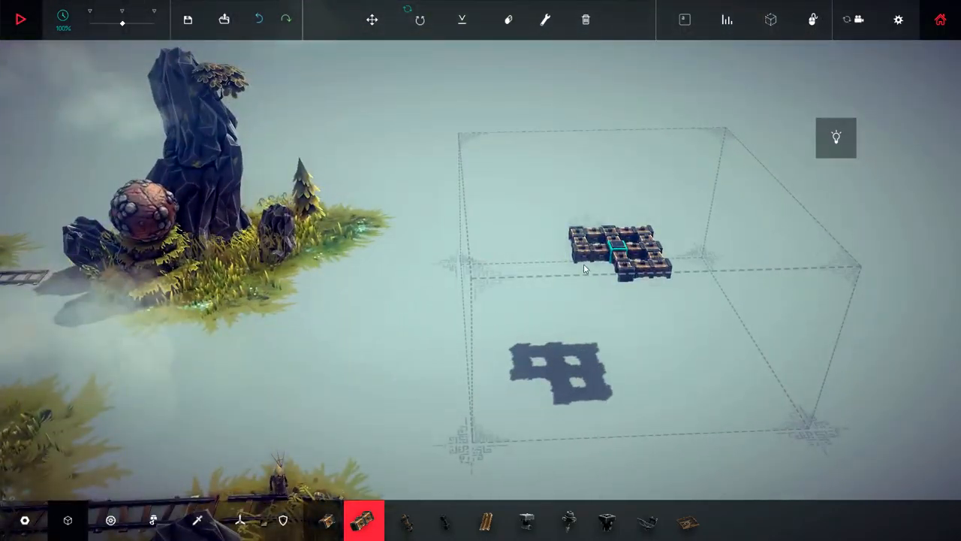
Mount wheels on the frame's four sides and test-drive the cart.
left_click(20, 19)
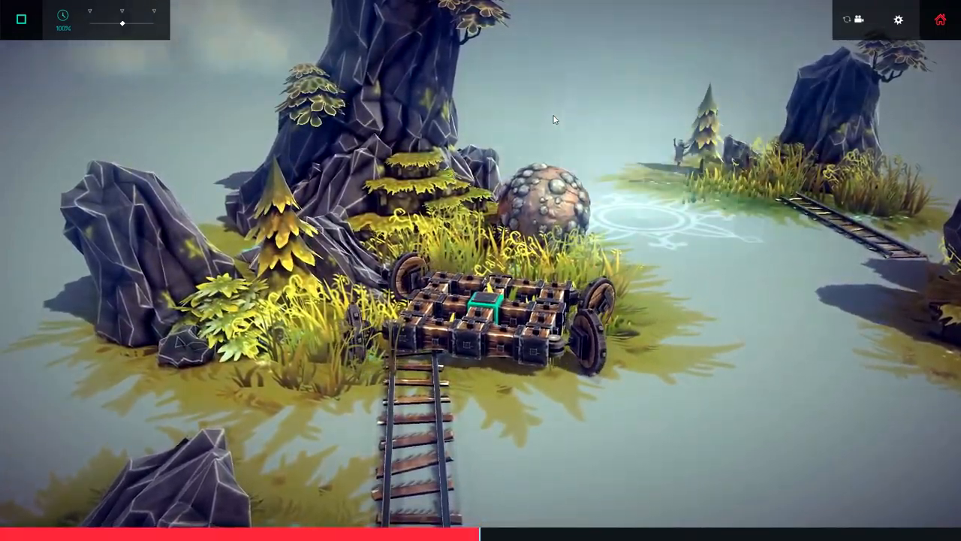
left_click(20, 19)
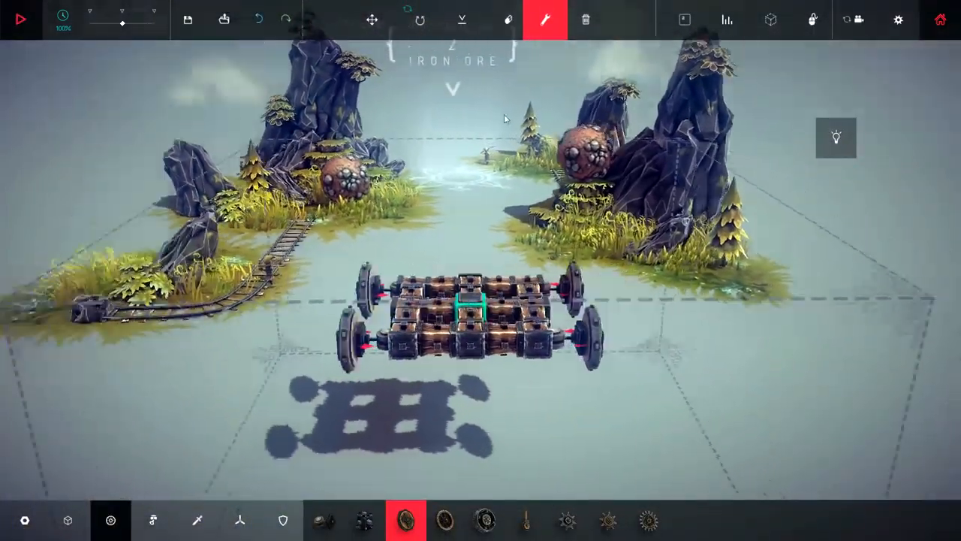
left_click(21, 19)
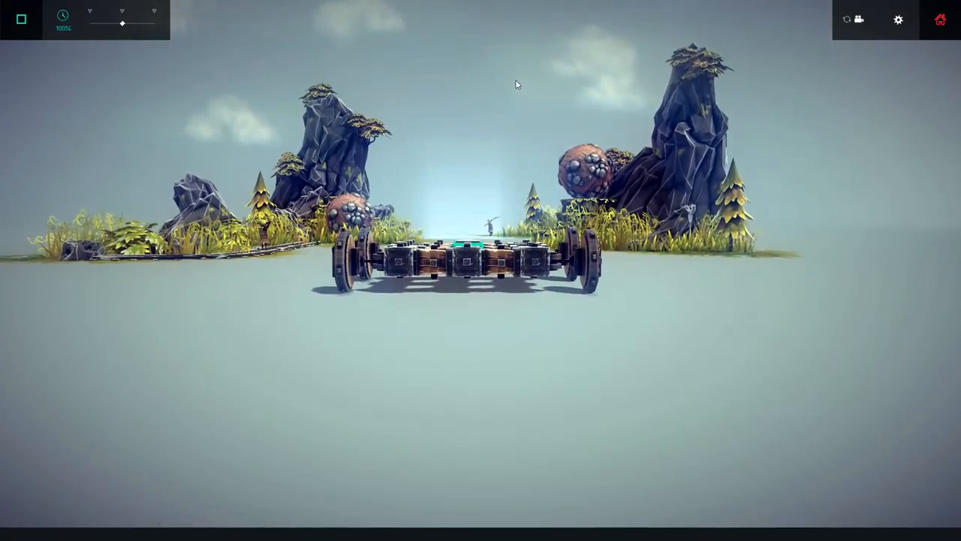
Stop the test, stack wooden blocks on the centre, and choose a Mechanical part.
left_click(21, 18)
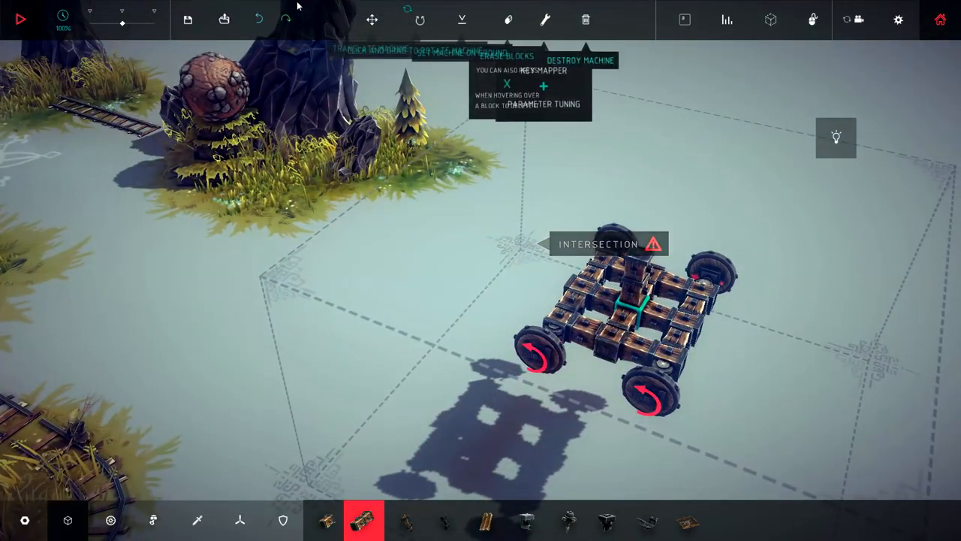
left_click(372, 20)
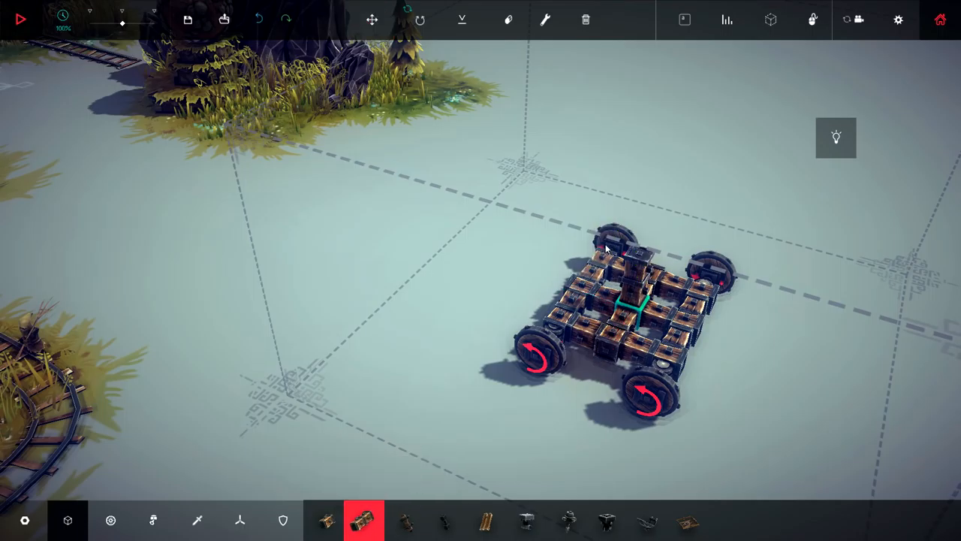
left_click(239, 520)
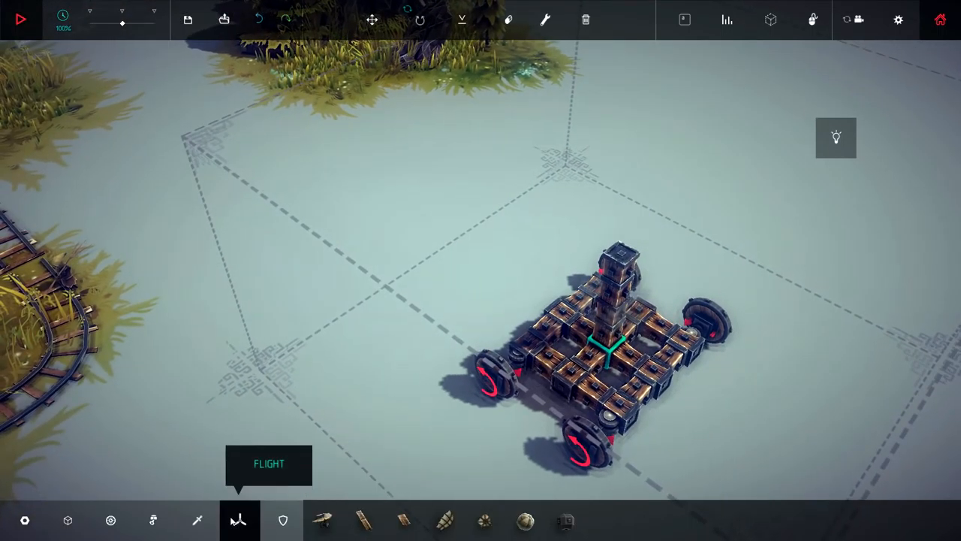
left_click(153, 520)
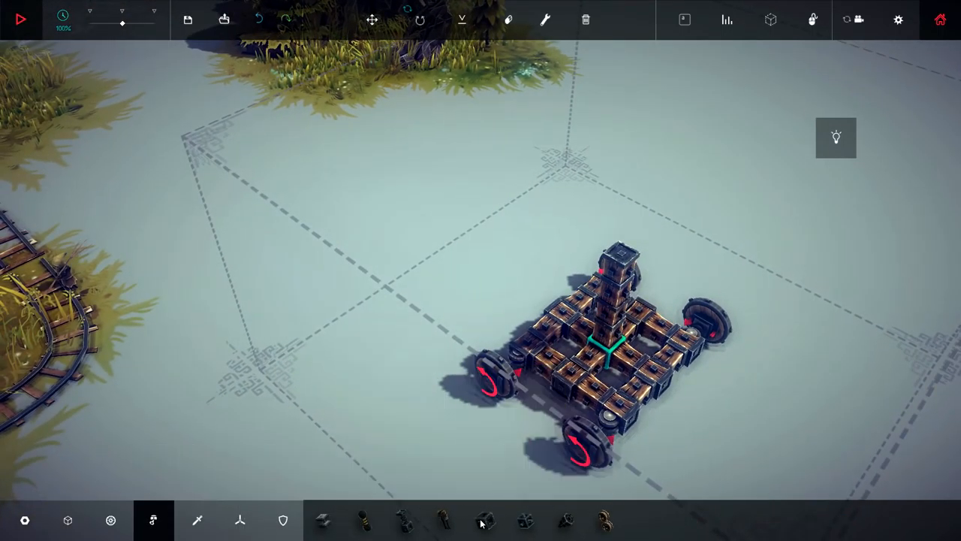
left_click(484, 520)
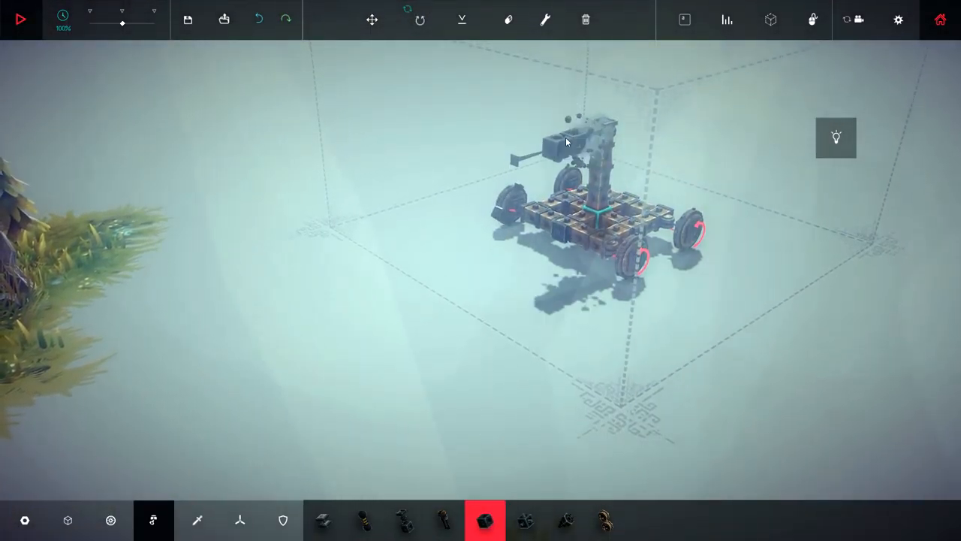
Attach the mechanical part atop the column and test-run beside the iron ore boulder.
left_click(20, 20)
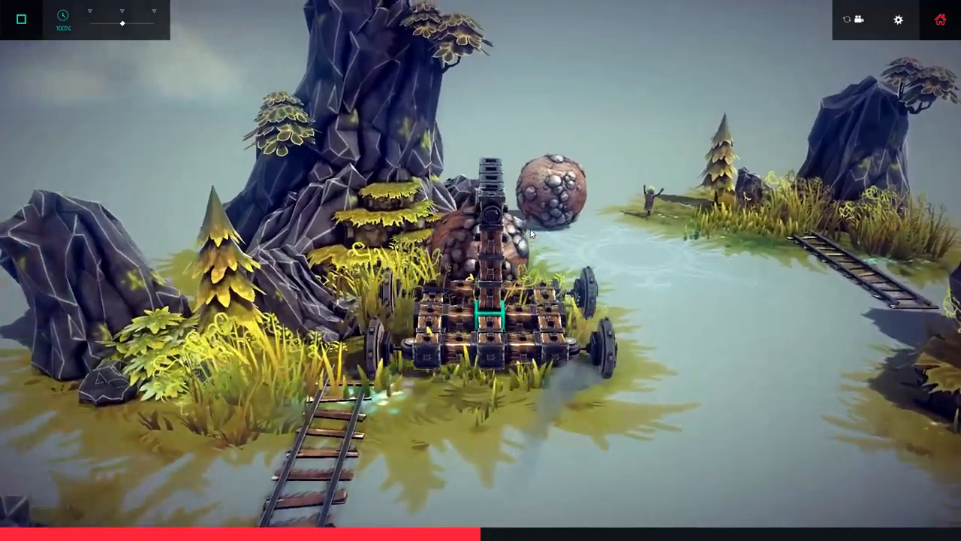
Stop the test, switch to Ipsilon's Standing Stone level, and run the cart there.
left_click(20, 19)
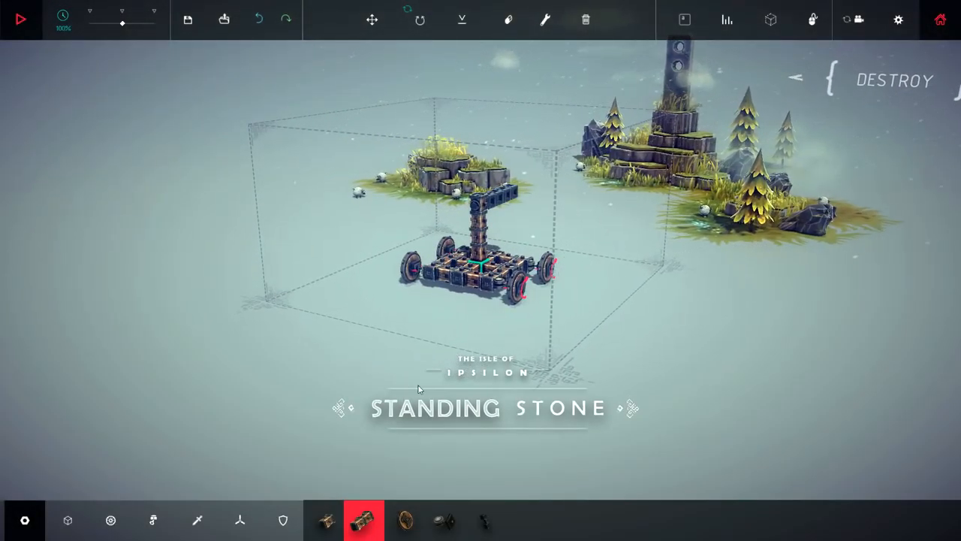
left_click(20, 19)
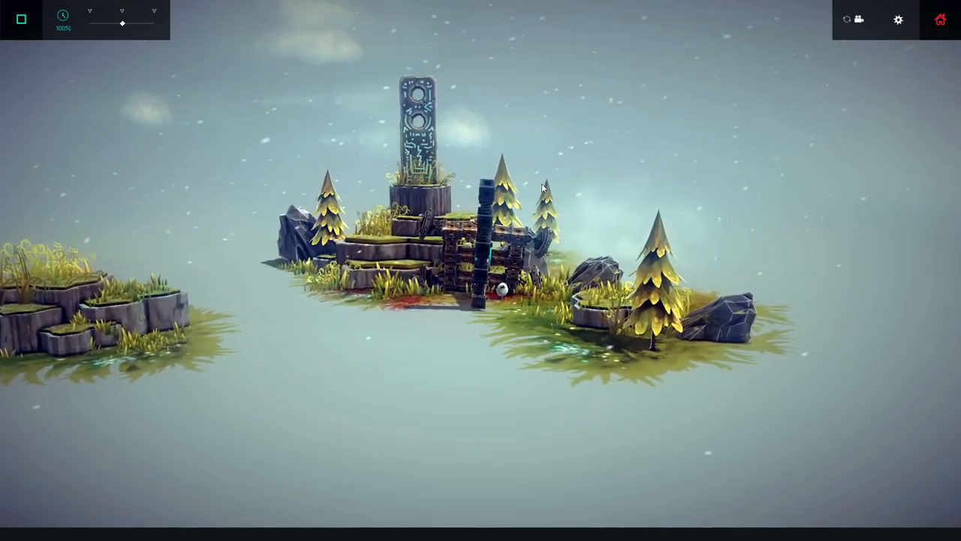
Stop the Standing Stone test run to return to build mode.
left_click(20, 19)
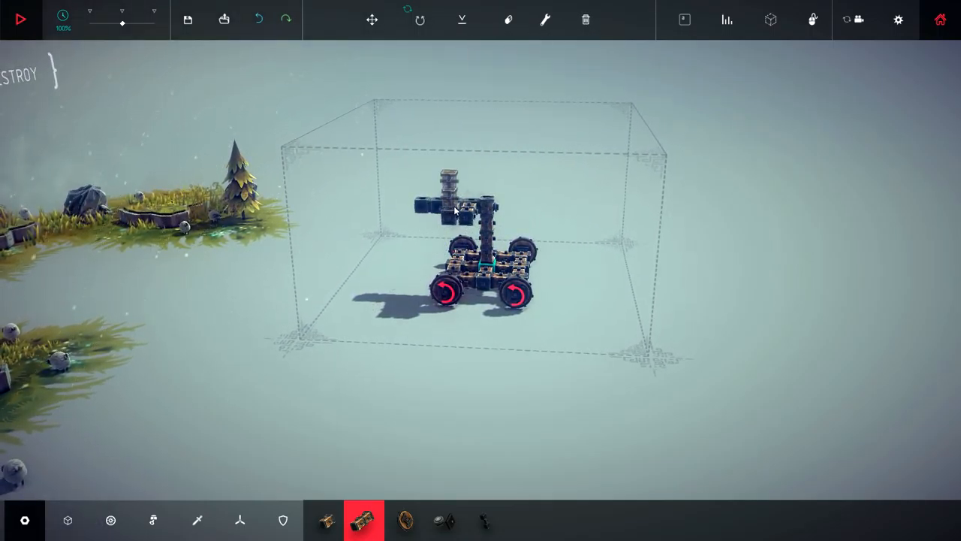
mouse_move(585, 19)
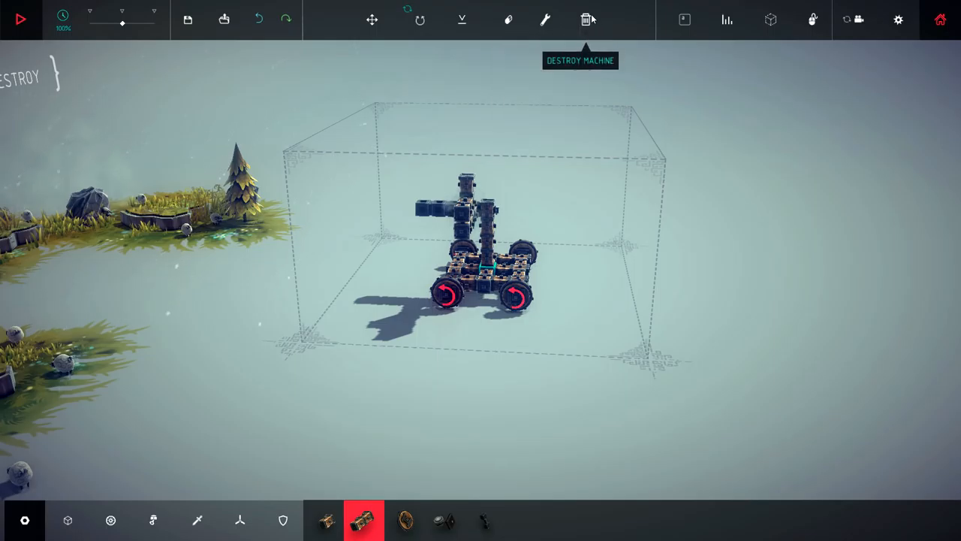
mouse_move(508, 19)
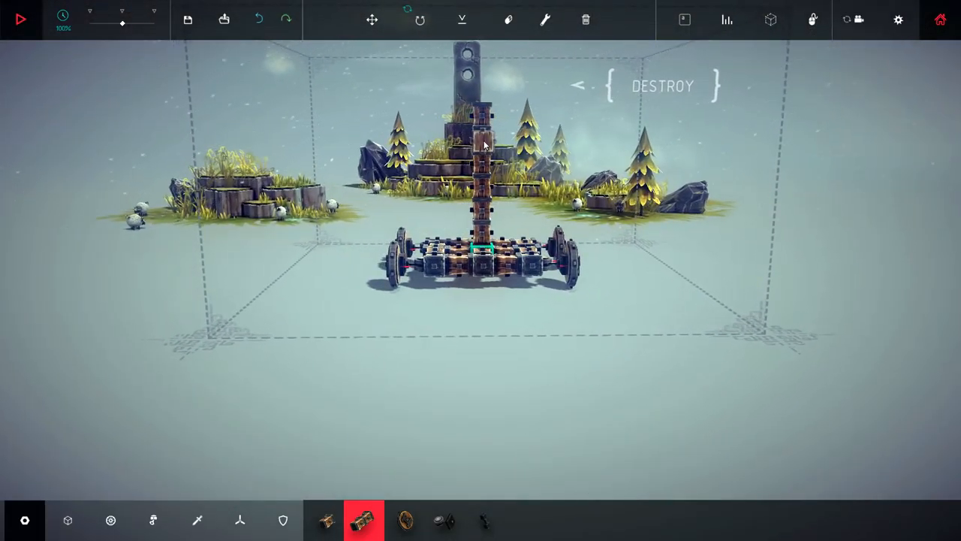
Delete the tower, extend the base with wooden blocks, and remove two wheels.
left_click_drag(480, 226, 533, 191)
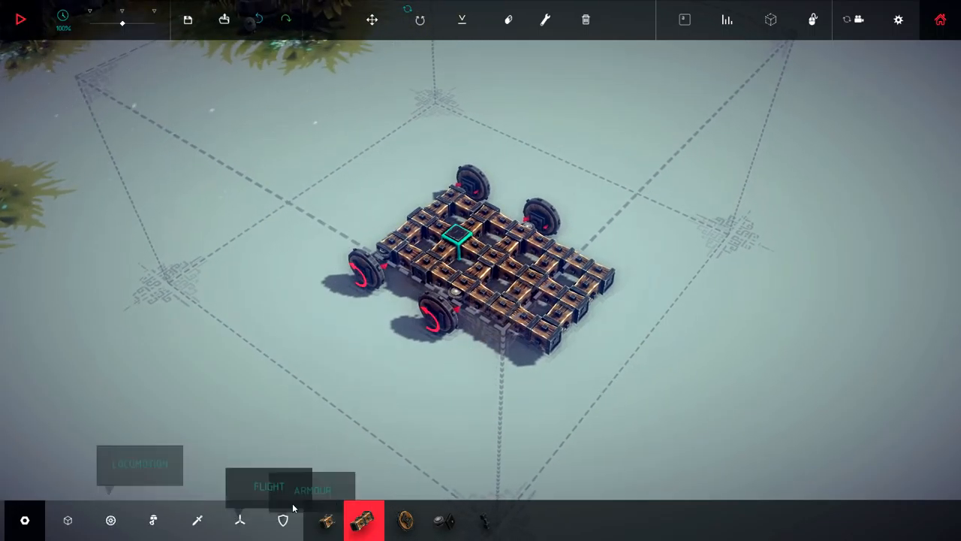
mouse_move(153, 520)
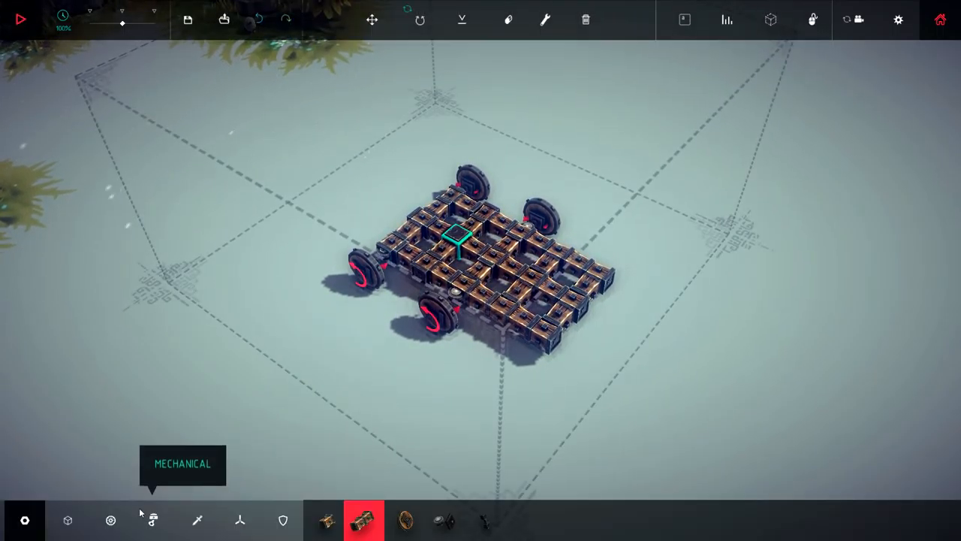
left_click(111, 519)
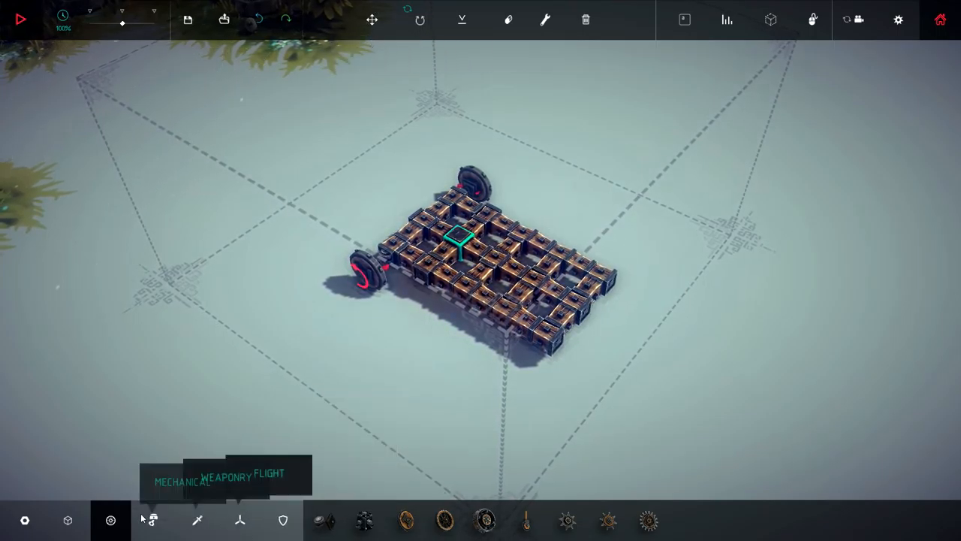
left_click(324, 519)
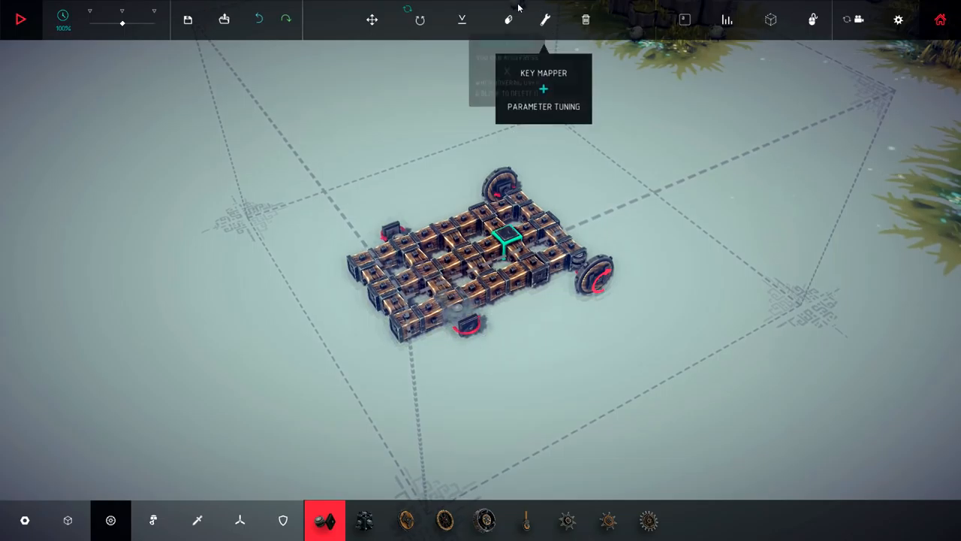
With Key Mapper, bind a steering hinge's Left control to the left arrow.
left_click(545, 20)
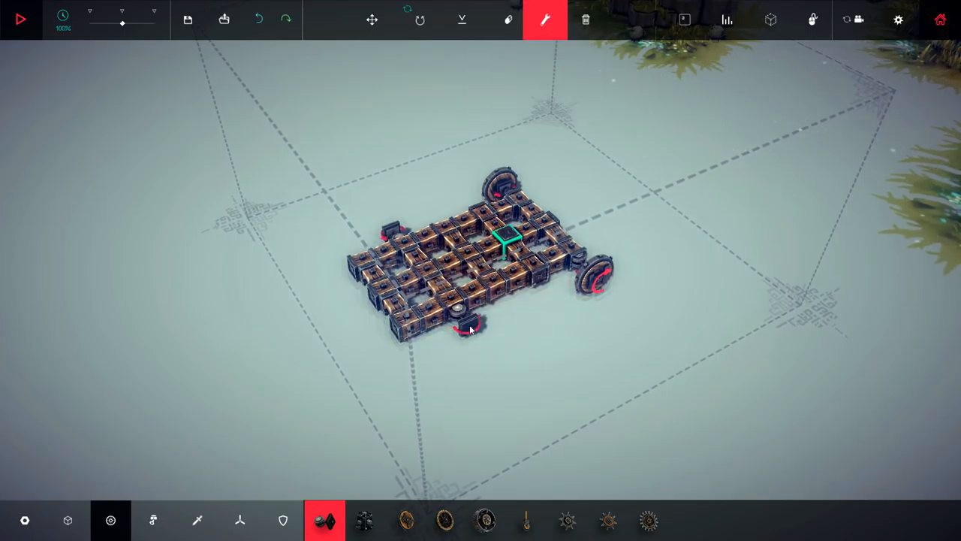
left_click(465, 327)
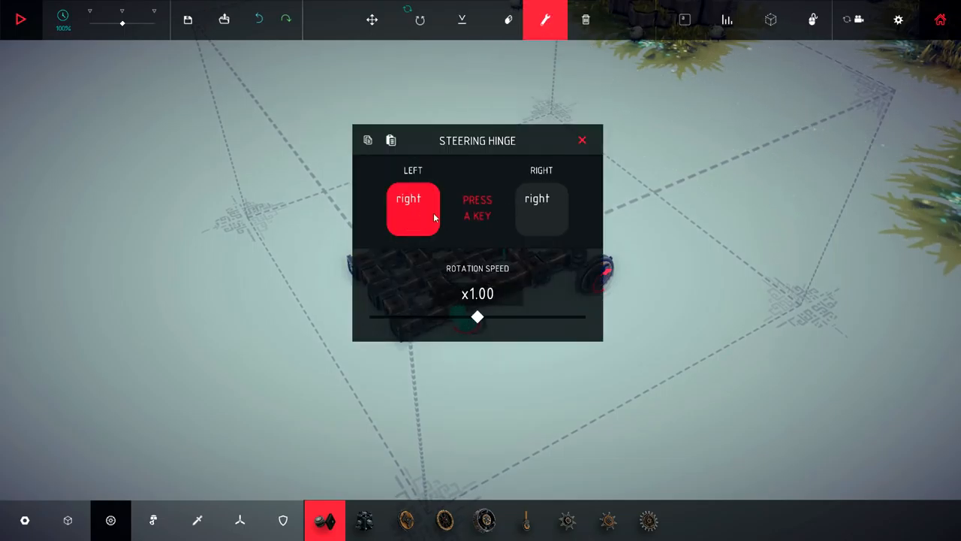
key("left")
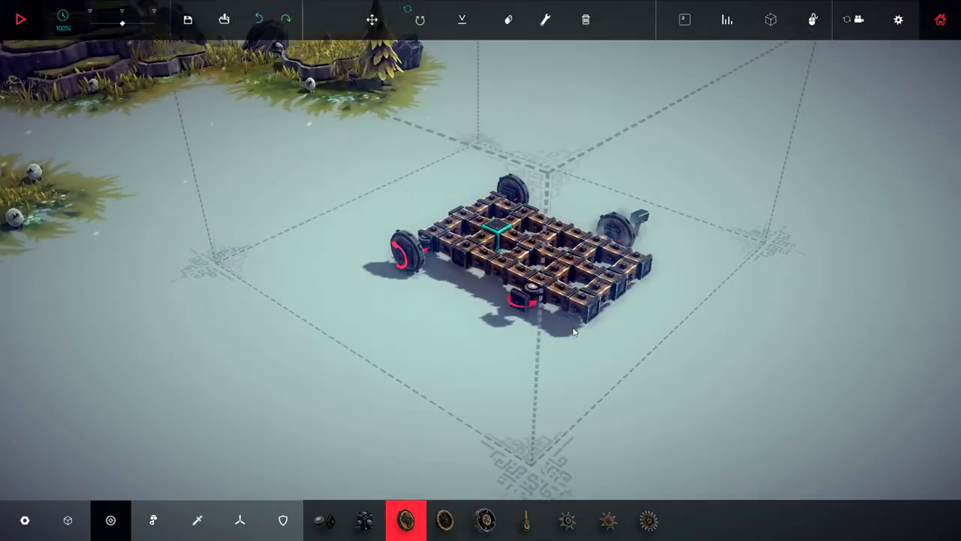
Briefly test-drive the steerable cart, then stop and return to build mode.
left_click(20, 18)
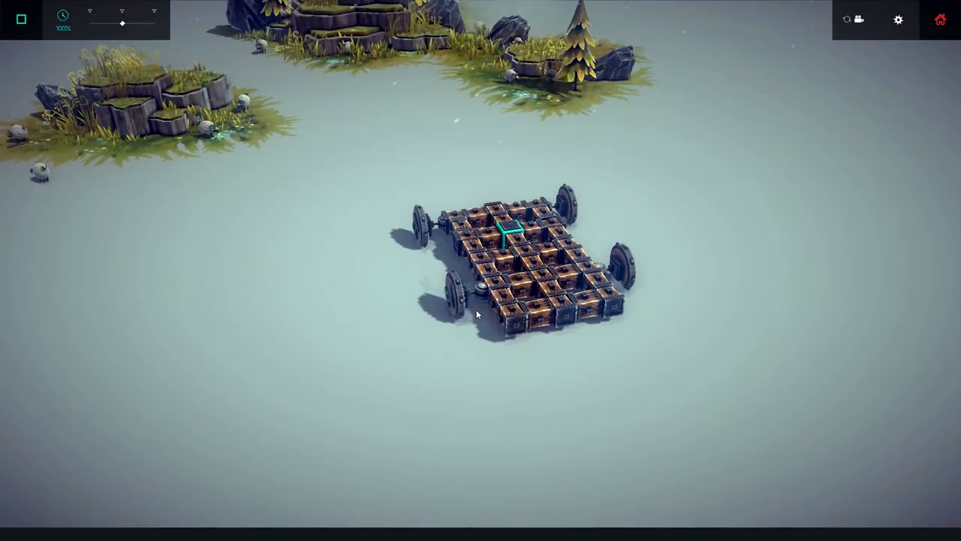
left_click(20, 19)
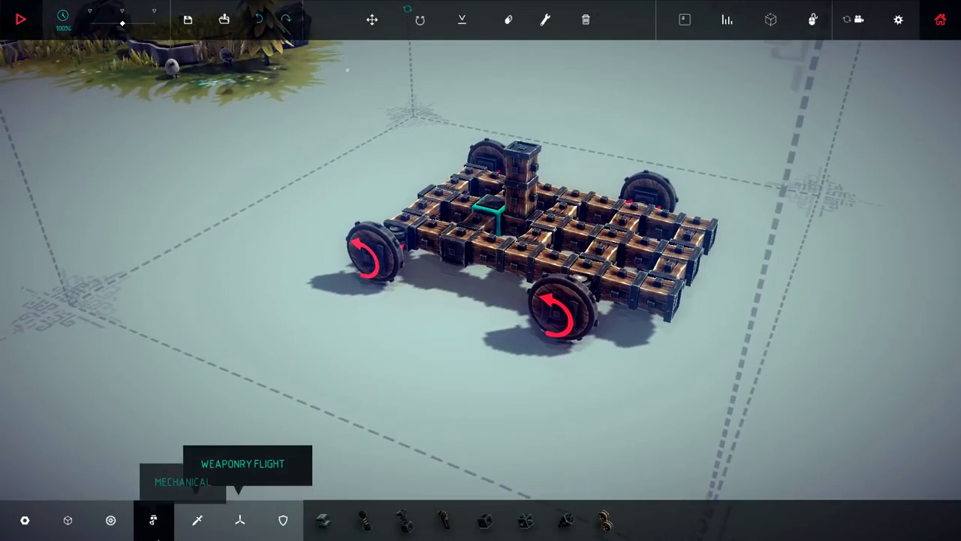
mouse_move(484, 520)
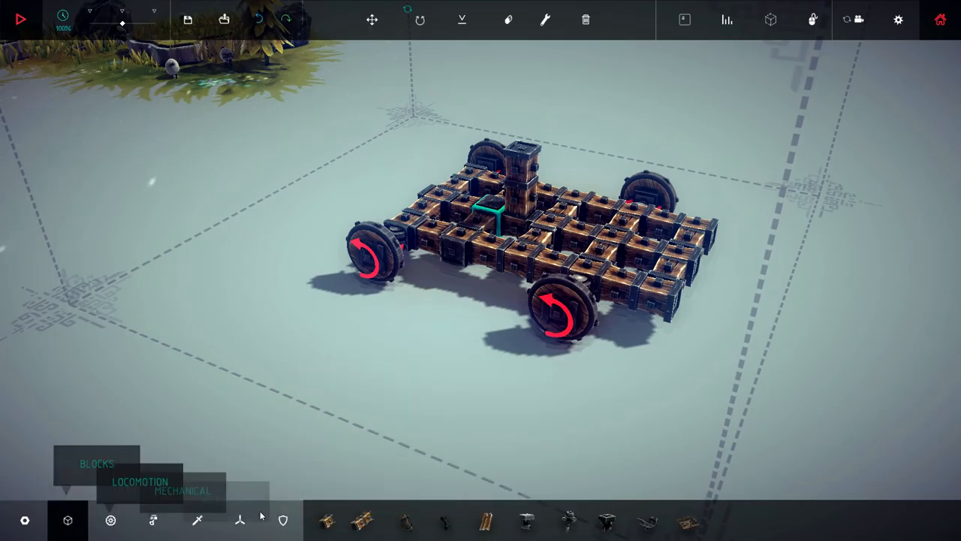
Build a wooden crossbar atop the tower and attach a large spiked weapon to it.
left_click(525, 519)
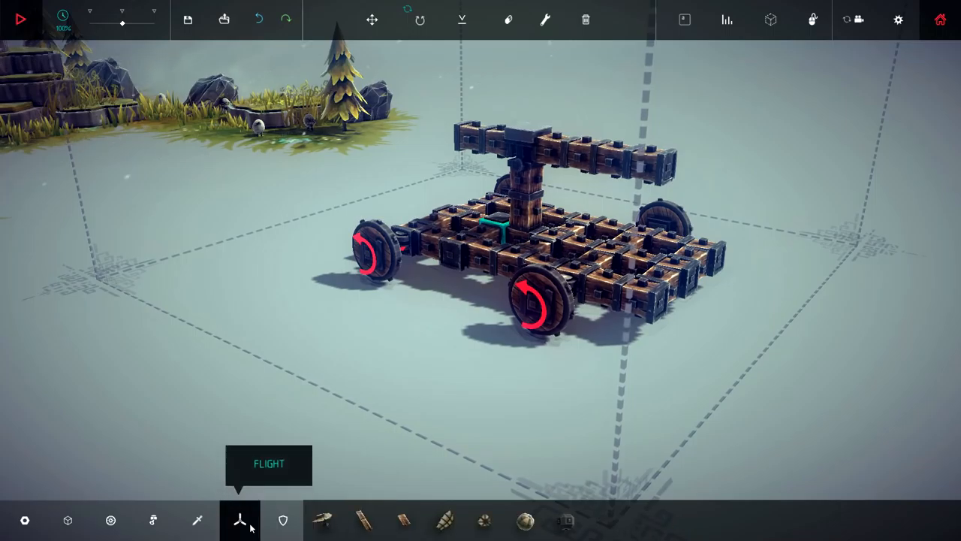
left_click(197, 519)
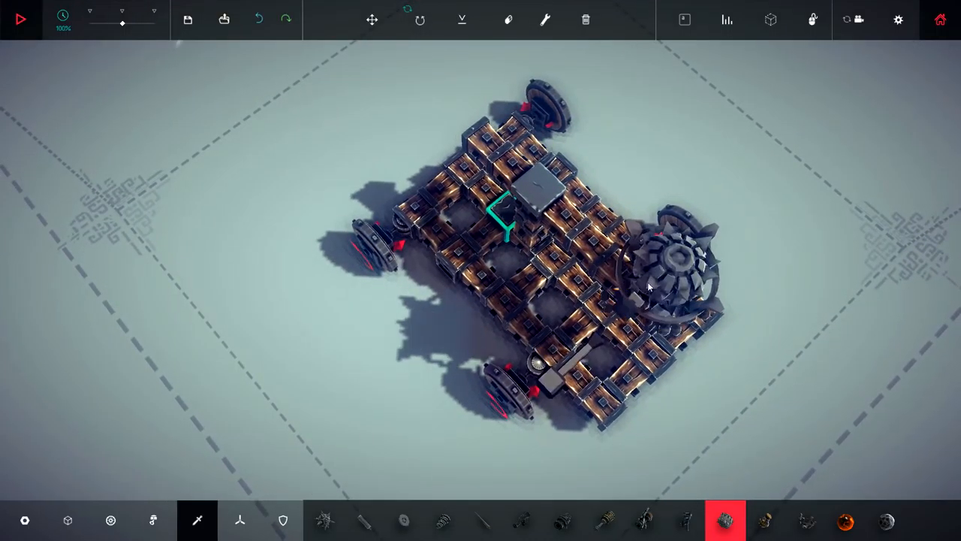
Test-fire the catapult by detonating a remote grenade with the K key.
left_click(20, 19)
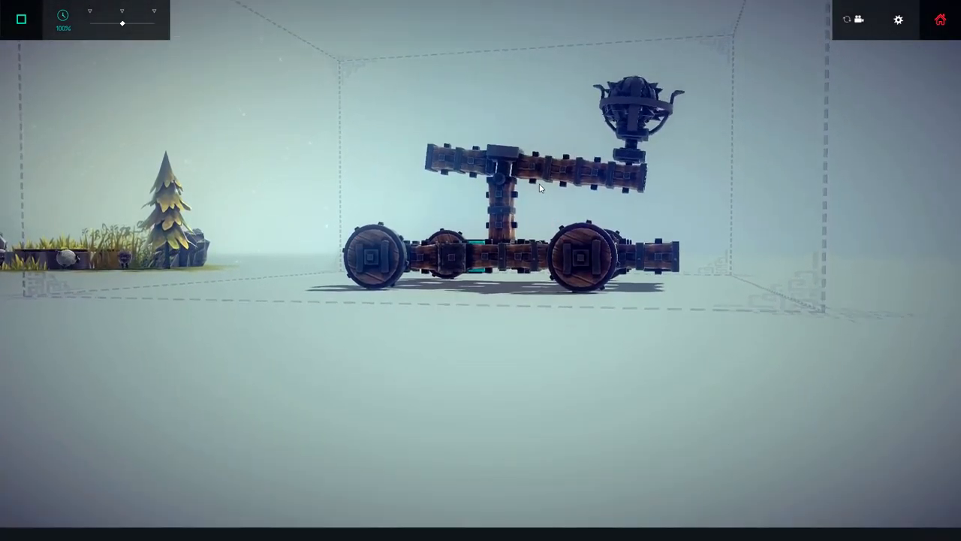
left_click(21, 18)
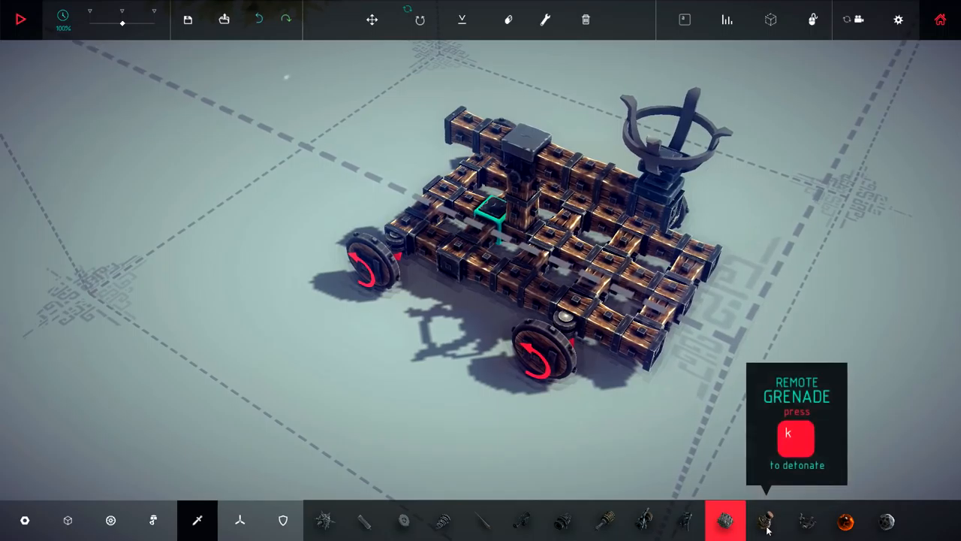
left_click(20, 18)
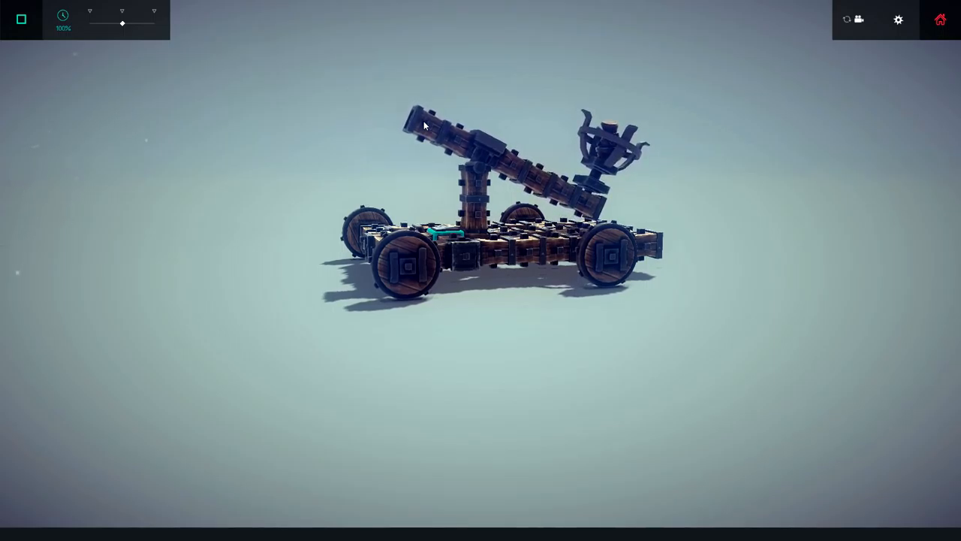
left_click(20, 19)
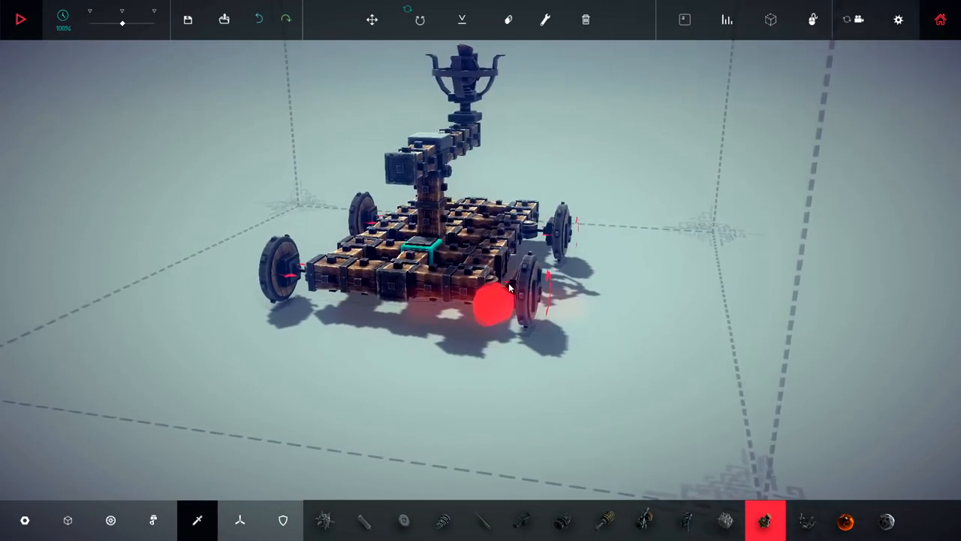
left_click(21, 19)
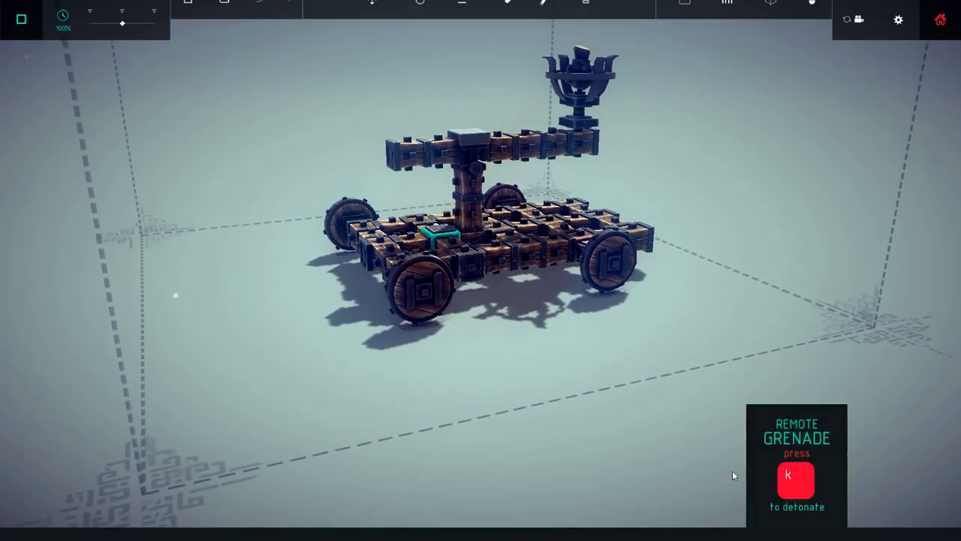
key("k")
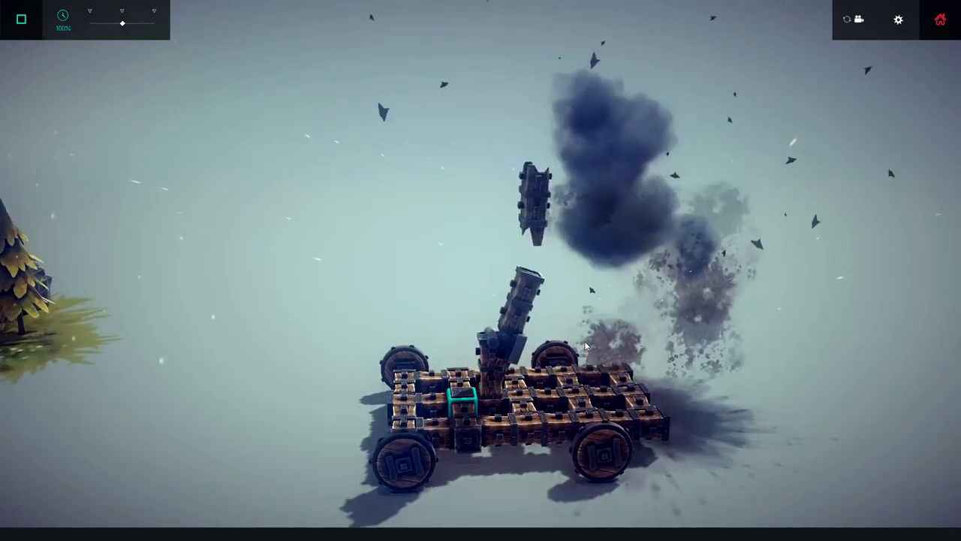
left_click(20, 18)
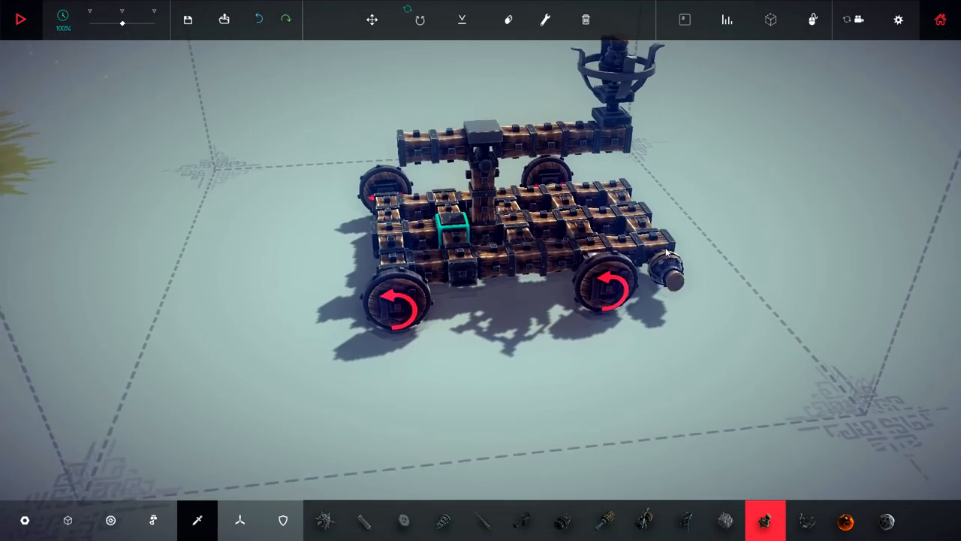
Chain the throwing arm down to the wooden base and add a cup holder.
left_click(240, 520)
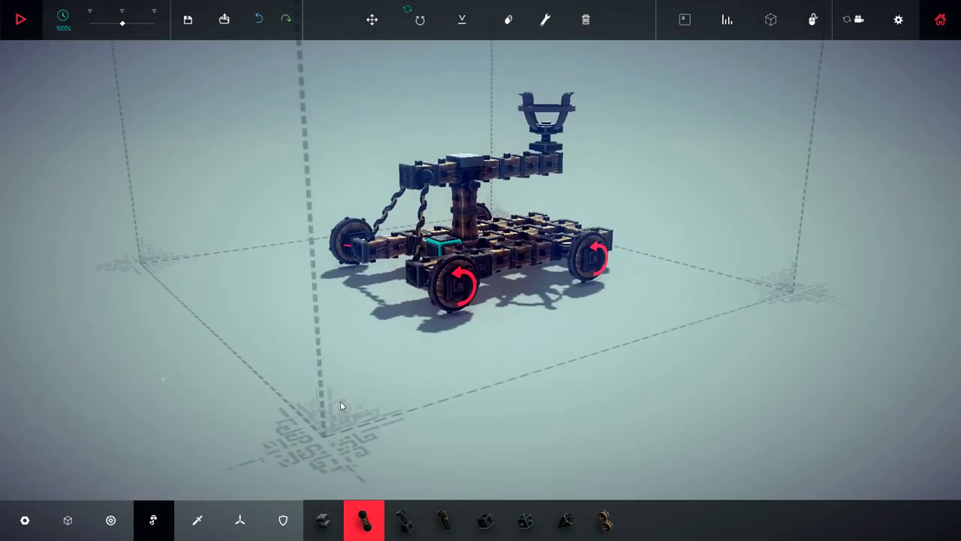
left_click(21, 19)
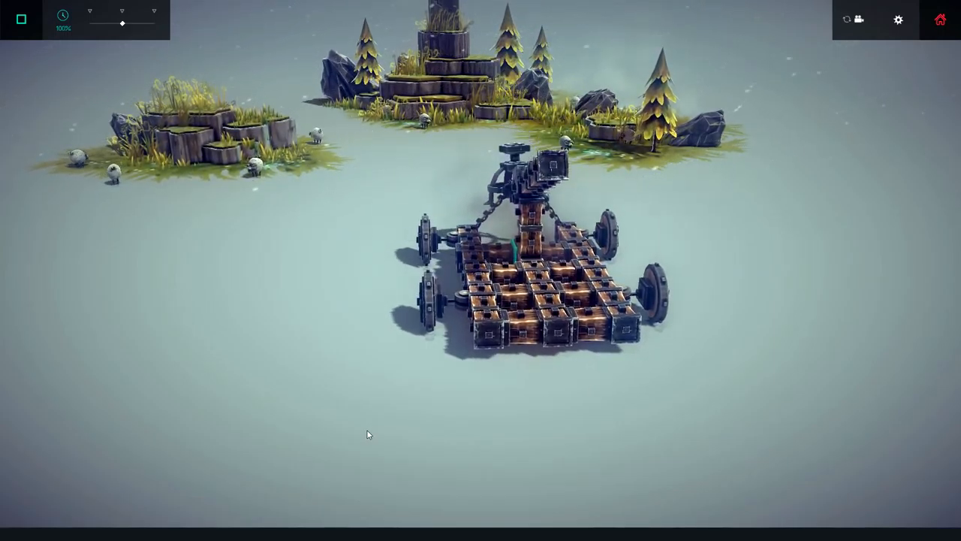
left_click(21, 19)
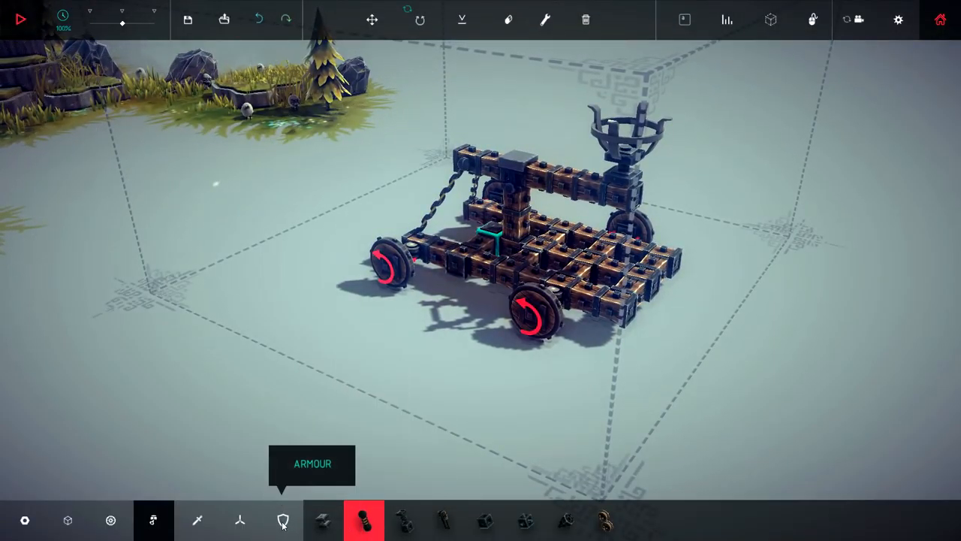
Place a Bomb from Weaponry into the catapult's bucket.
left_click(196, 519)
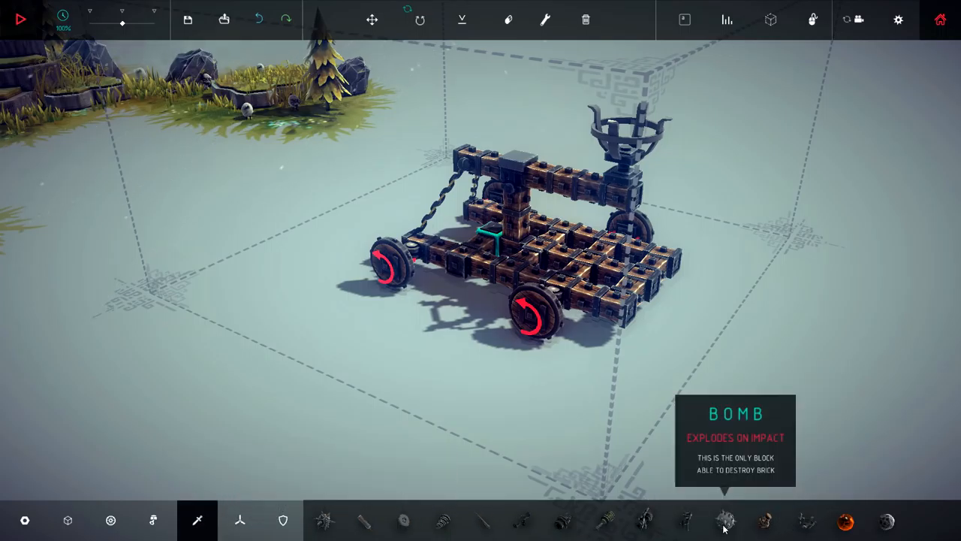
left_click(724, 520)
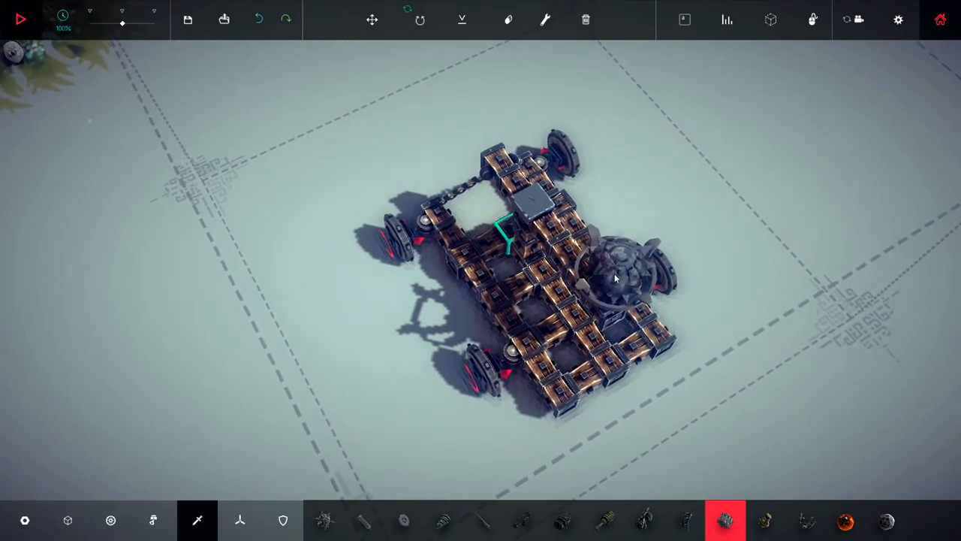
left_click(21, 19)
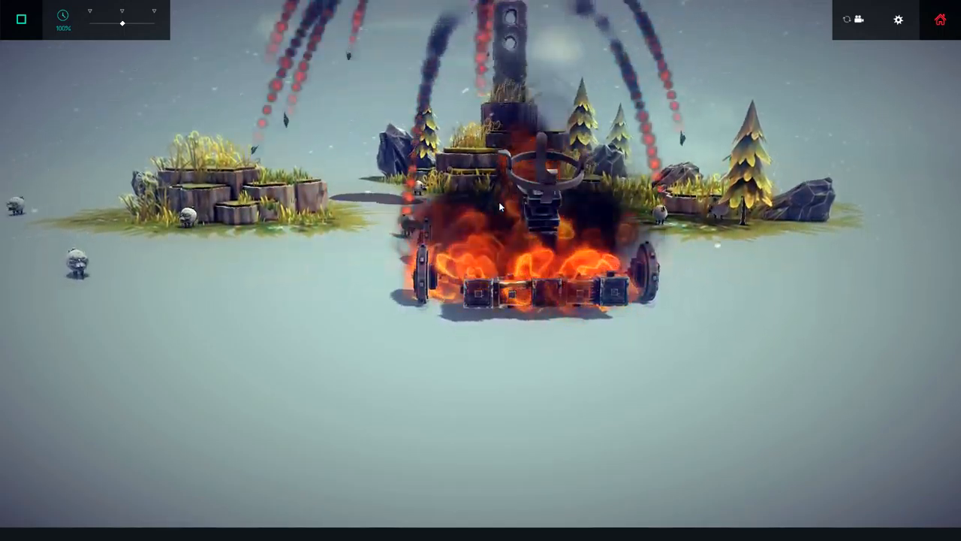
Run a test launch that hurls the bomb onto the island.
left_click(20, 19)
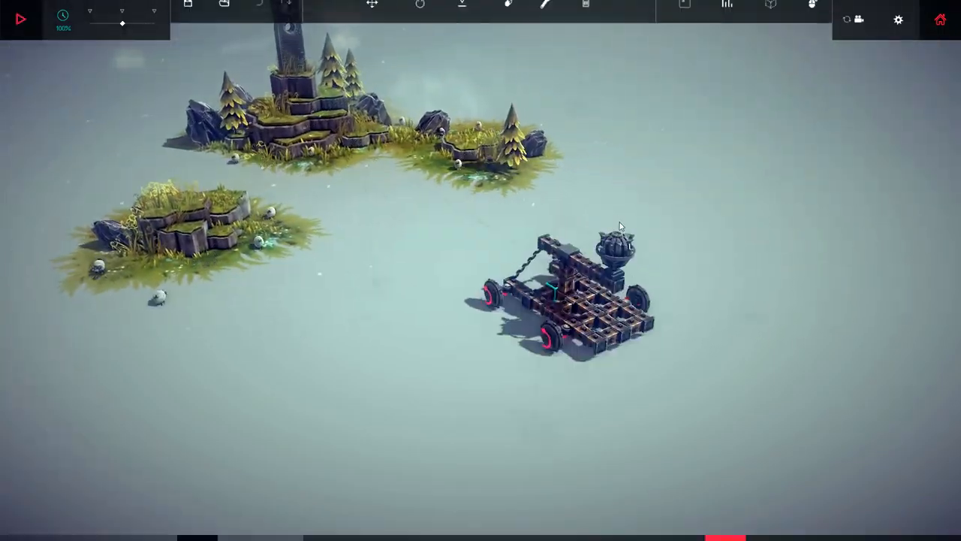
left_click(20, 19)
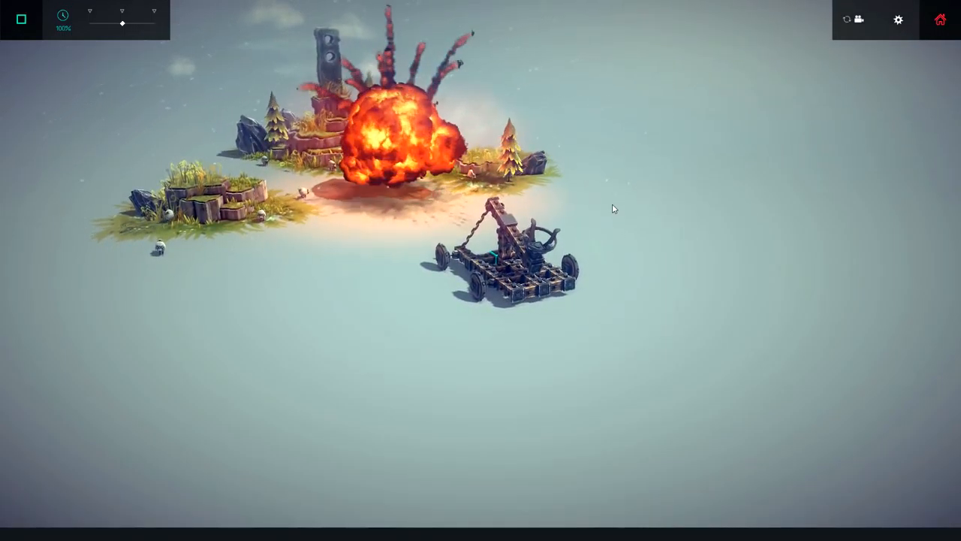
left_click(20, 19)
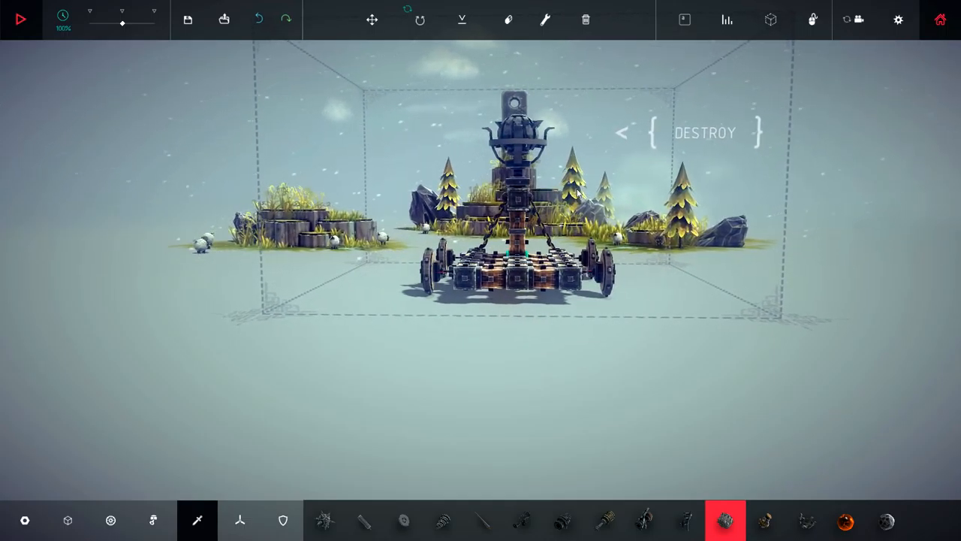
Relaunch the bomb to clear Standing Stone, then advance to Thinside Fort.
left_click(20, 18)
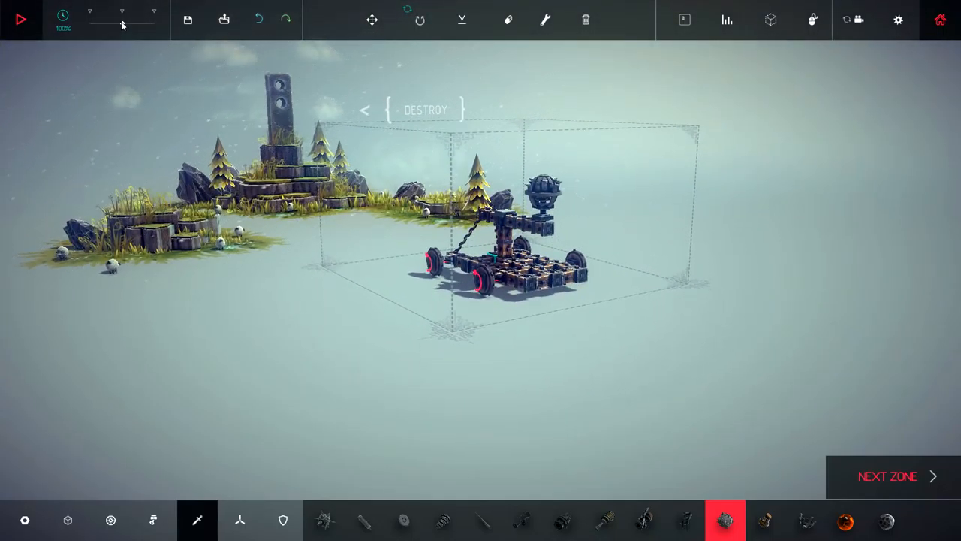
left_click(20, 19)
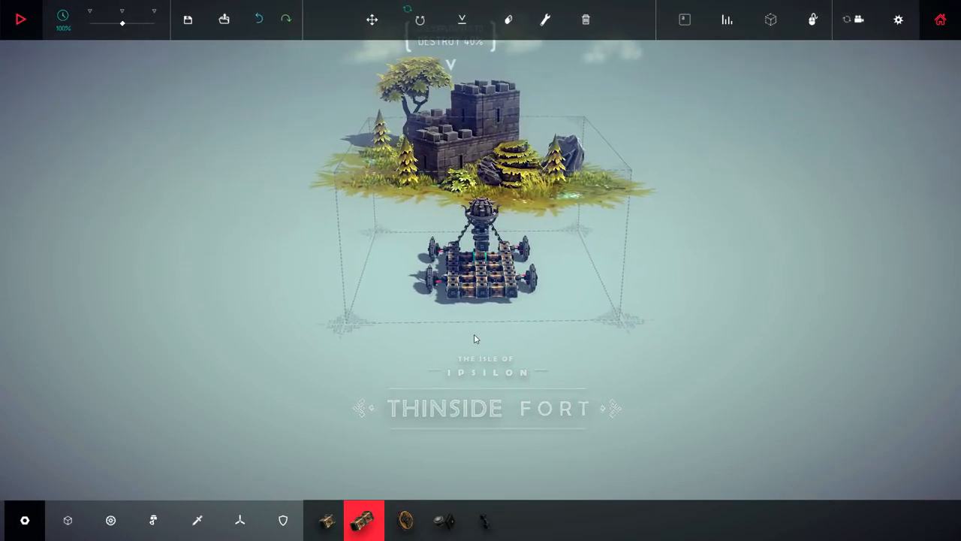
Fire a bomb at the Thinside Fort castle and stop the simulation.
left_click(21, 19)
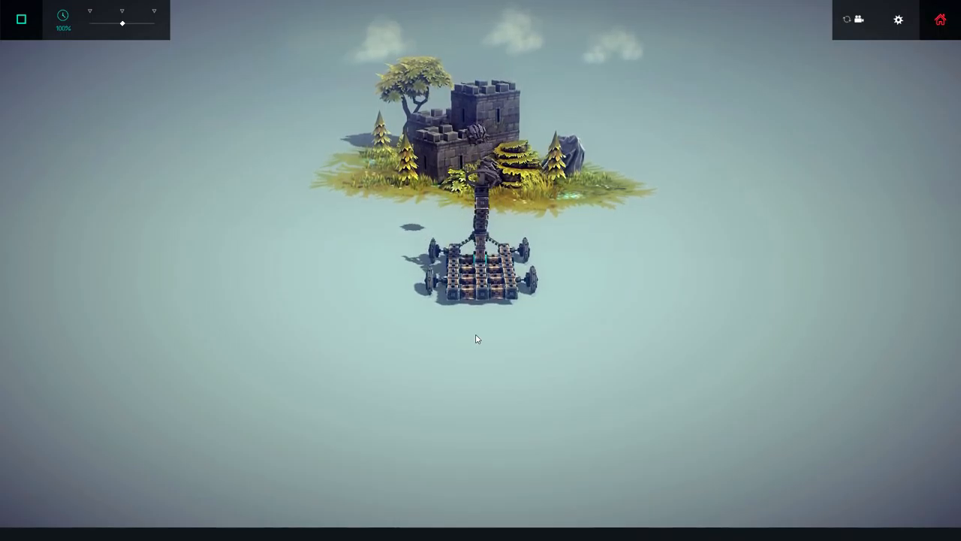
left_click(21, 19)
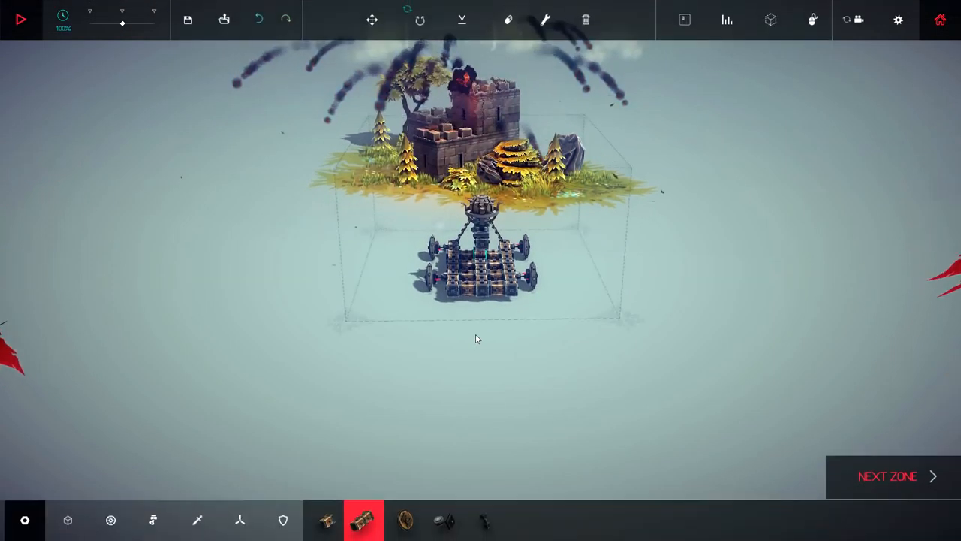
left_click(20, 19)
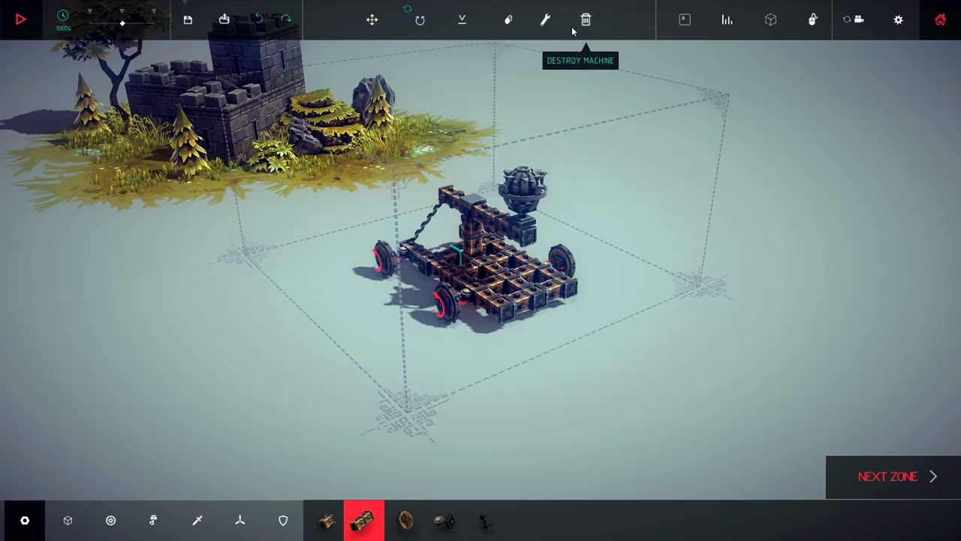
Erase the catapult's wheels and extend the wooden base with extra blocks.
left_click(508, 20)
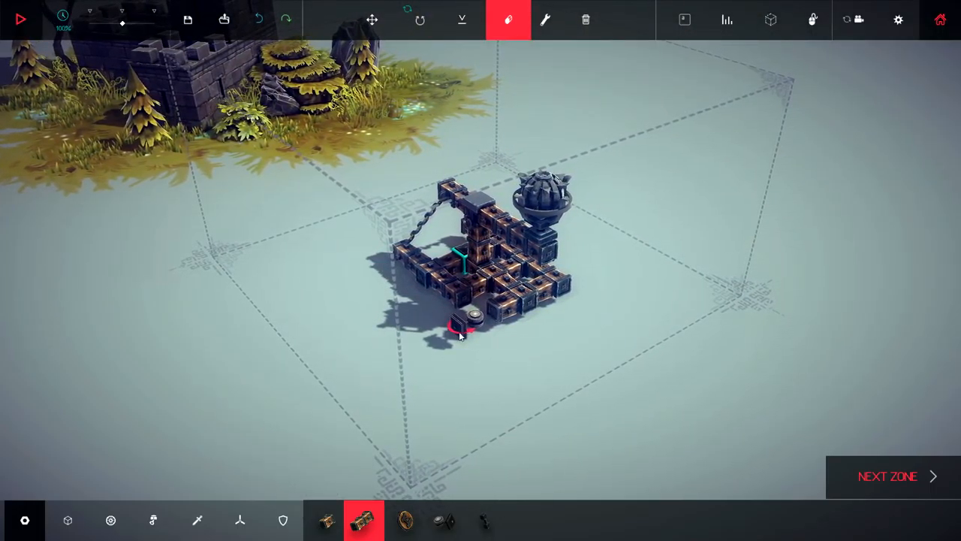
left_click(364, 520)
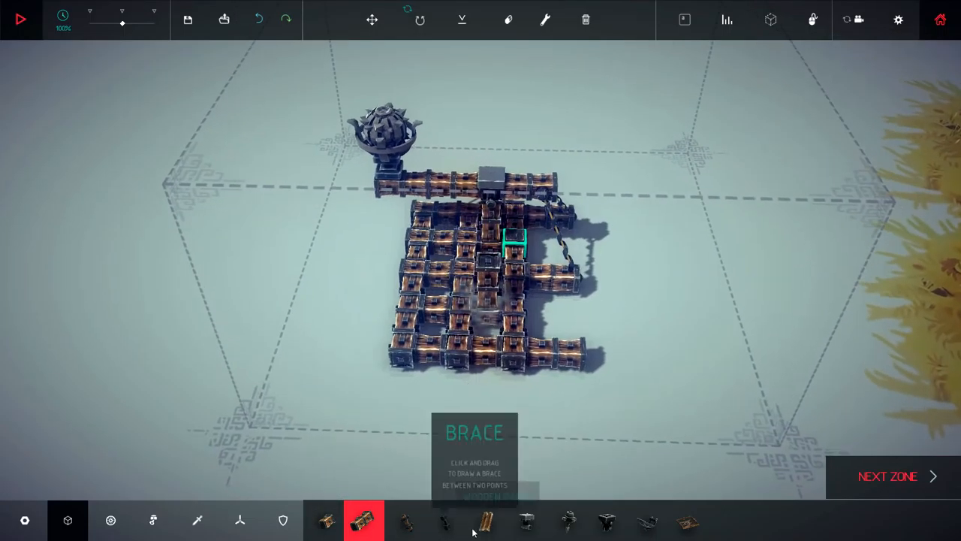
Build a second pillar with a hinged arm and briefly test-swing both arms.
left_click(525, 519)
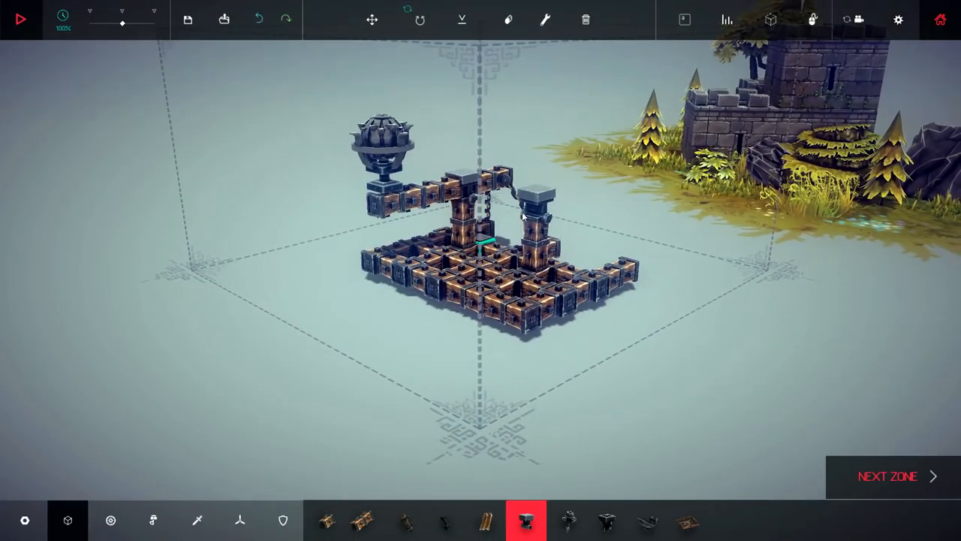
left_click(363, 520)
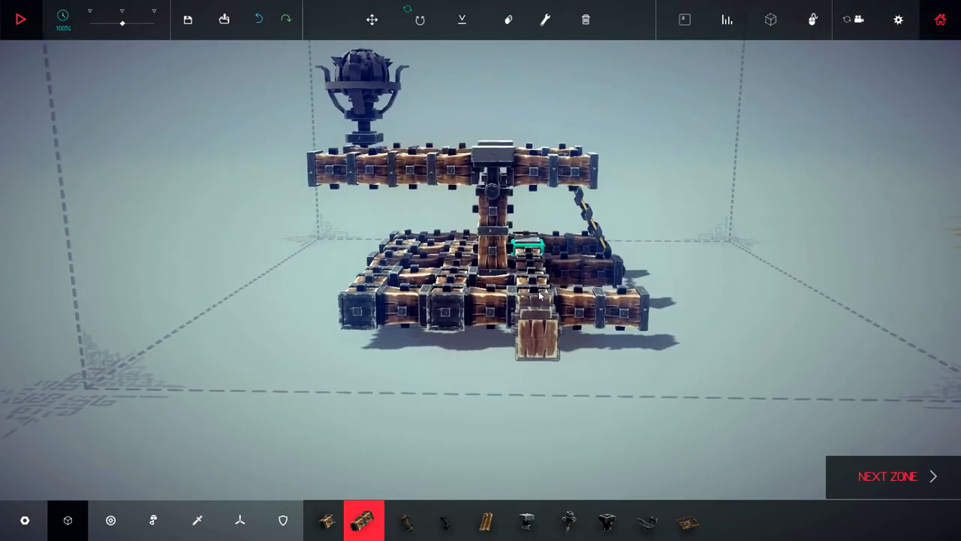
left_click(21, 18)
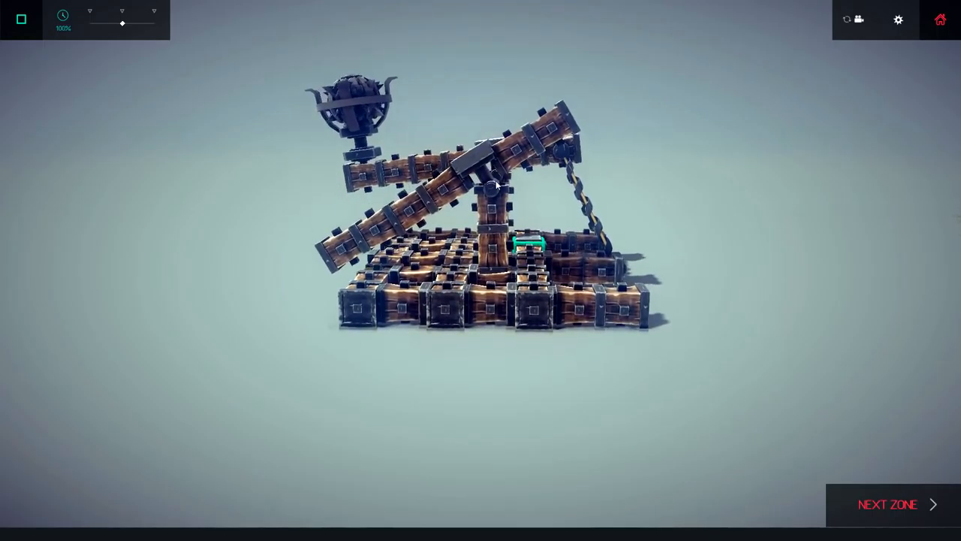
left_click(21, 19)
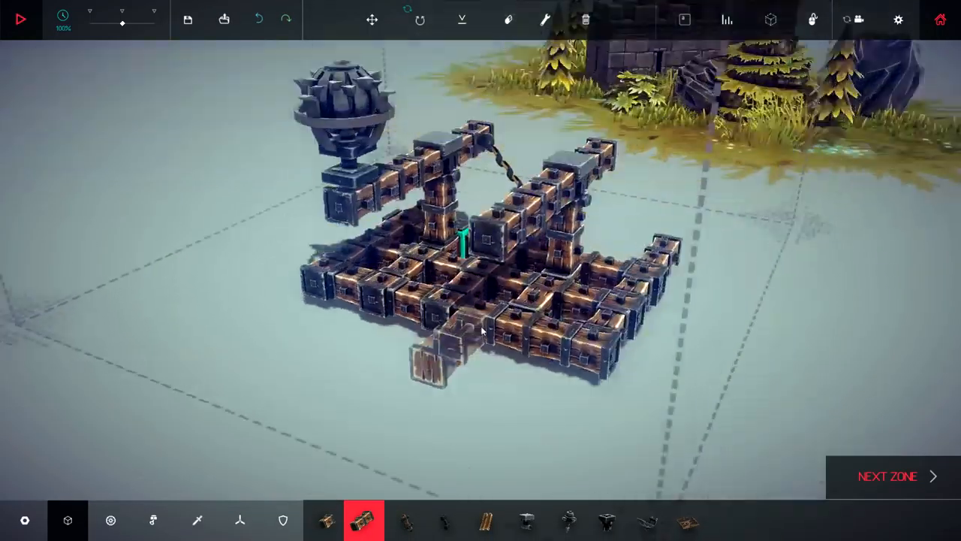
left_click(197, 520)
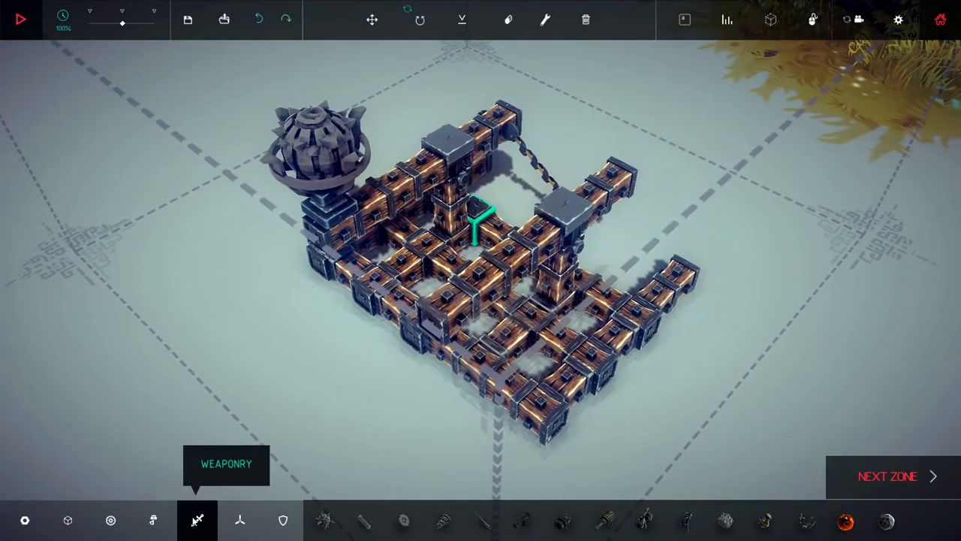
left_click(110, 520)
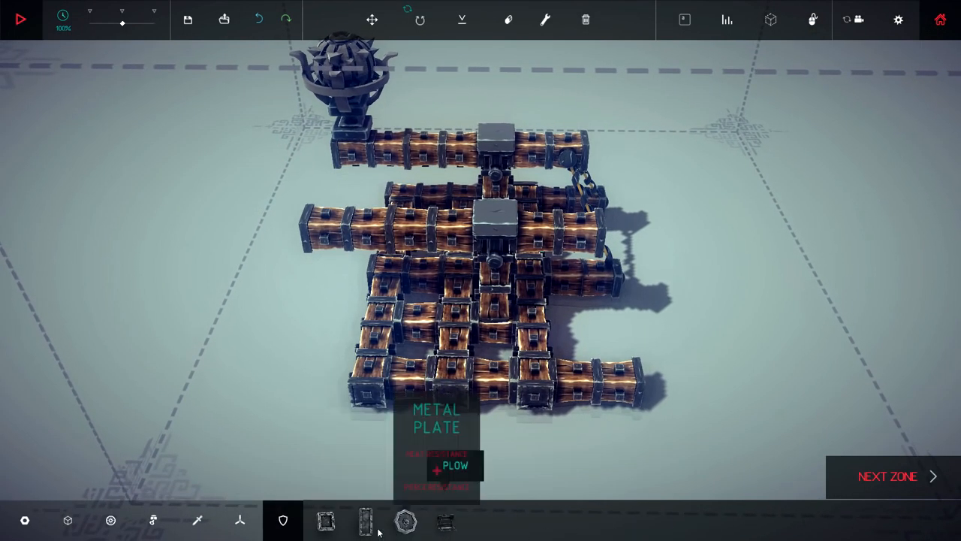
Load a bomb into the second bucket, chain the arm to the base, and test.
left_click(196, 519)
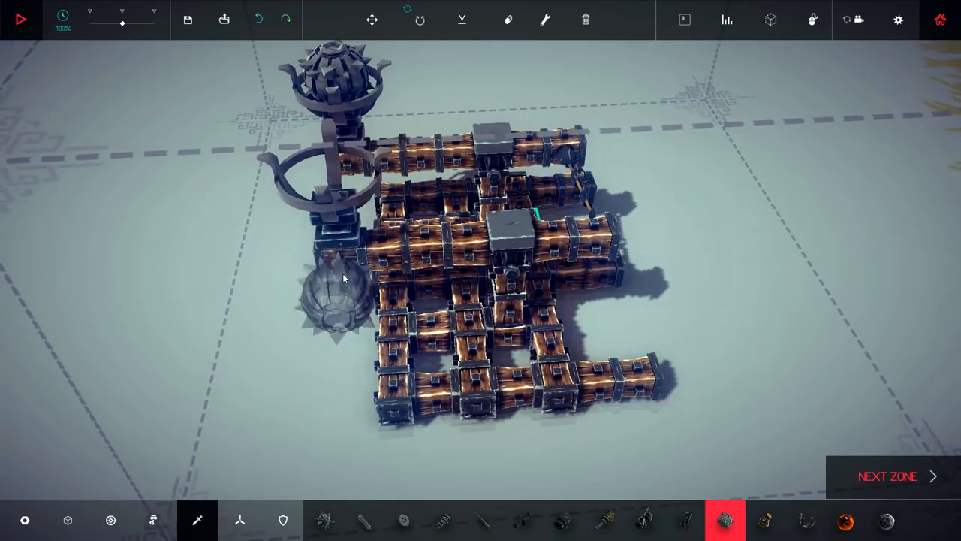
left_click(20, 20)
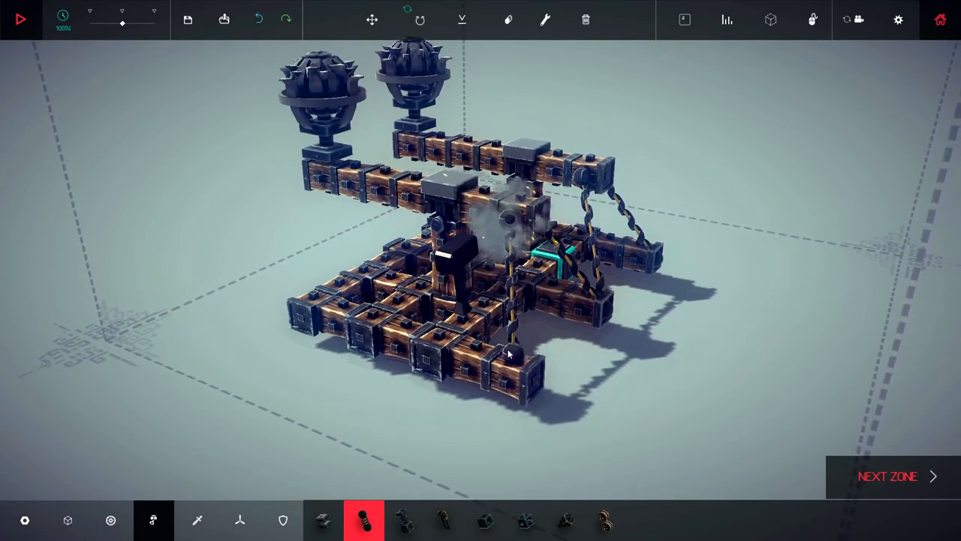
left_click(20, 18)
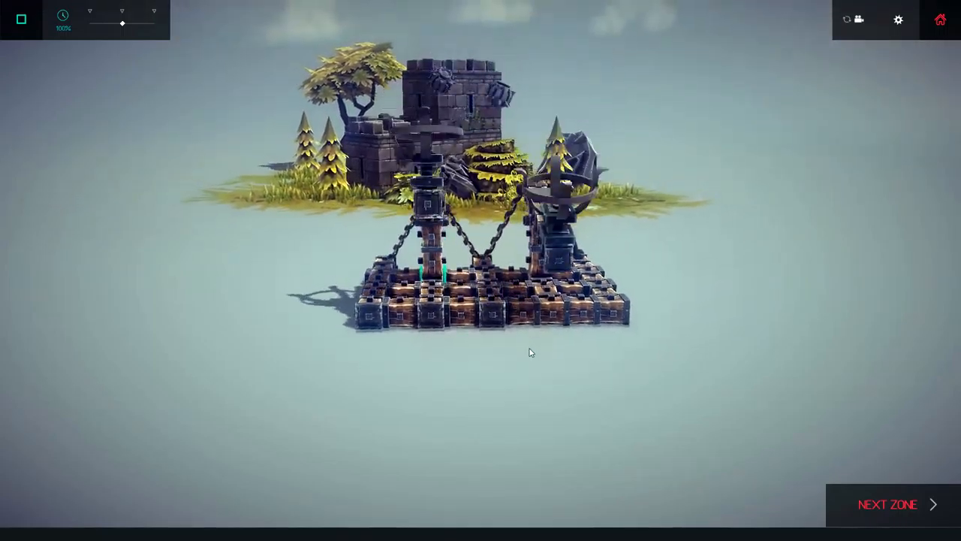
Place Steering Hinges at the corners and rebind their left and right keys.
left_click(21, 18)
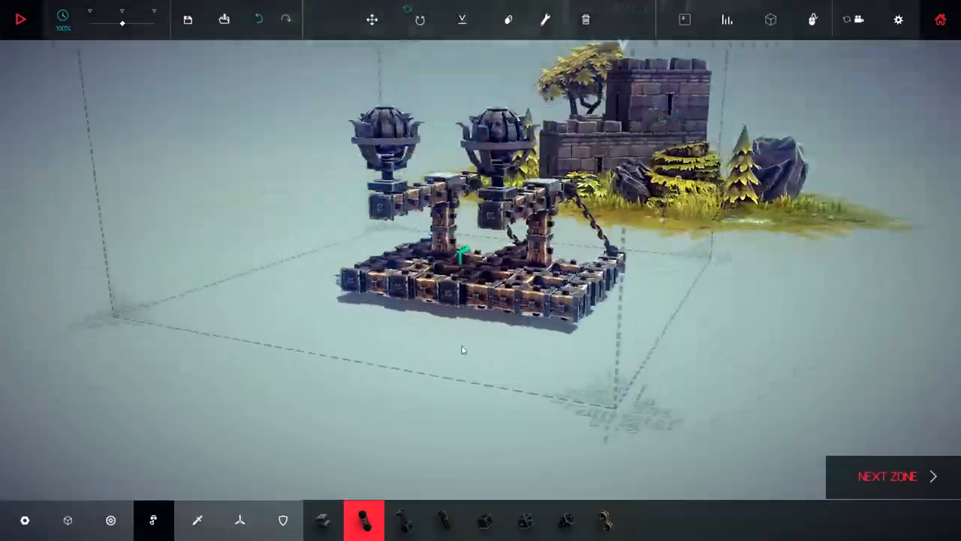
left_click(110, 519)
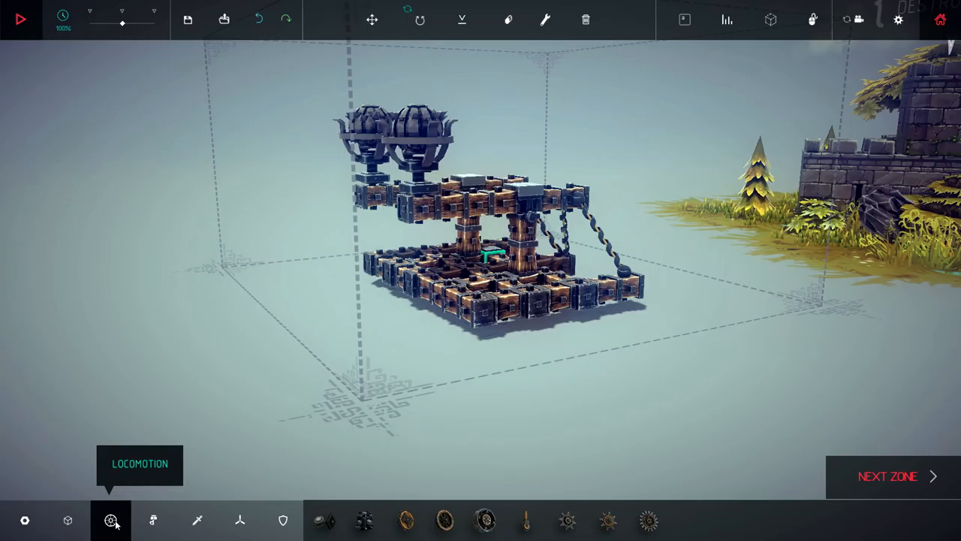
left_click(325, 520)
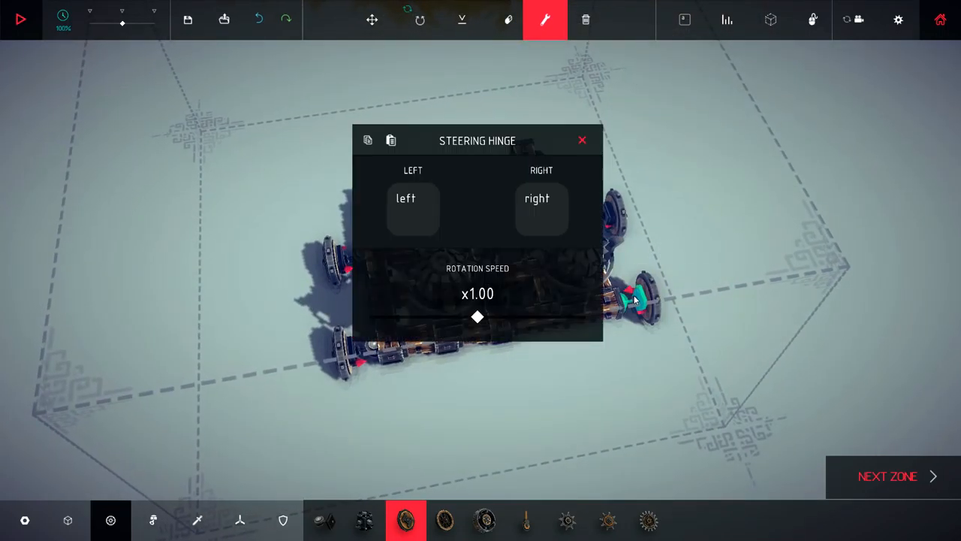
left_click(541, 209)
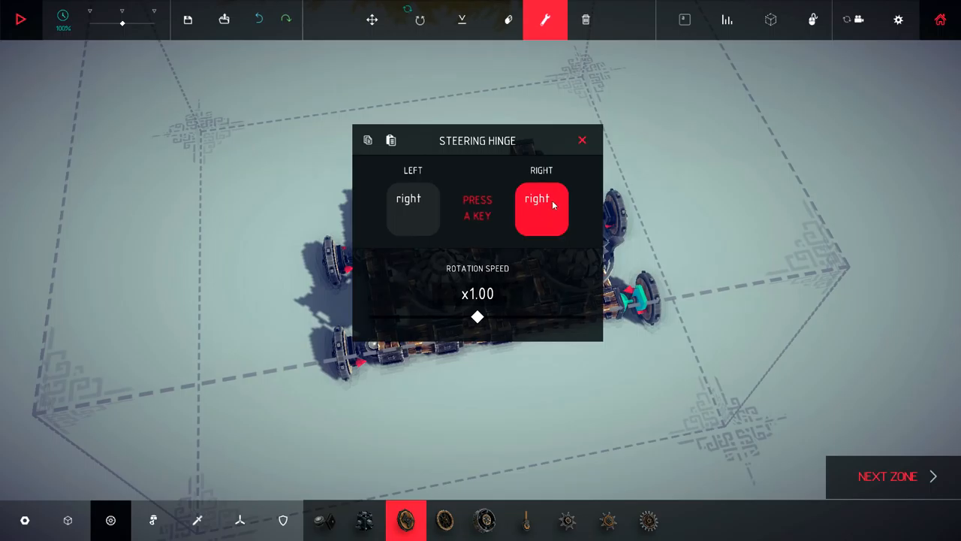
left_click(582, 139)
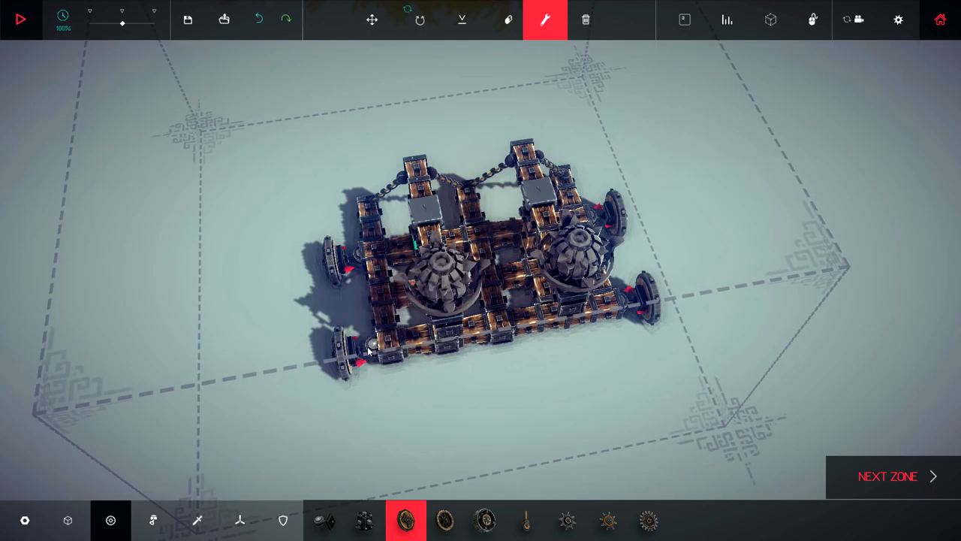
Mount wheels on the steering hinges and move to Midlands Encampment.
left_click(361, 347)
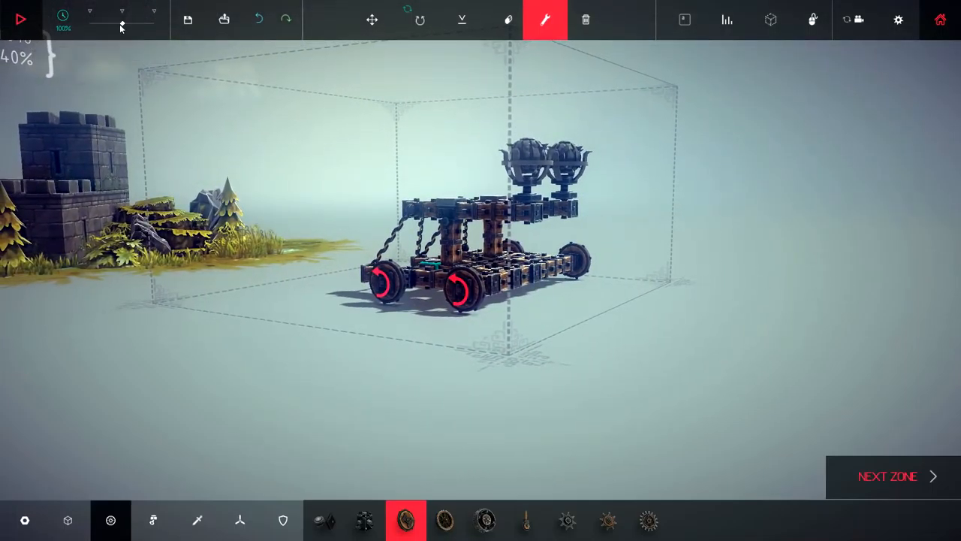
left_click(21, 19)
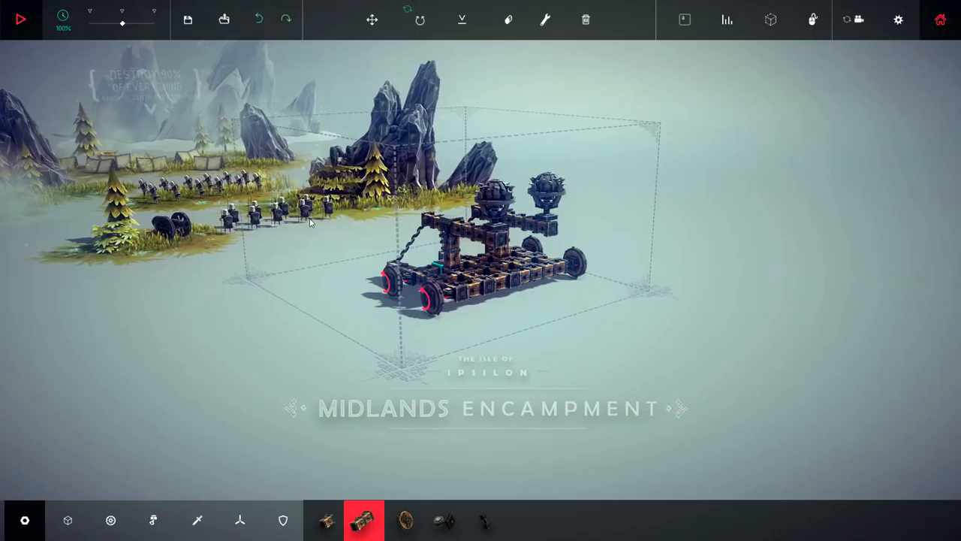
Run three start-and-stop test drives of the machine against the Midlands Encampment.
left_click(20, 19)
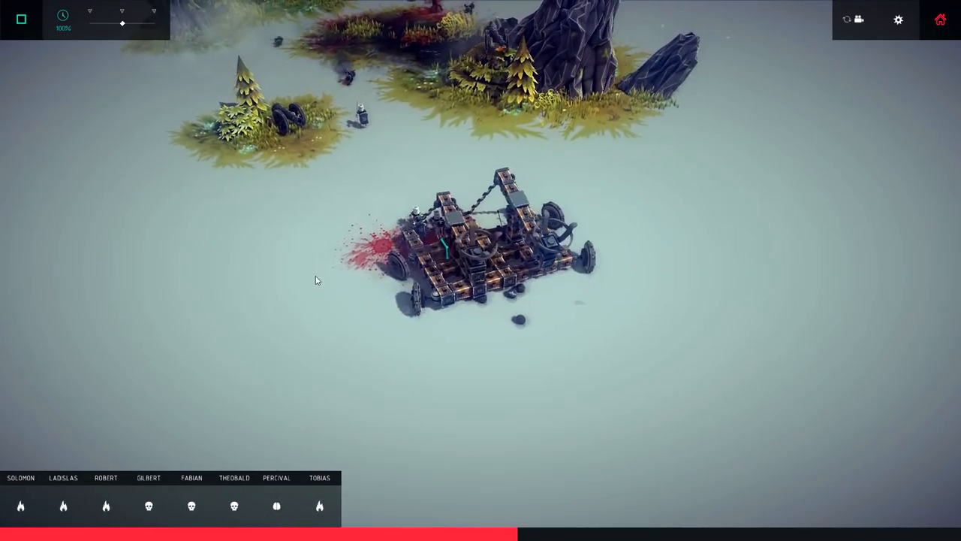
left_click(20, 19)
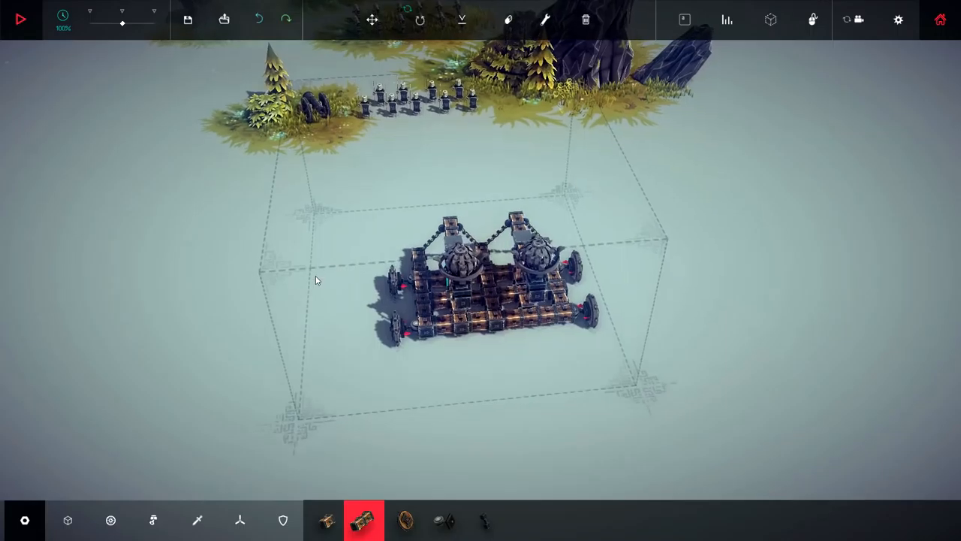
left_click(20, 19)
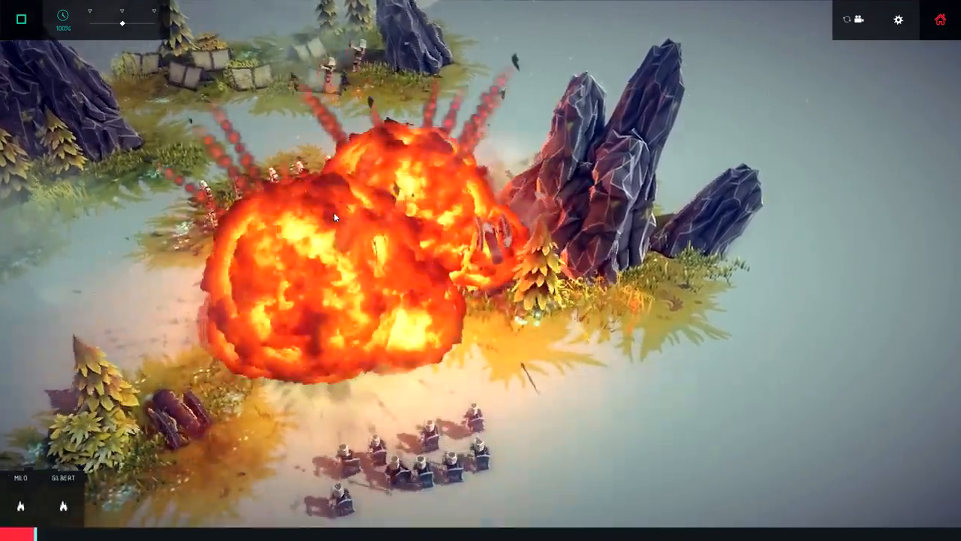
left_click(20, 19)
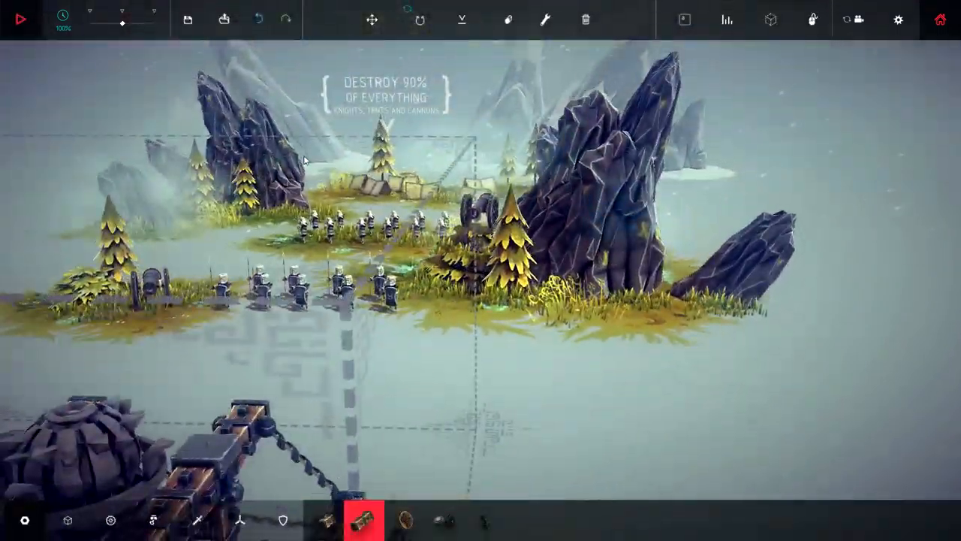
left_click(21, 19)
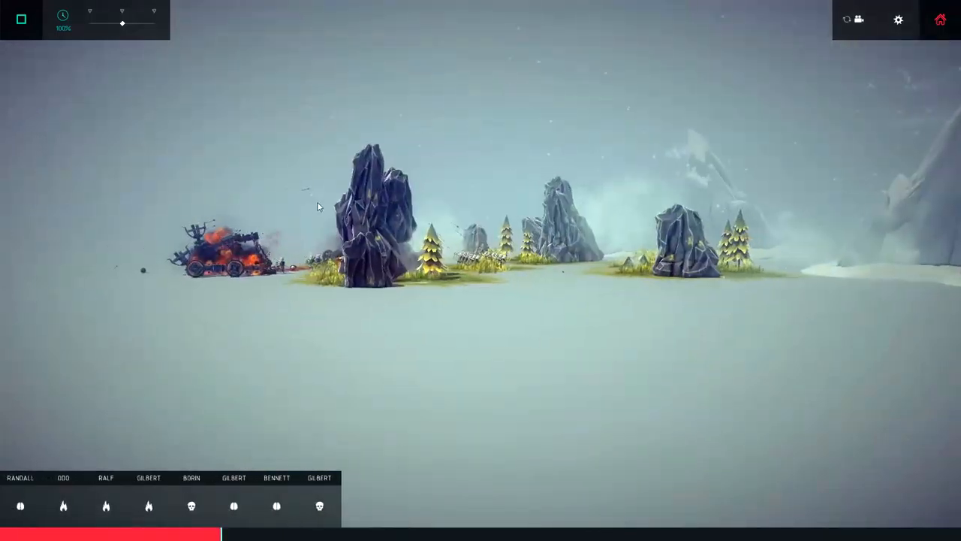
left_click(20, 19)
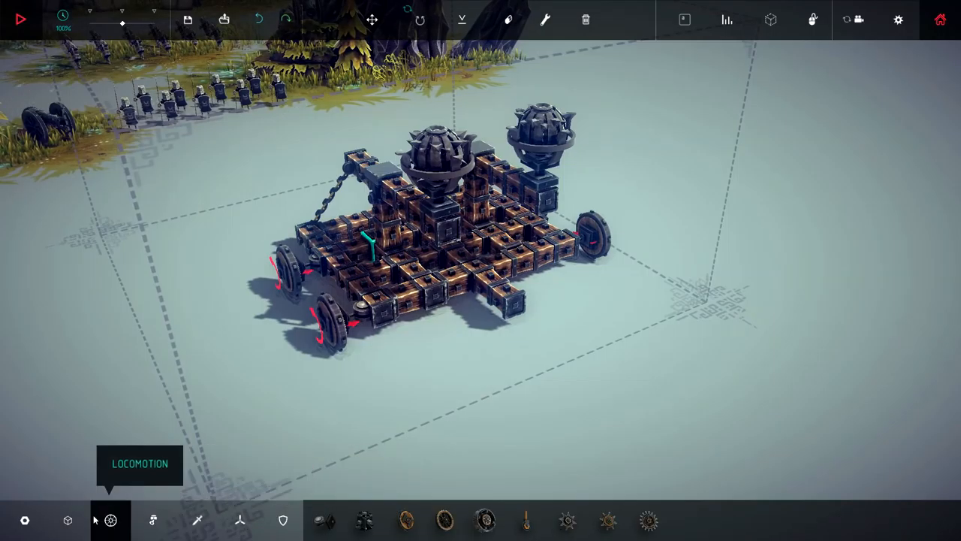
Add another wheel to the chassis front, test-drive briefly, and orbit around the machine.
left_click(325, 519)
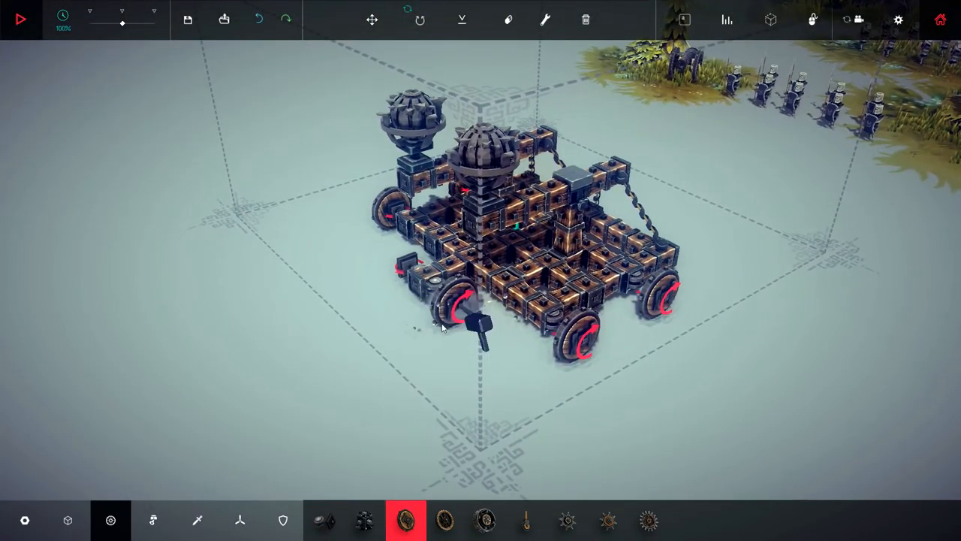
left_click(20, 19)
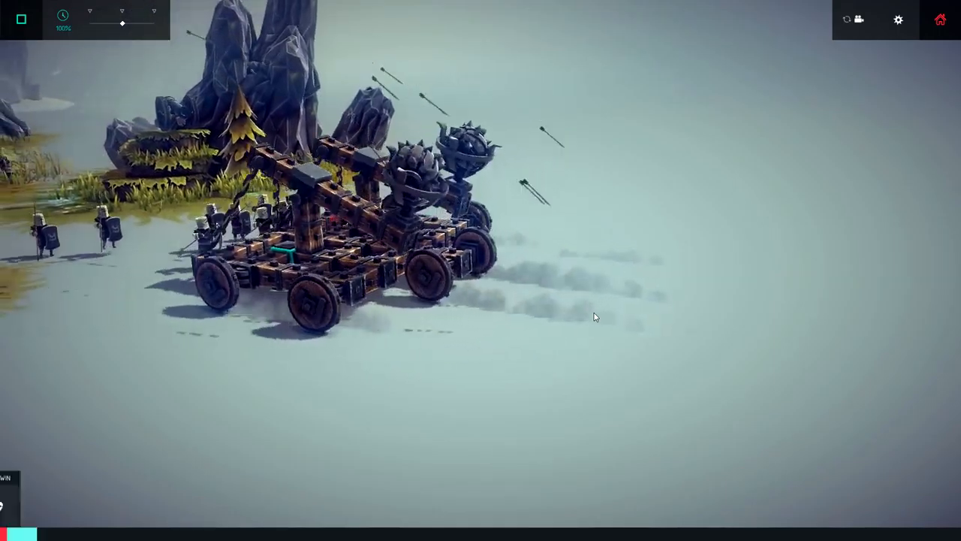
left_click(20, 19)
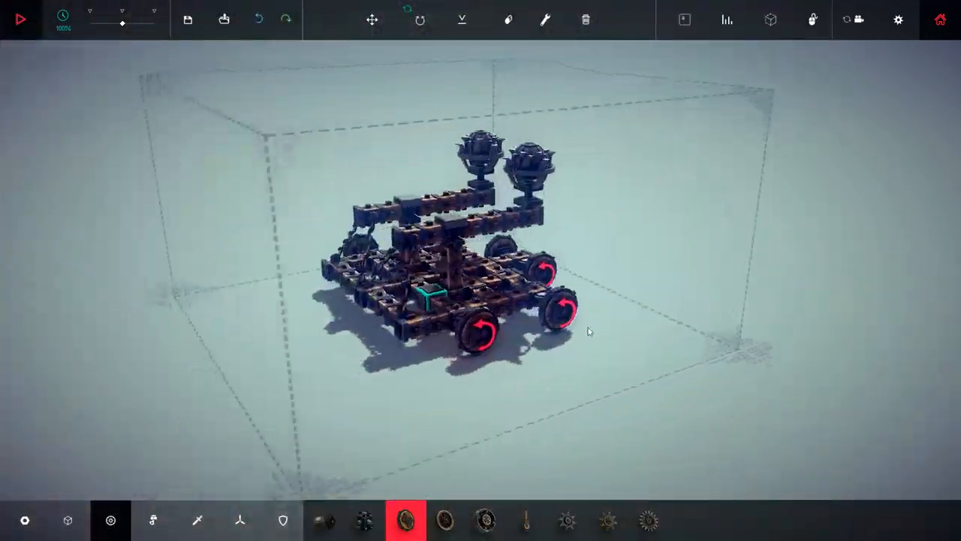
left_click_drag(589, 332, 272, 420)
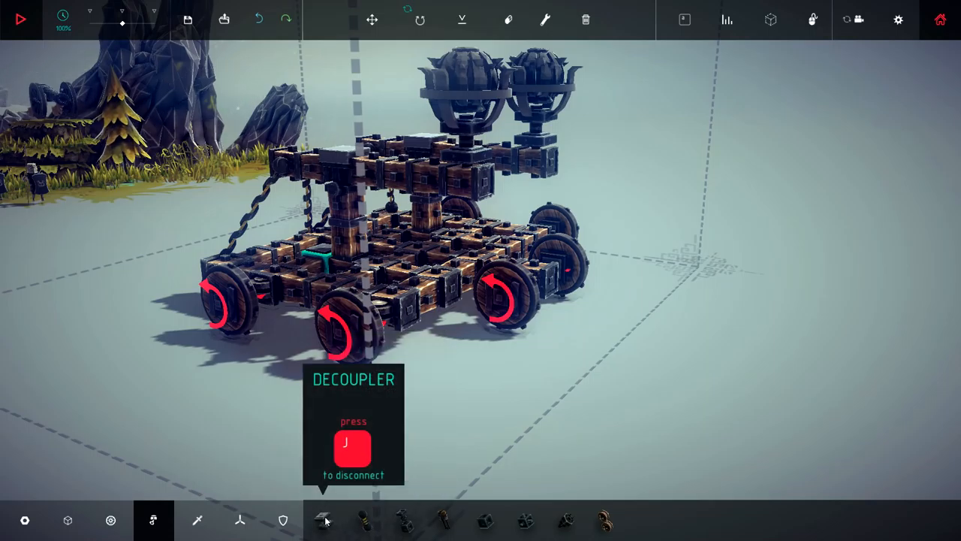
mouse_move(367, 520)
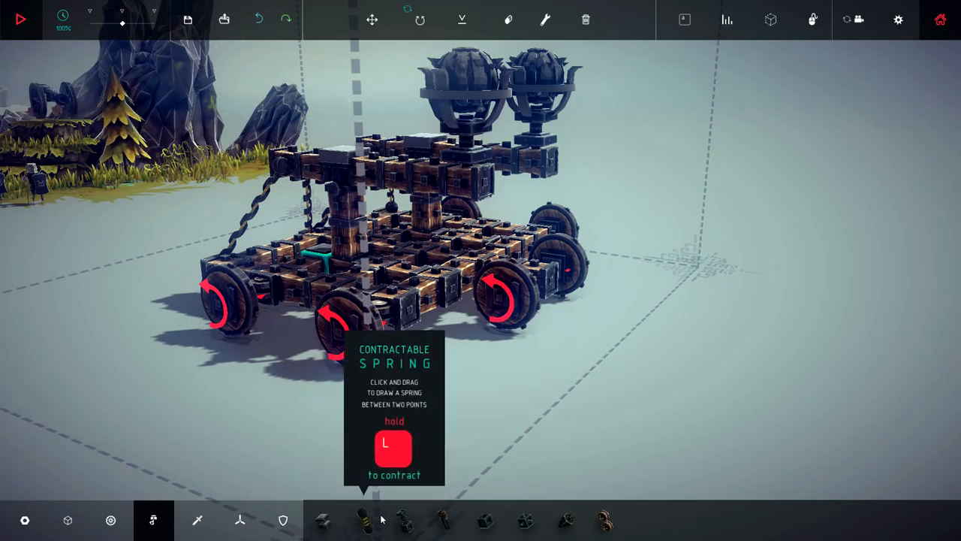
mouse_move(375, 519)
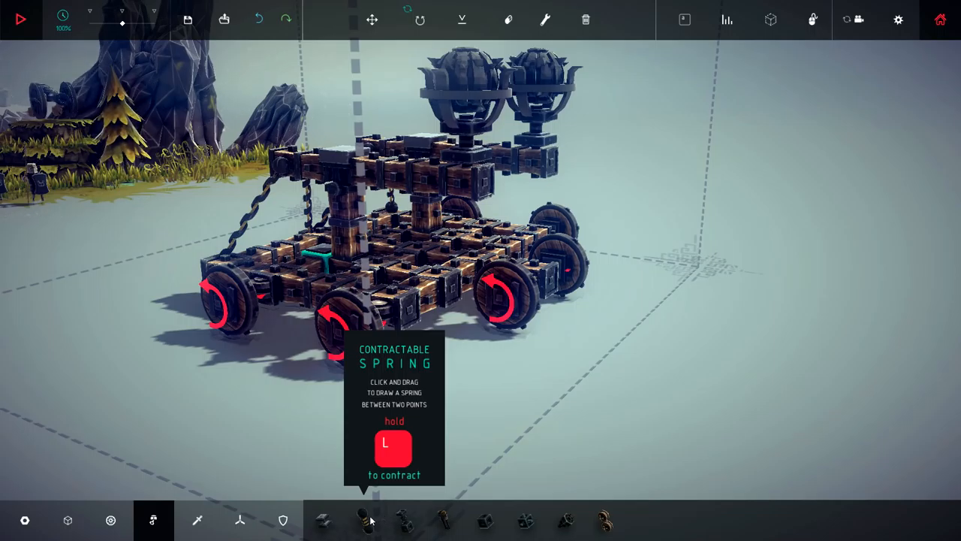
Pick the contractable spring and add a wooden armour block to the machine.
left_click(365, 520)
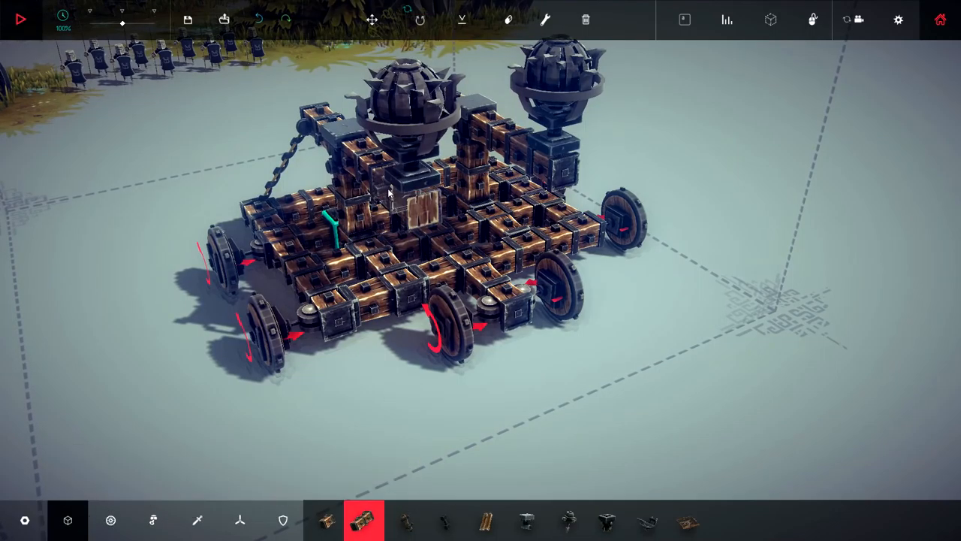
left_click(197, 520)
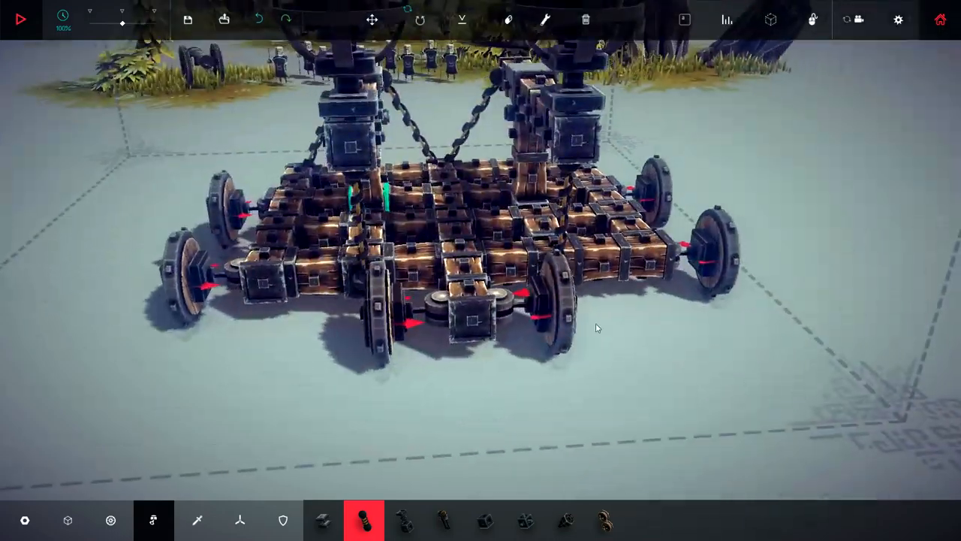
Set the new springs' contract key in the key mapper and test them twice.
left_click(544, 20)
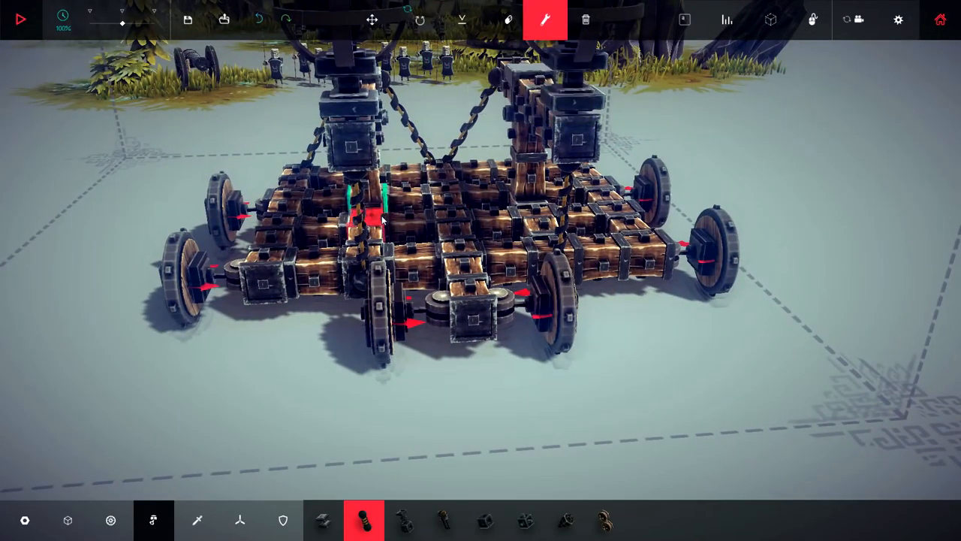
left_click(368, 218)
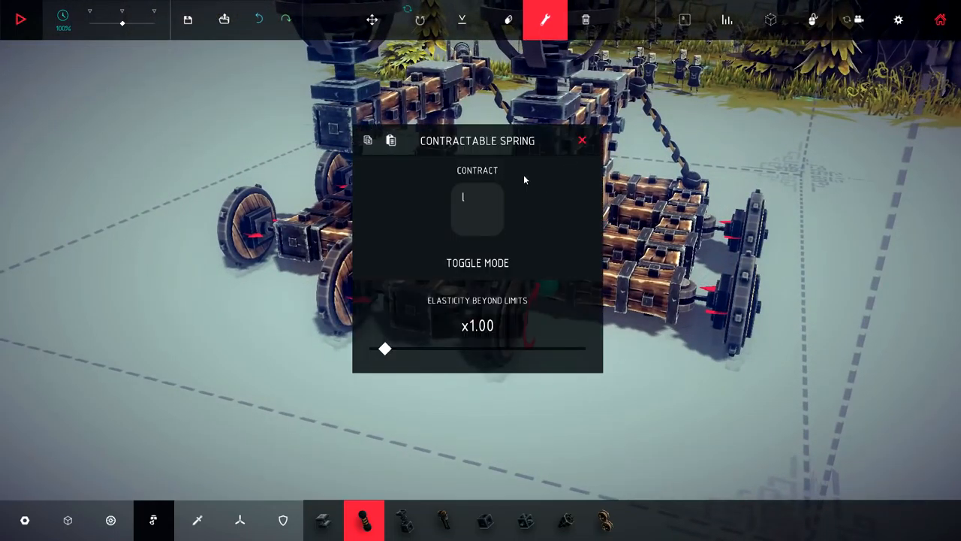
left_click(20, 19)
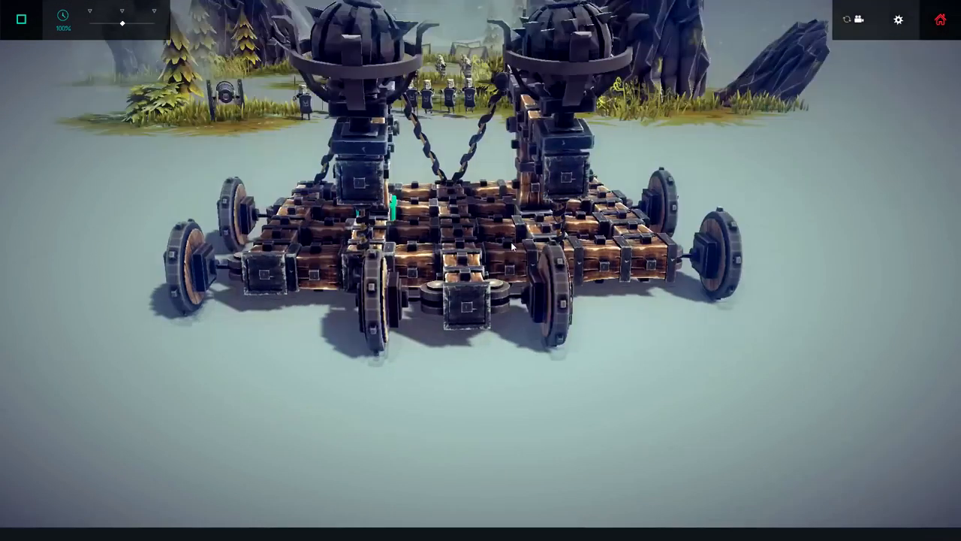
left_click(21, 19)
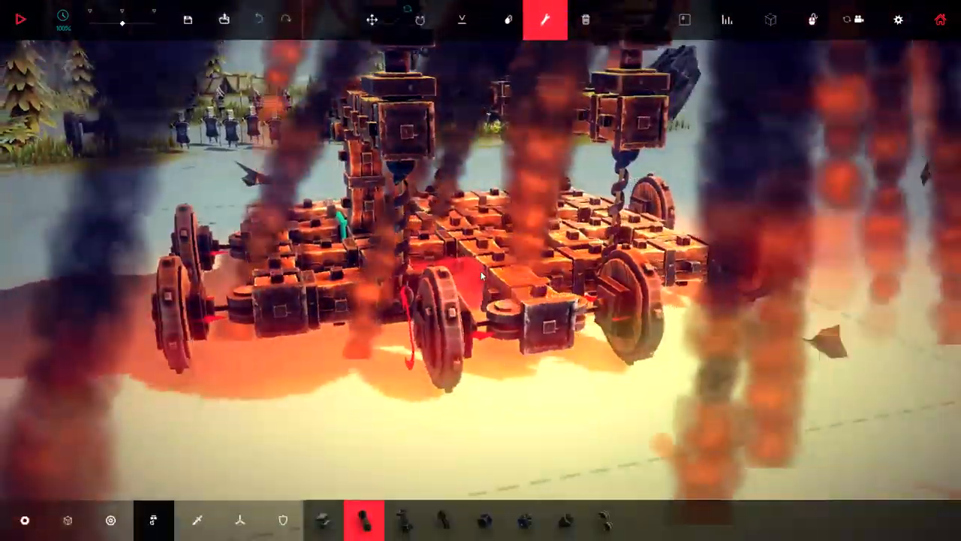
left_click(21, 19)
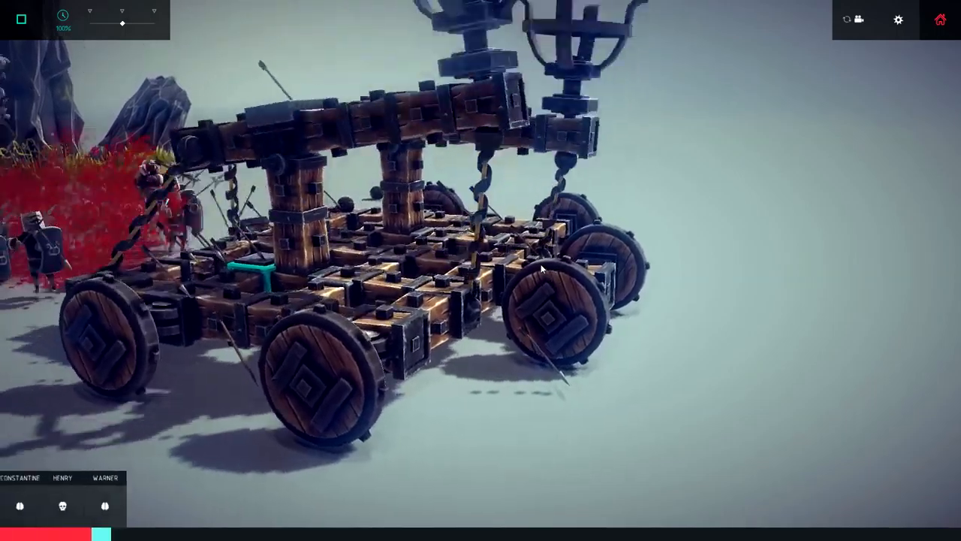
left_click(21, 19)
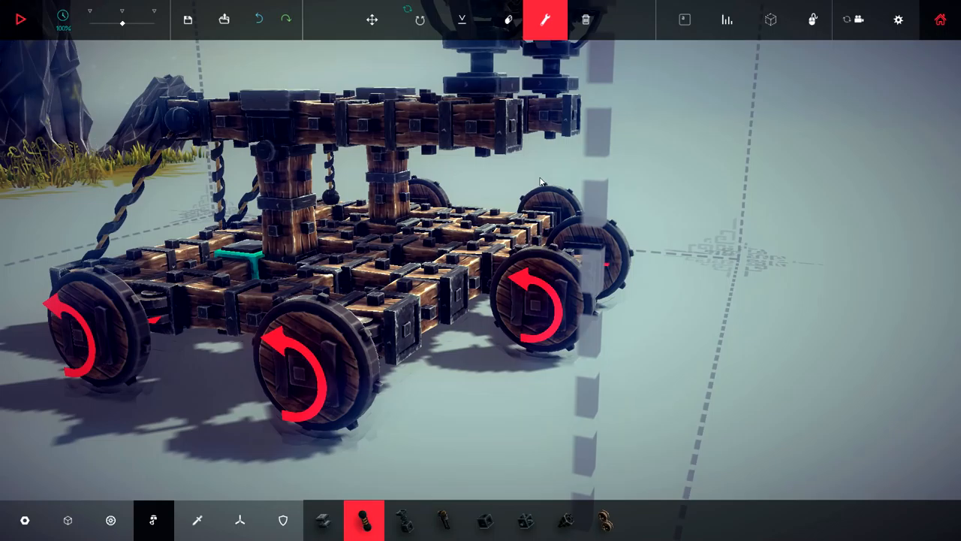
Select the decoupler part and run one more short test.
left_click(323, 520)
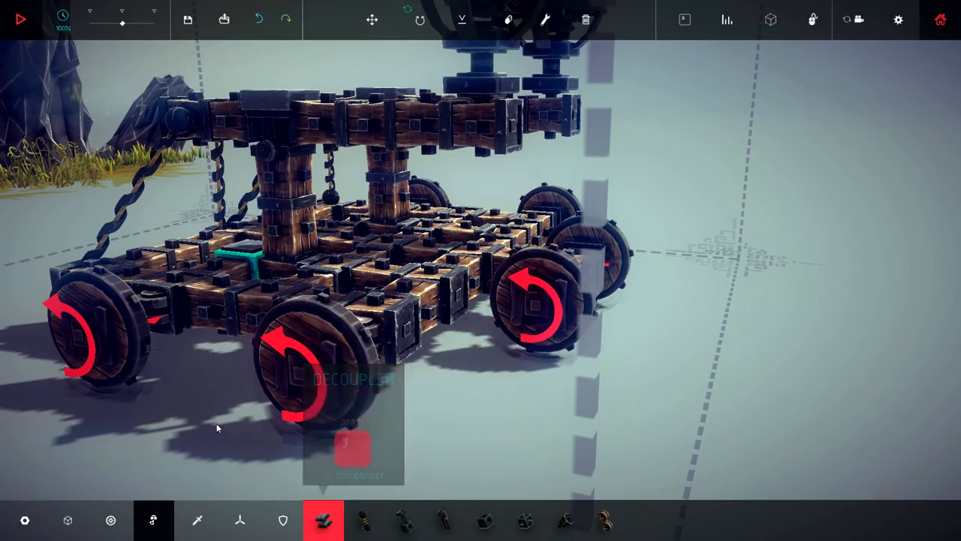
left_click(20, 19)
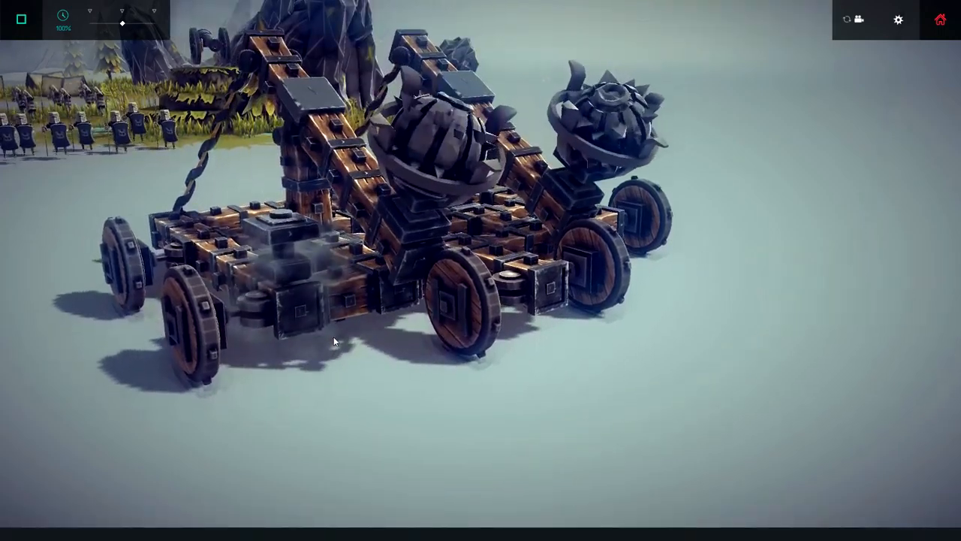
left_click(21, 19)
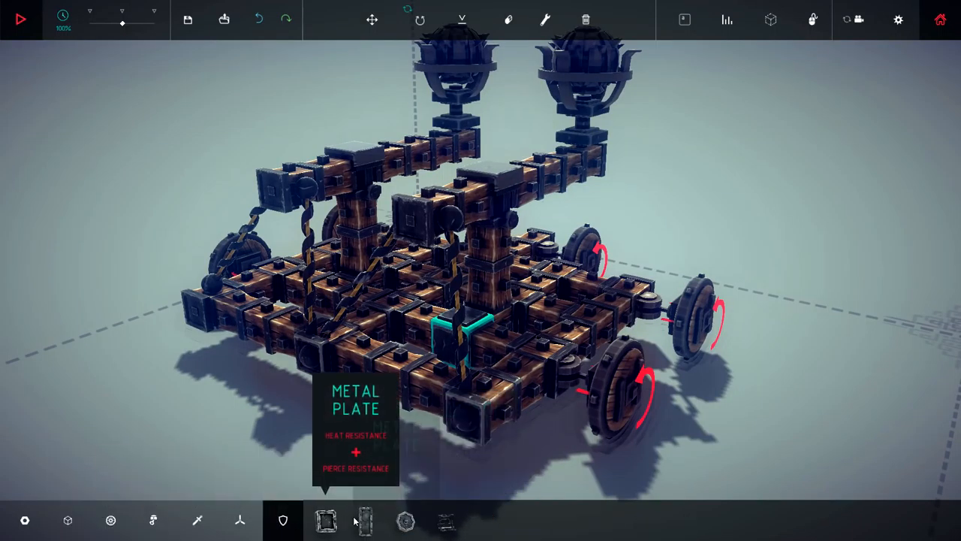
Place upright wooden planks across one end of the catapult, then briefly test-run it.
left_click(366, 519)
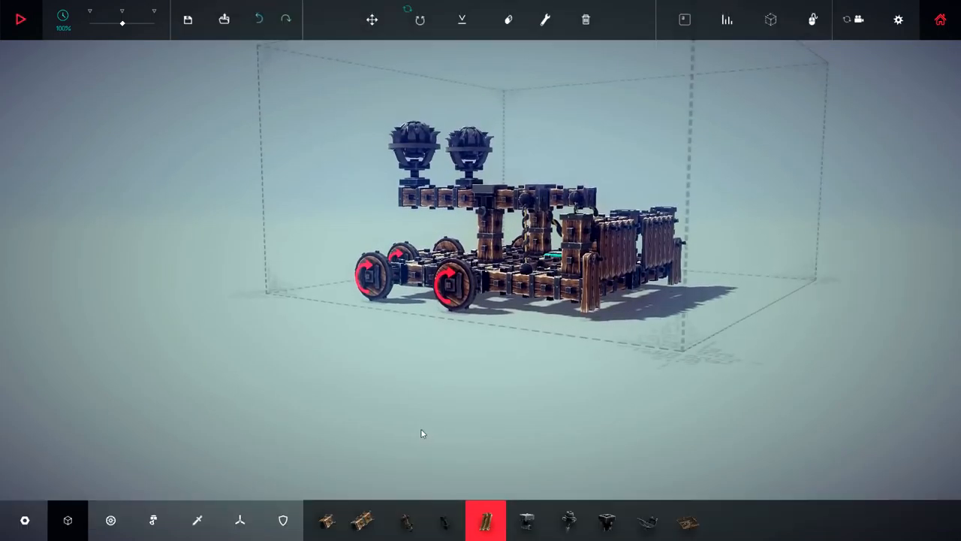
left_click(20, 19)
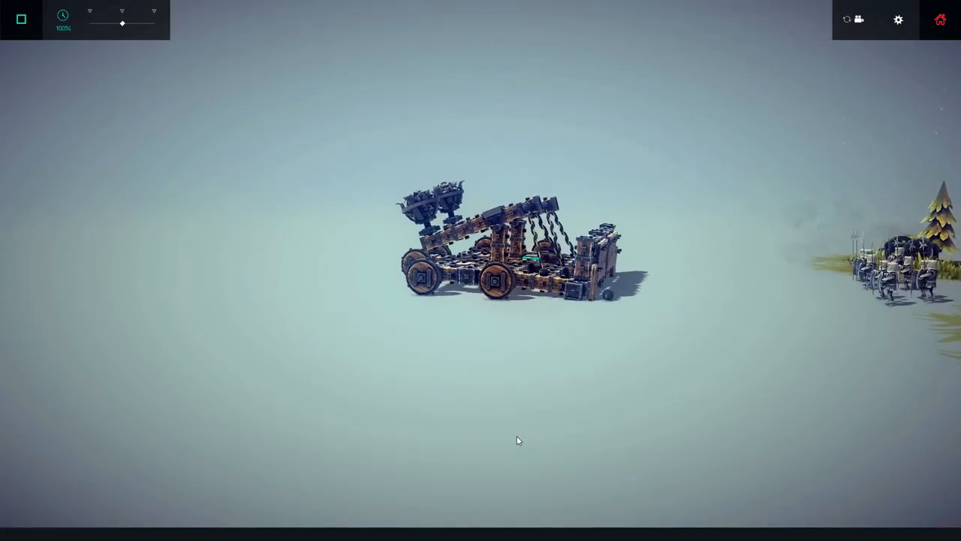
left_click(21, 19)
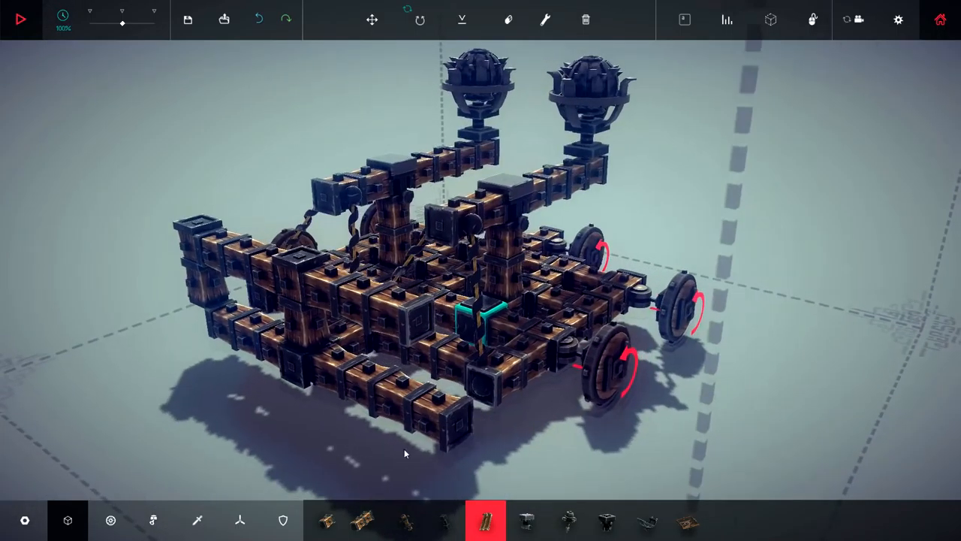
Line the chassis base and rear with metal plates and test against the archers.
left_click(364, 520)
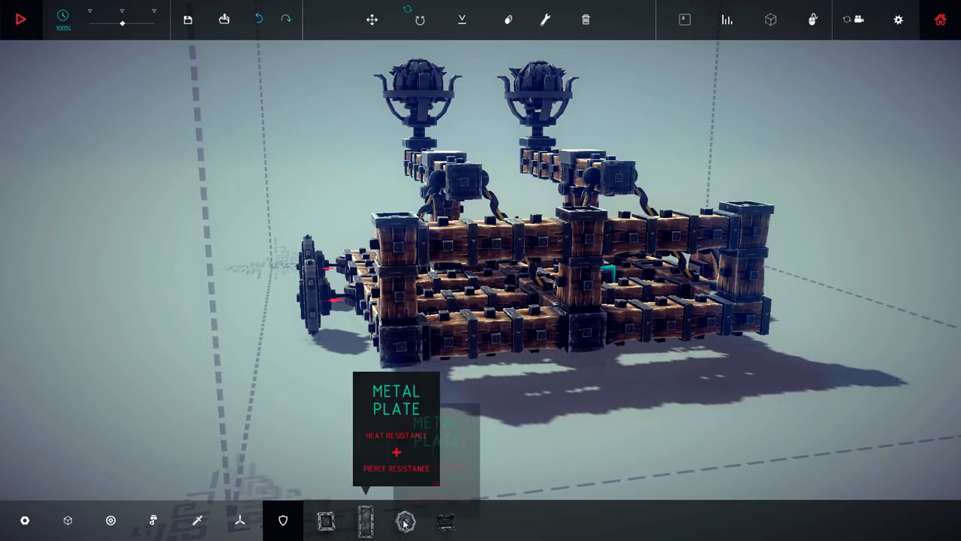
left_click(364, 519)
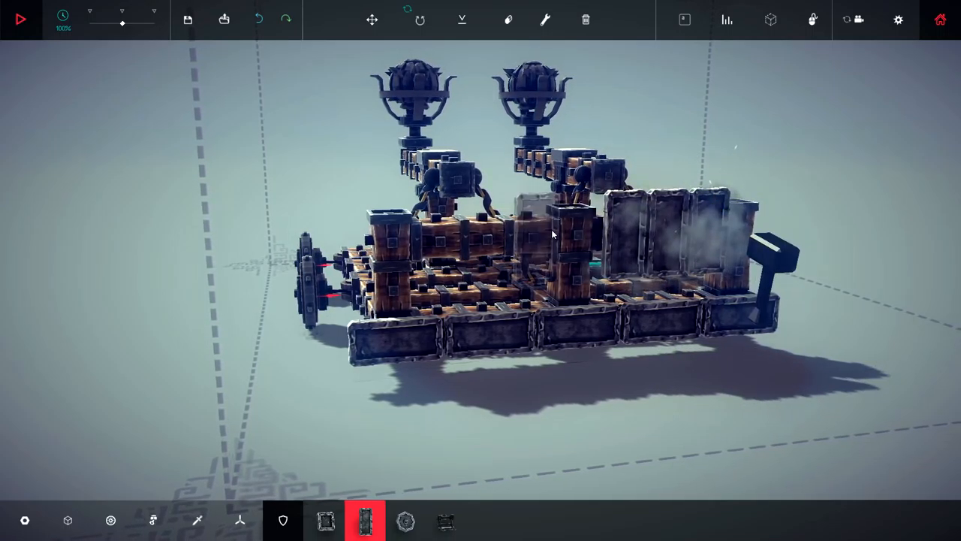
left_click(20, 18)
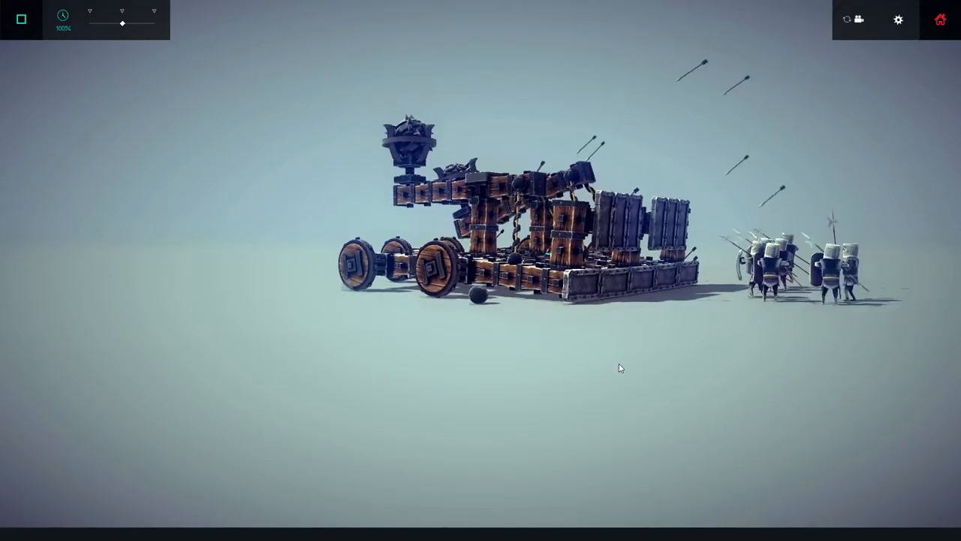
left_click(20, 19)
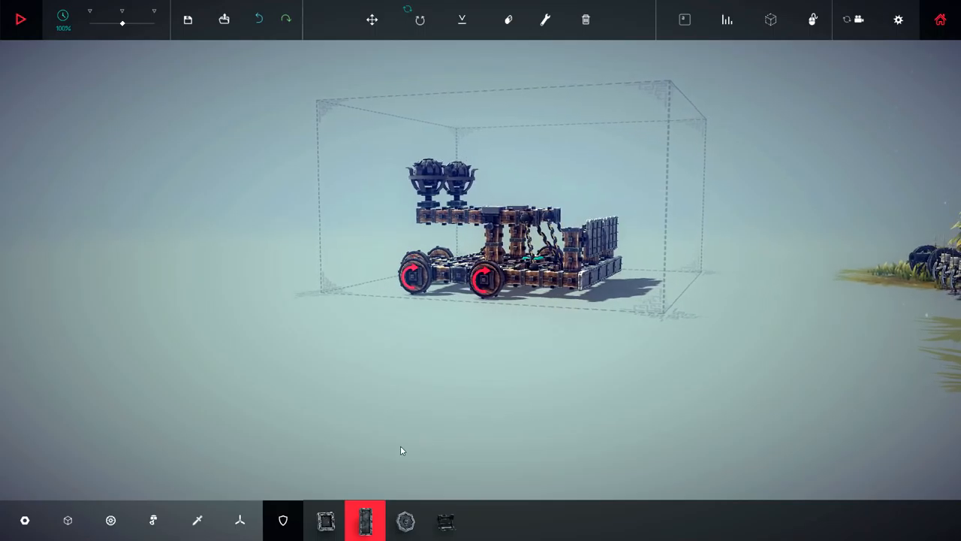
left_click(111, 519)
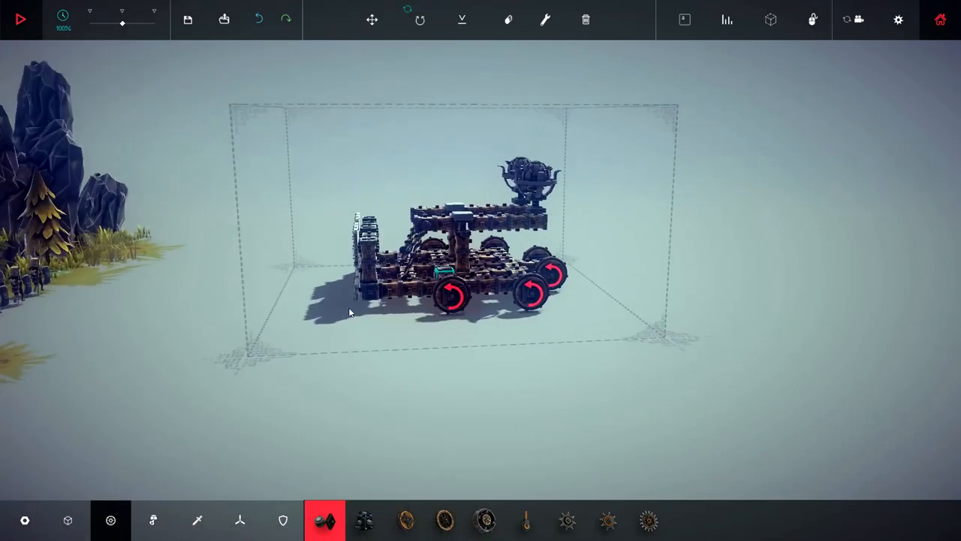
Add wheels to each side for six in total, then test-fire the bombs.
left_click(405, 519)
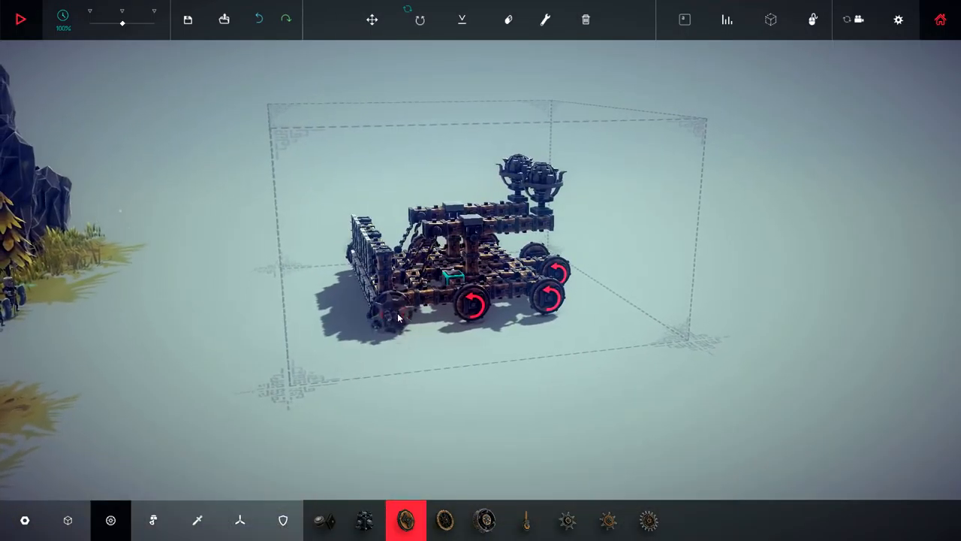
left_click(20, 19)
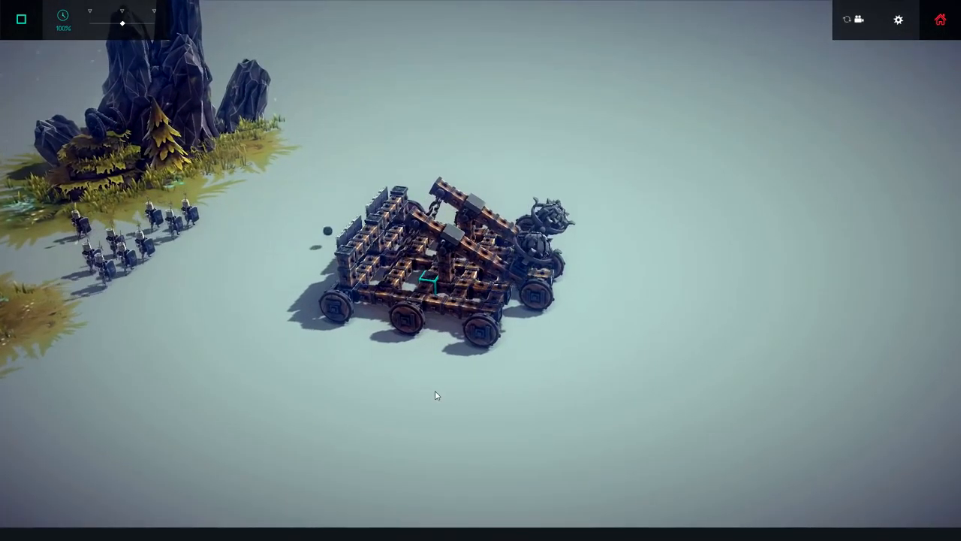
left_click(21, 18)
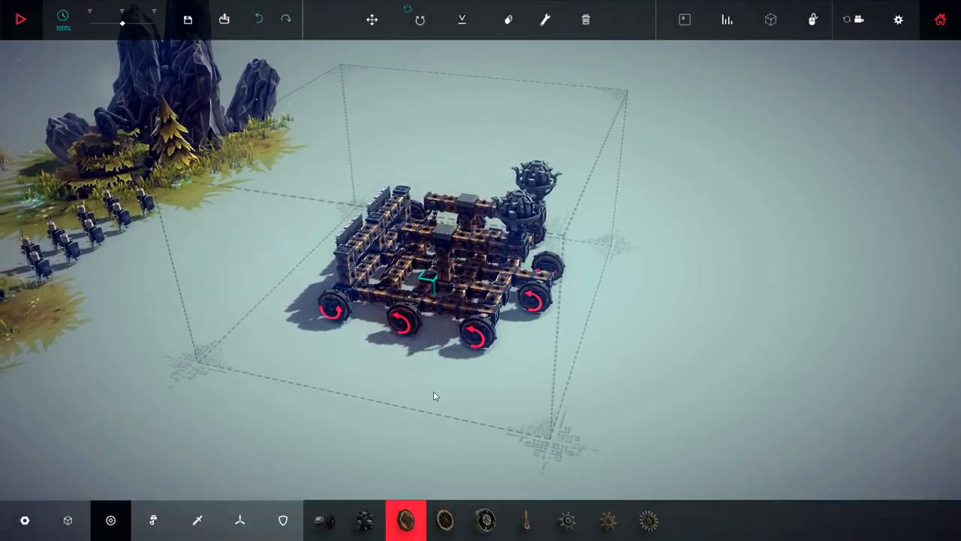
left_click(20, 19)
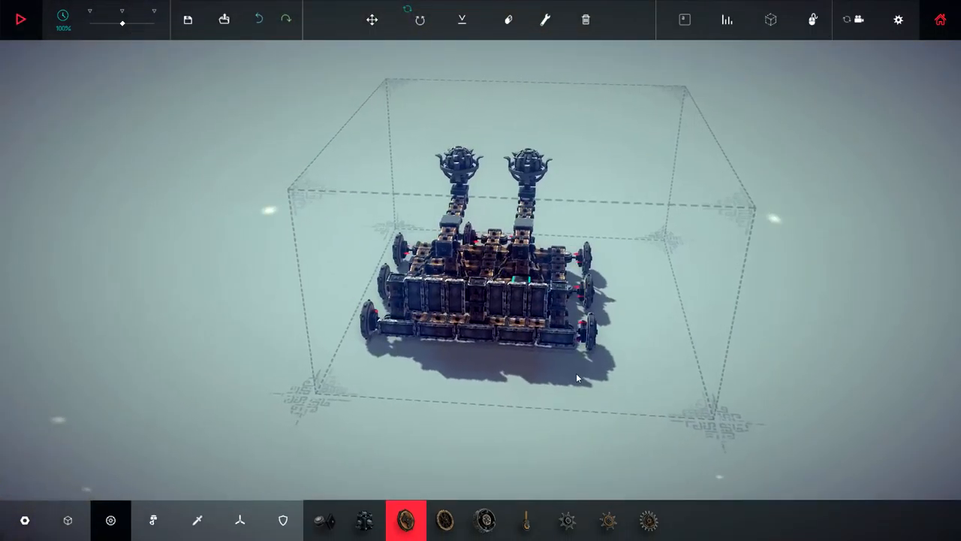
left_click(21, 19)
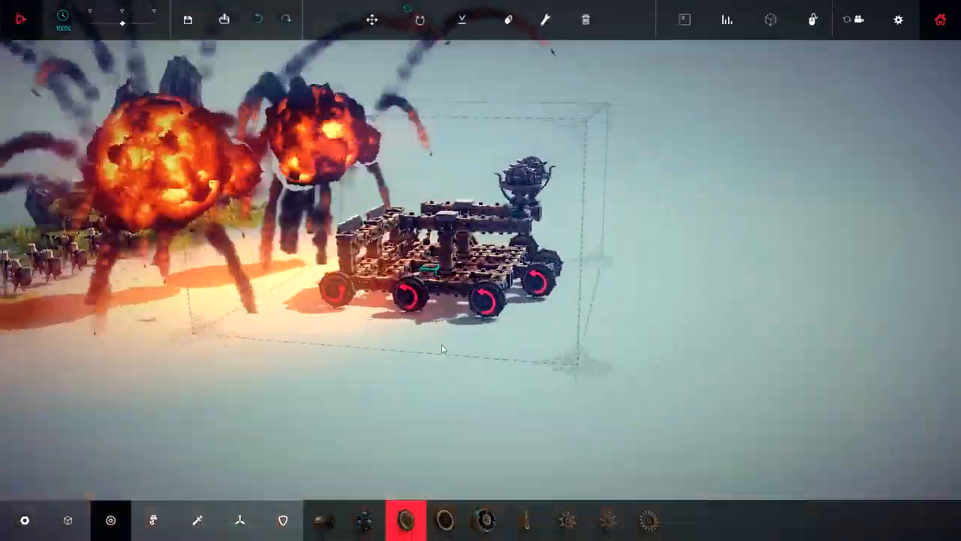
left_click(20, 19)
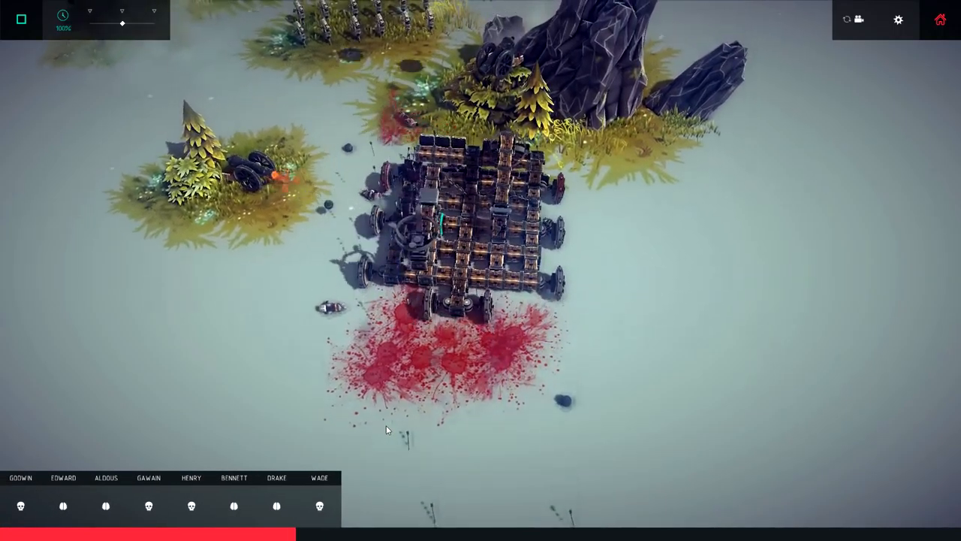
left_click(20, 19)
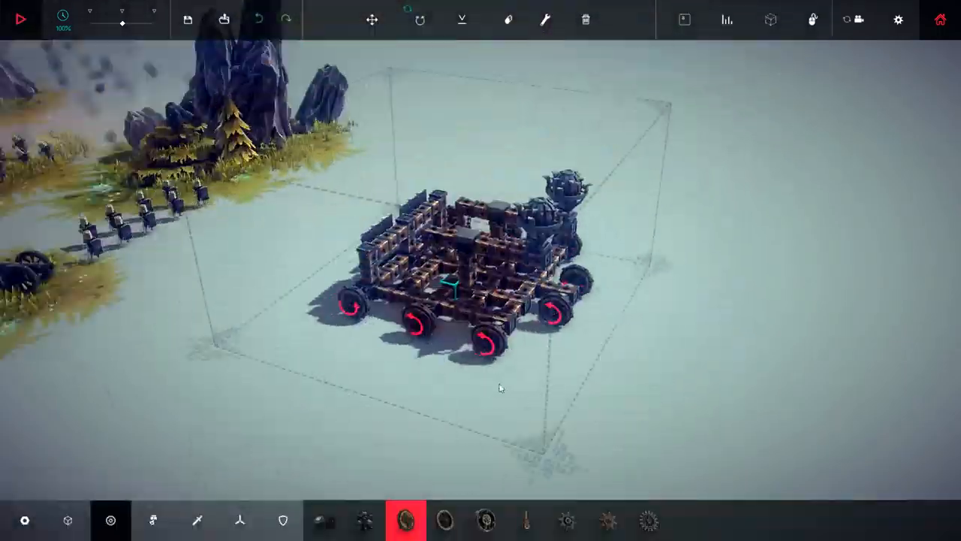
left_click(20, 19)
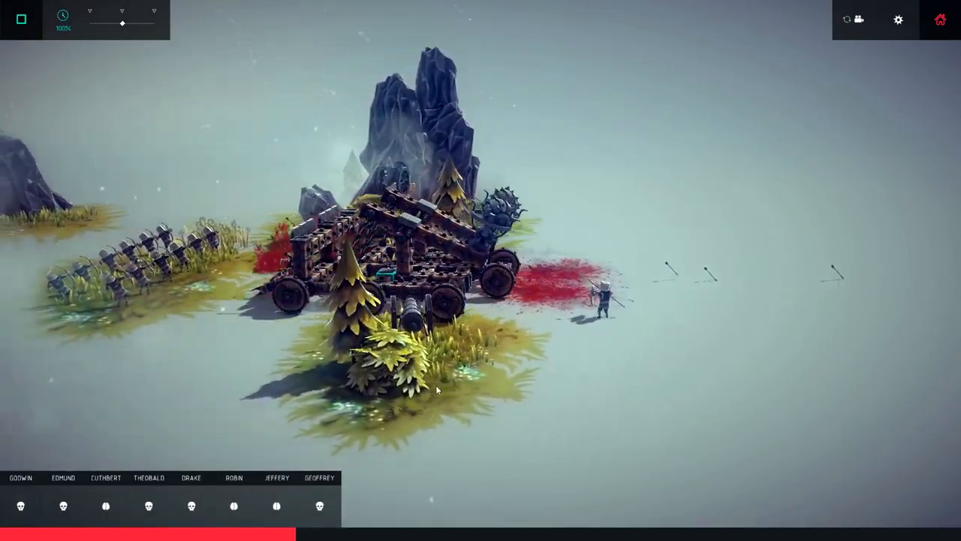
left_click(20, 19)
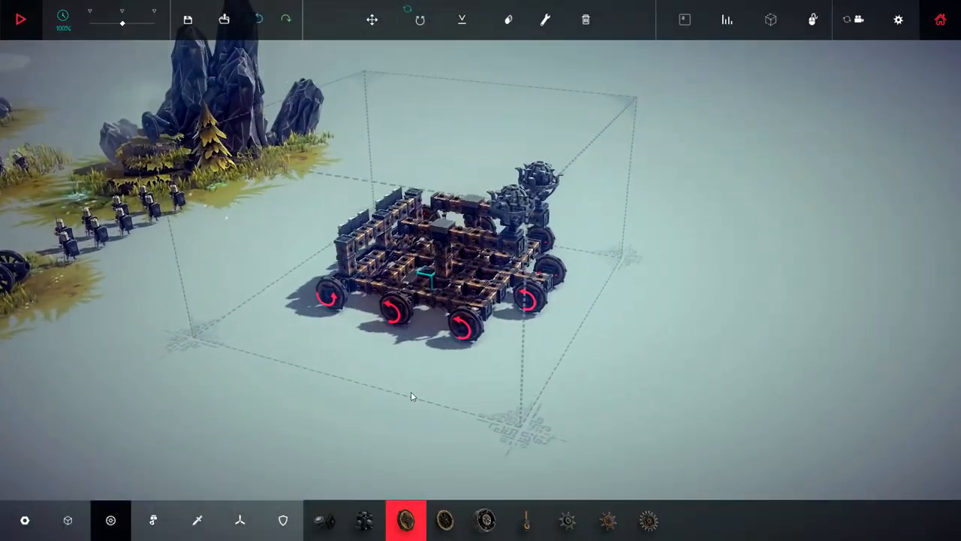
mouse_move(197, 519)
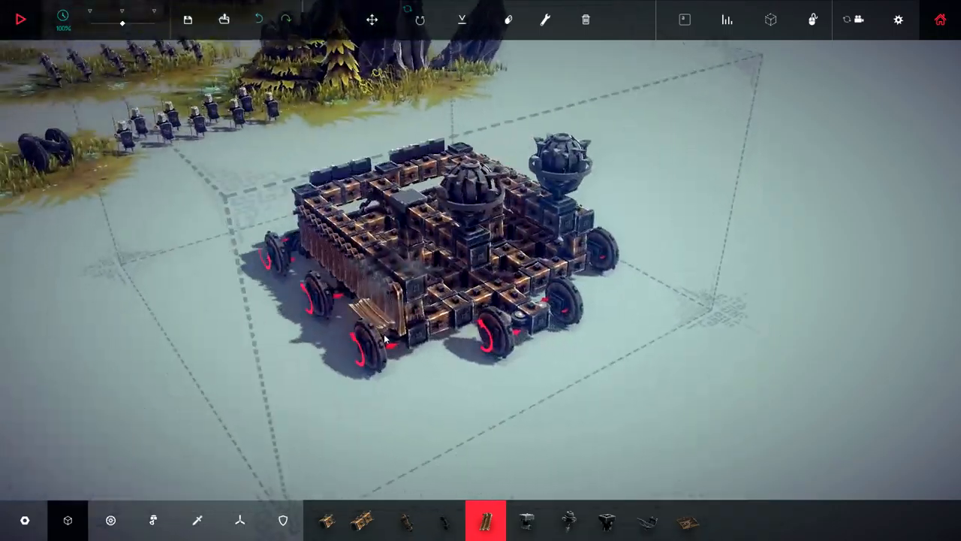
Test-drive the wood-walled machine into the encampment, then stop and resume building.
left_click(20, 19)
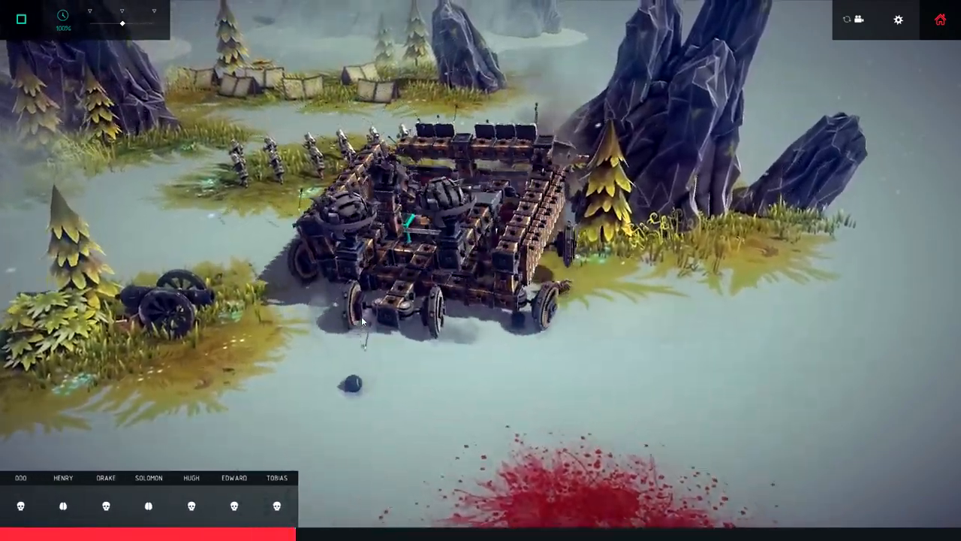
left_click(20, 19)
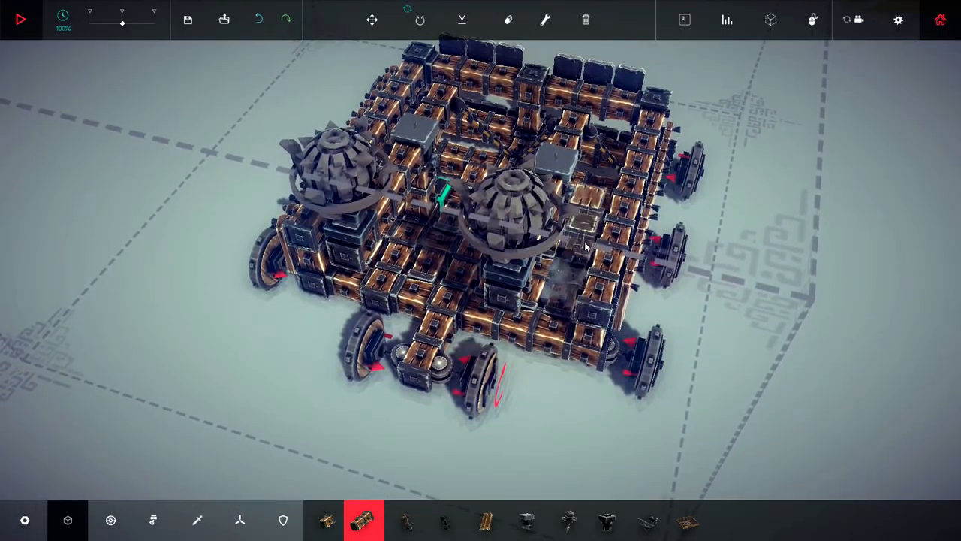
Add more wooden blocks to the frame and test-drive over the enemy soldiers.
left_click(20, 19)
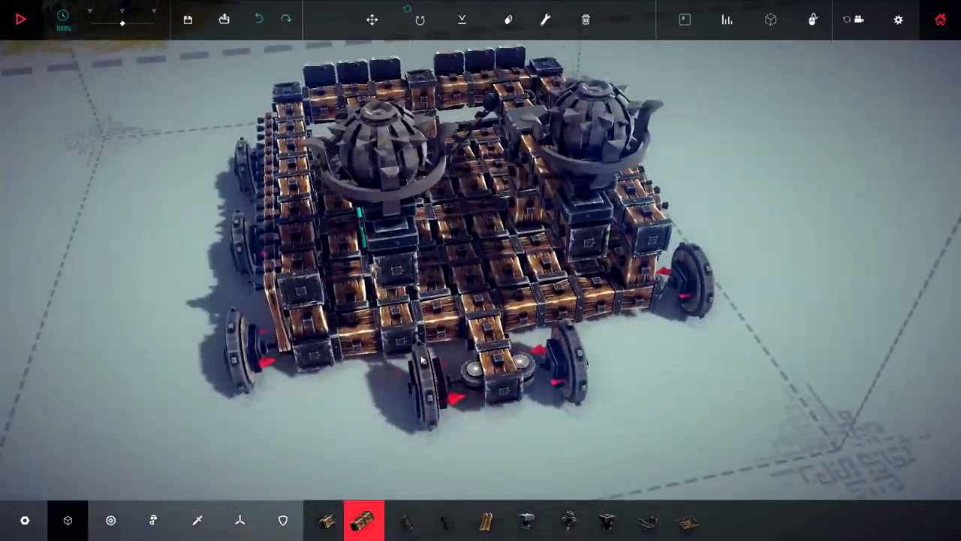
left_click(20, 19)
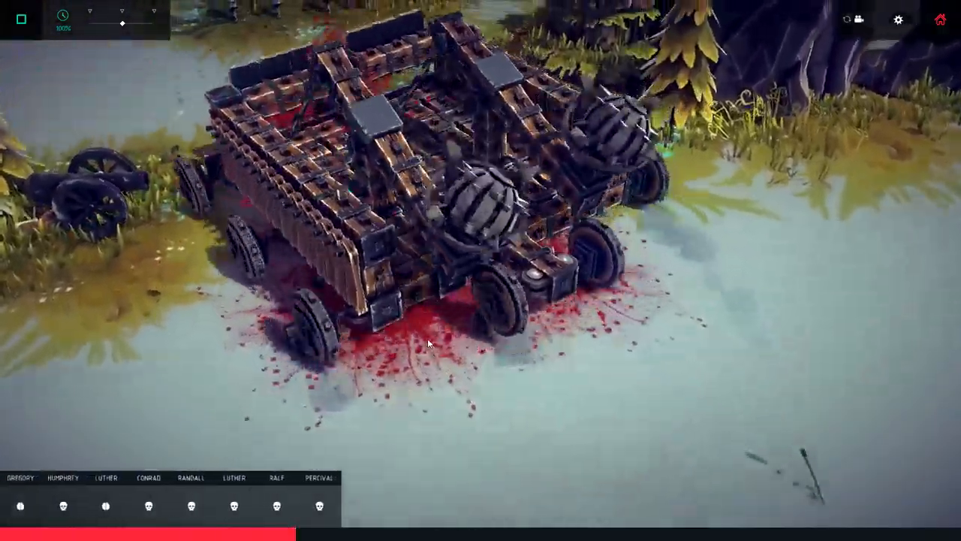
left_click(21, 18)
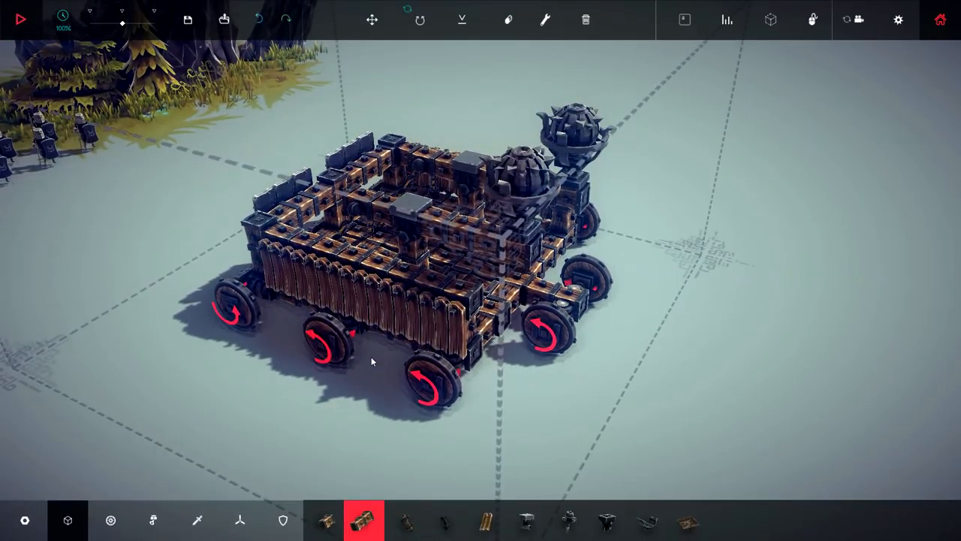
Run a quick test drive of the walled machine and return to building.
left_click(21, 19)
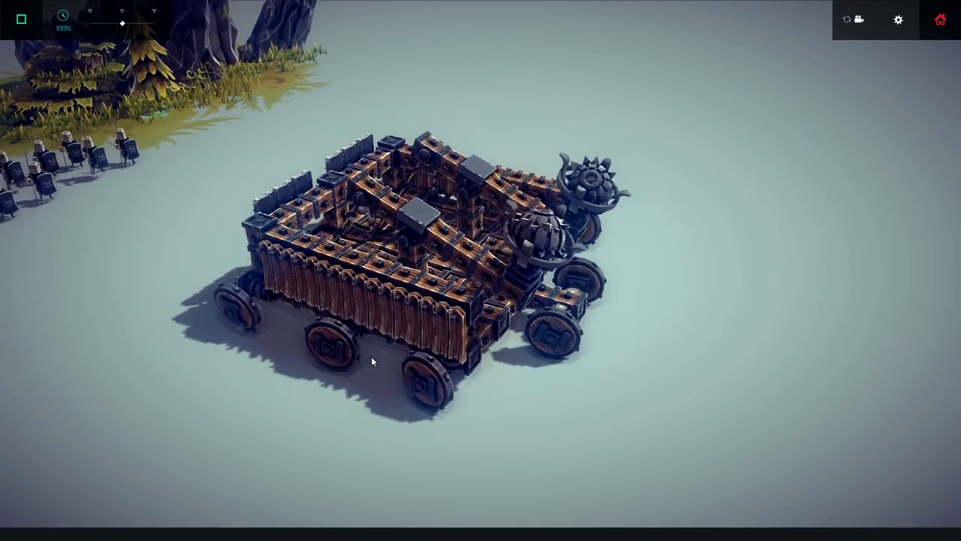
left_click(20, 19)
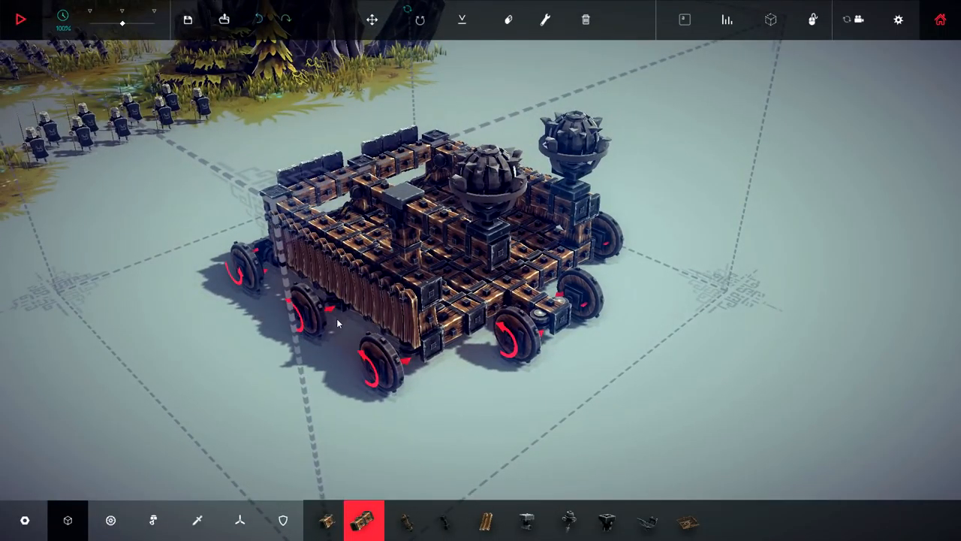
left_click(21, 18)
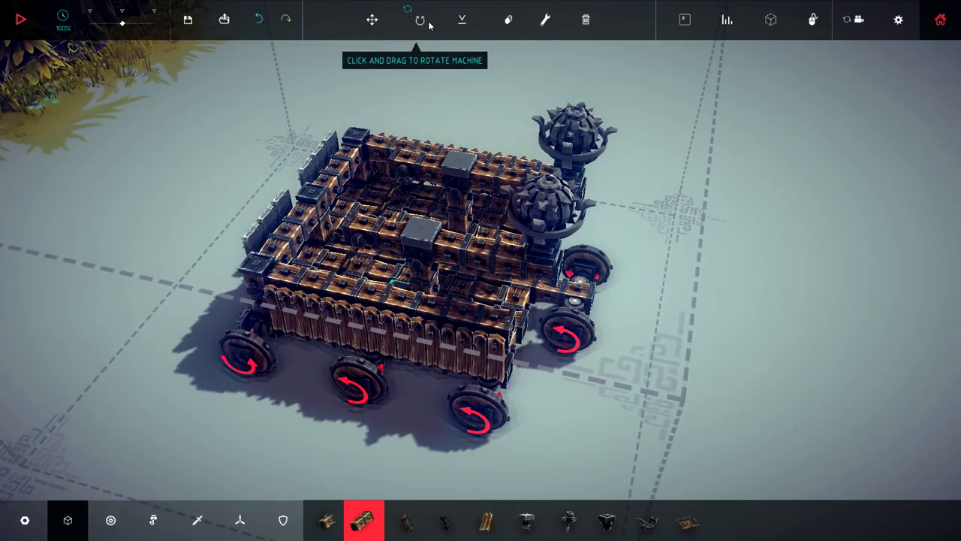
Review and close the steering hinge and wooden block settings.
left_click(545, 19)
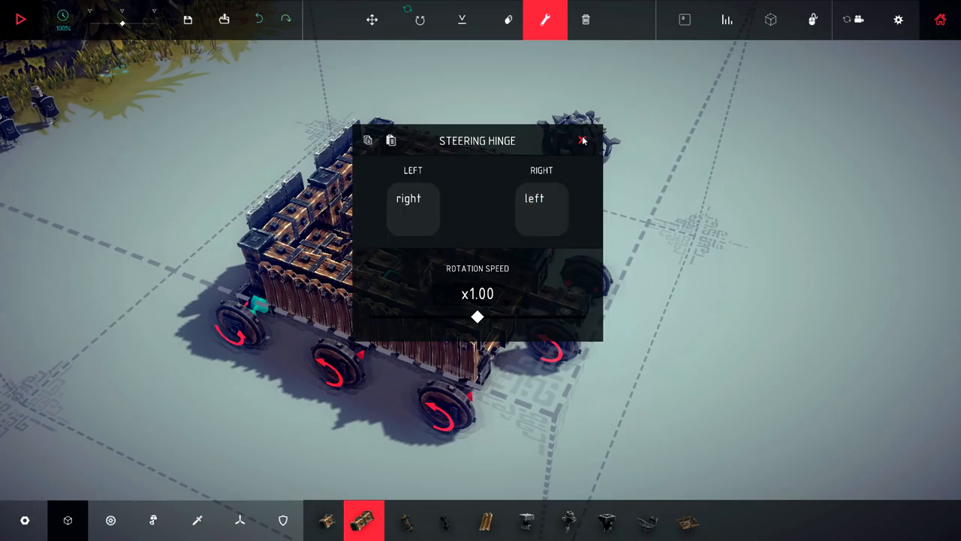
left_click(583, 140)
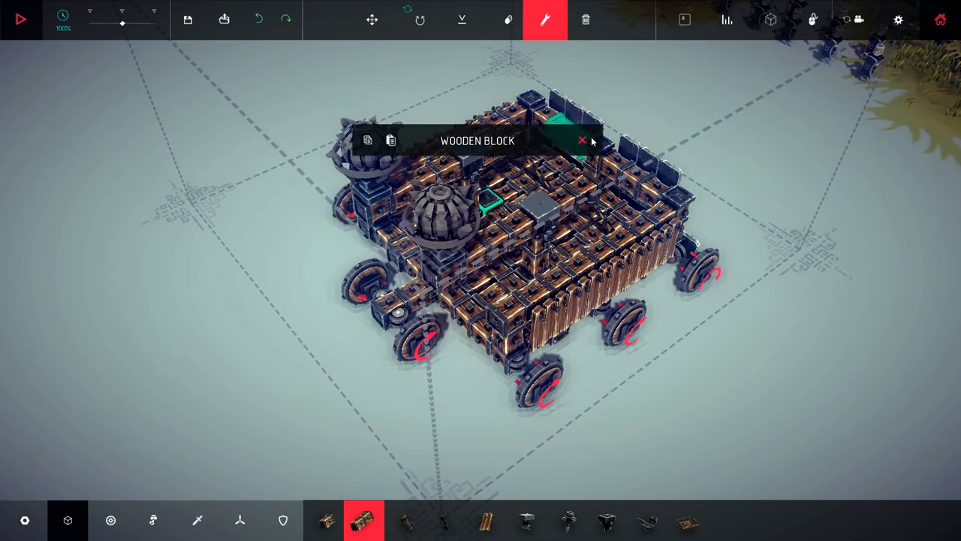
left_click(20, 19)
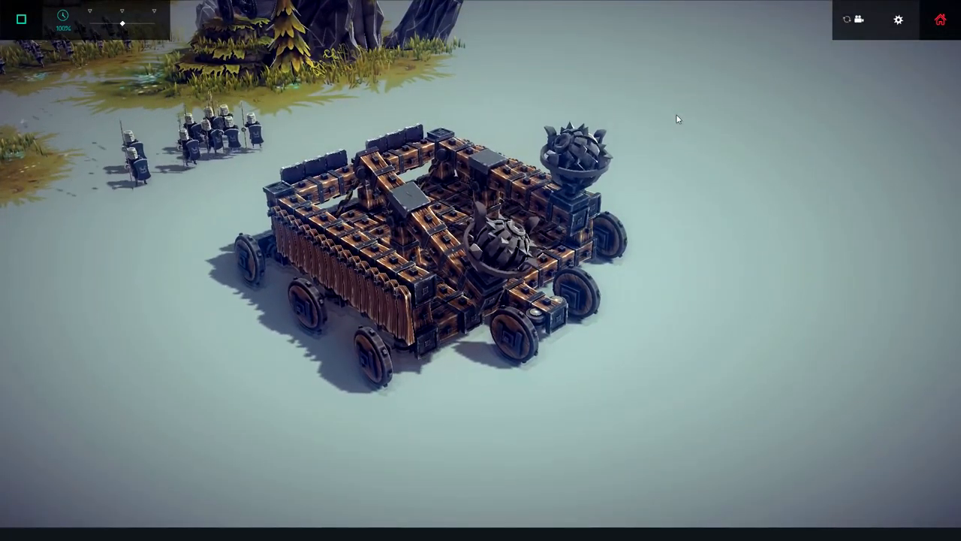
left_click(20, 19)
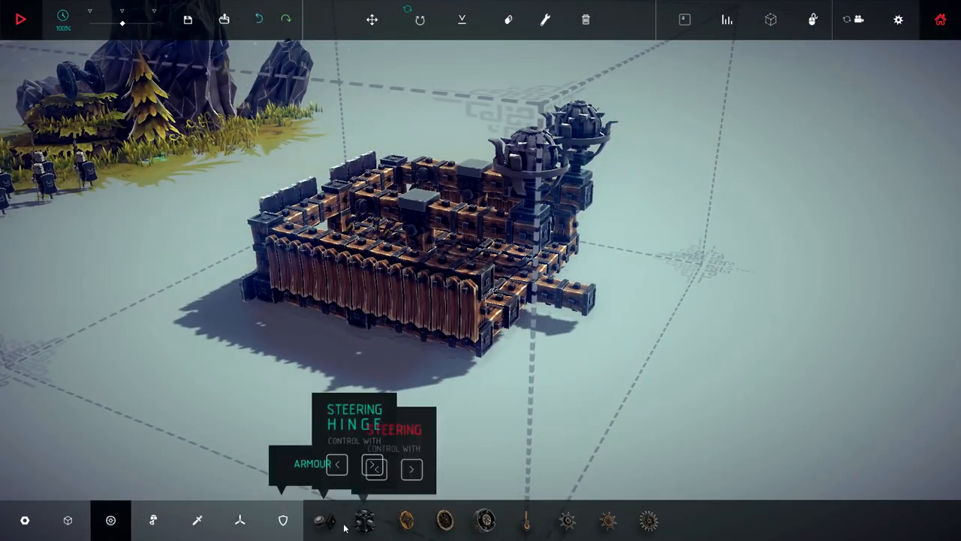
Mount powered wheels along the armoured machine's sides and start a test run.
left_click(325, 519)
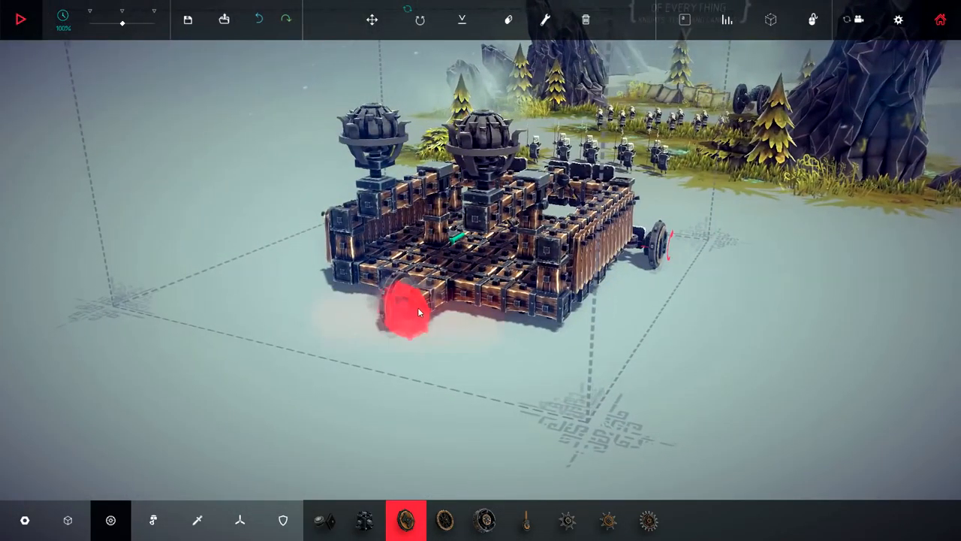
left_click(323, 519)
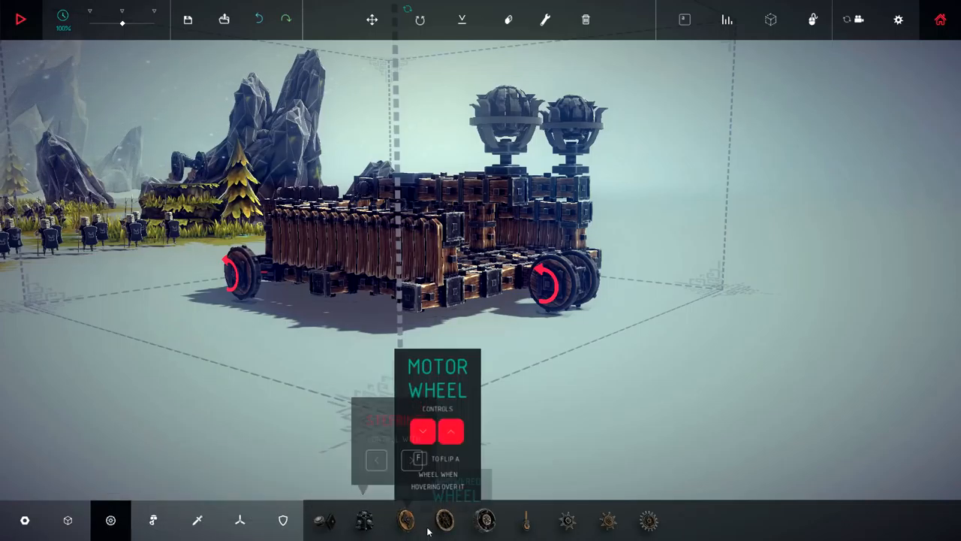
left_click(405, 520)
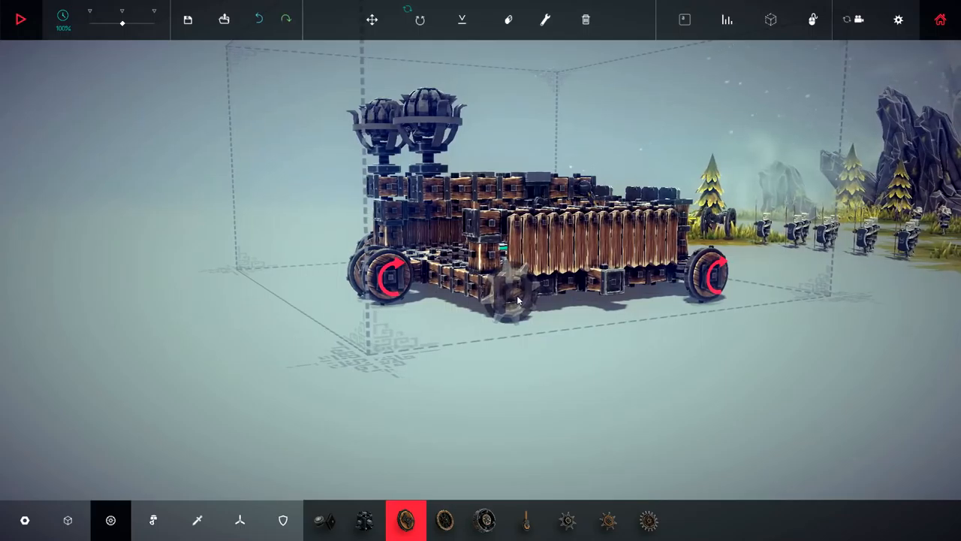
left_click(20, 19)
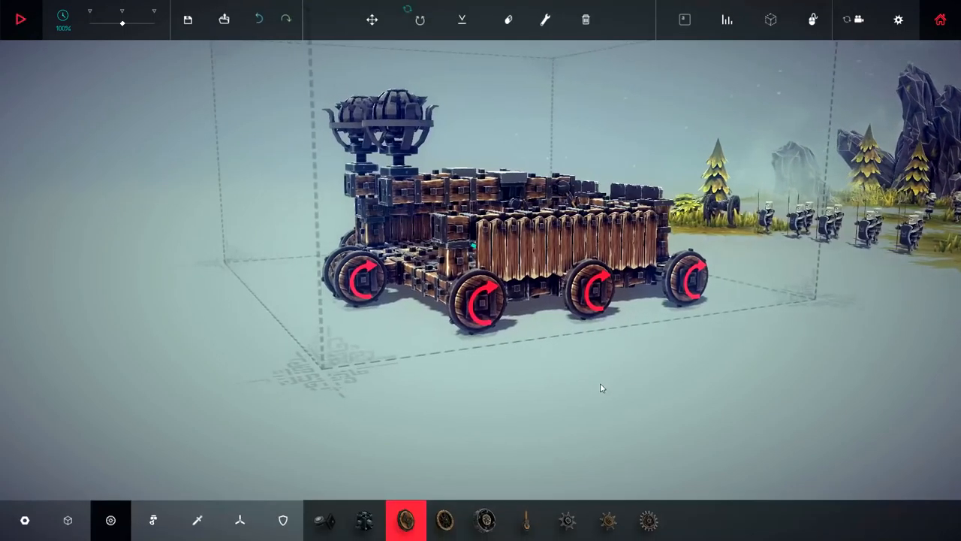
left_click(20, 19)
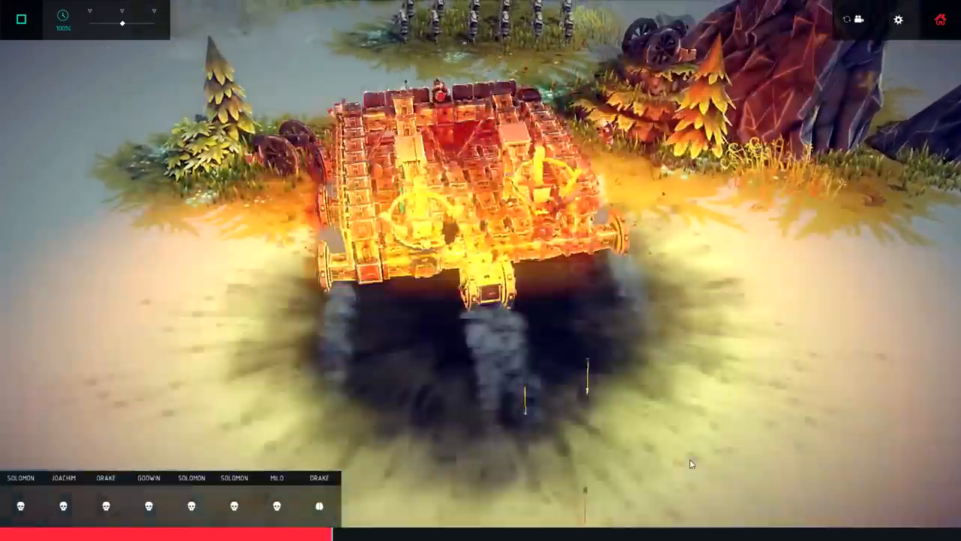
Stop the burning test, rerun the walled catapult through the soldiers, then stop it.
left_click(20, 20)
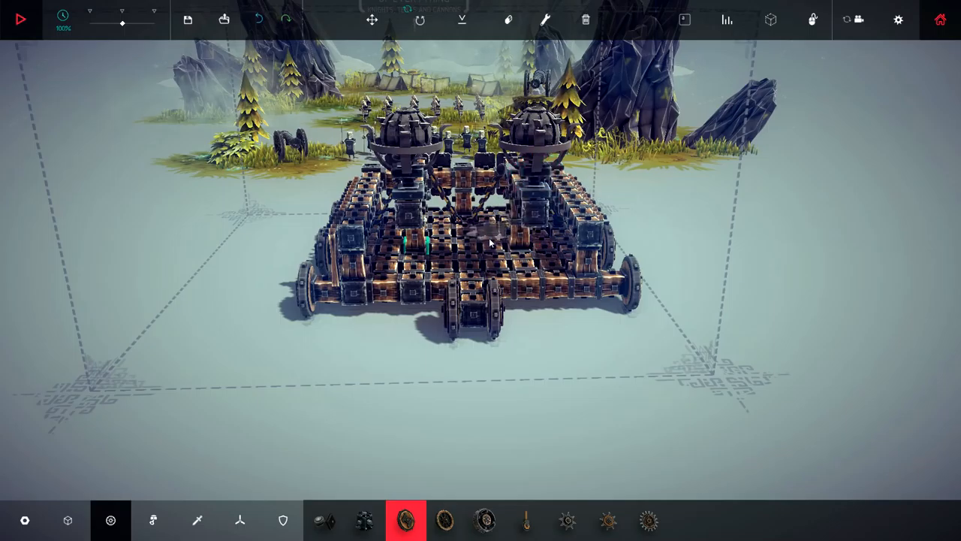
left_click(21, 19)
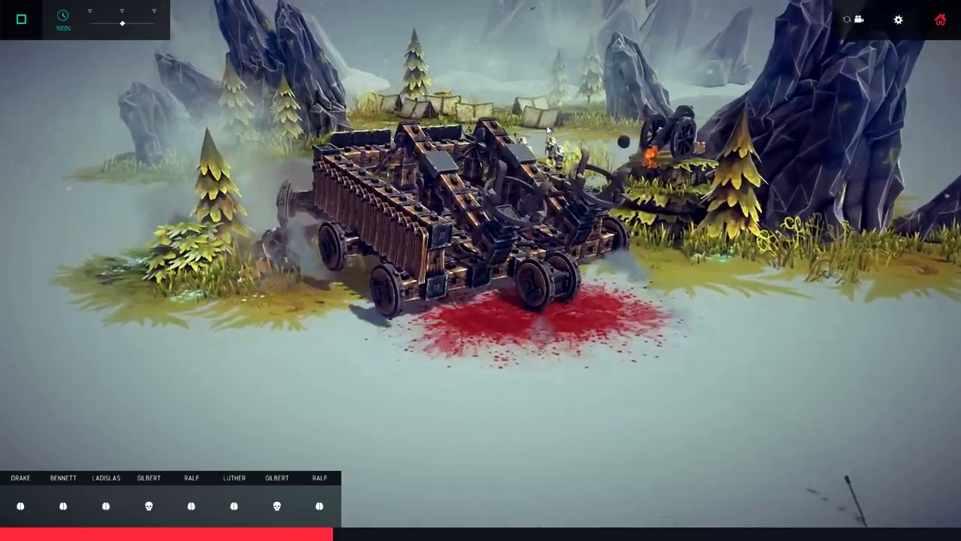
left_click(20, 18)
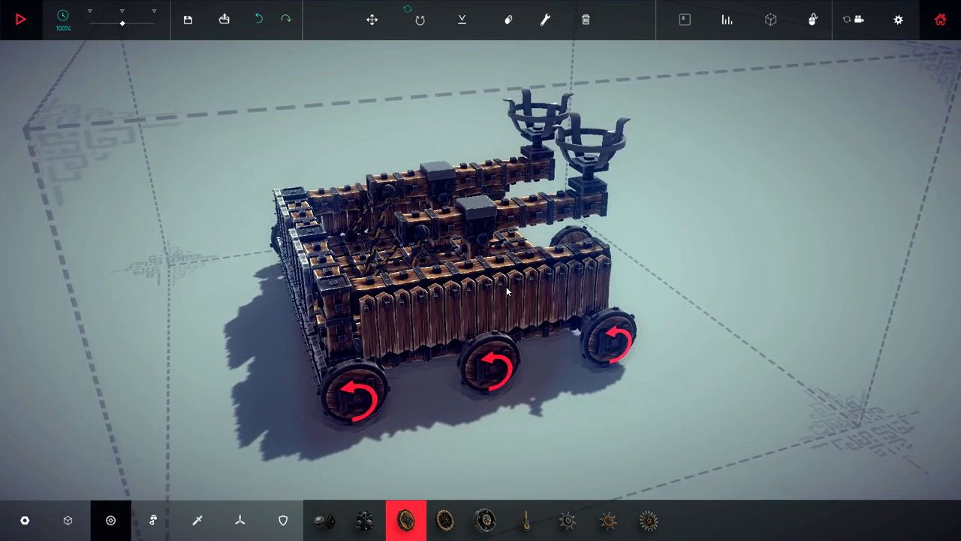
Save the catapult machine under the name 'cat'.
left_click(187, 20)
type("cat")
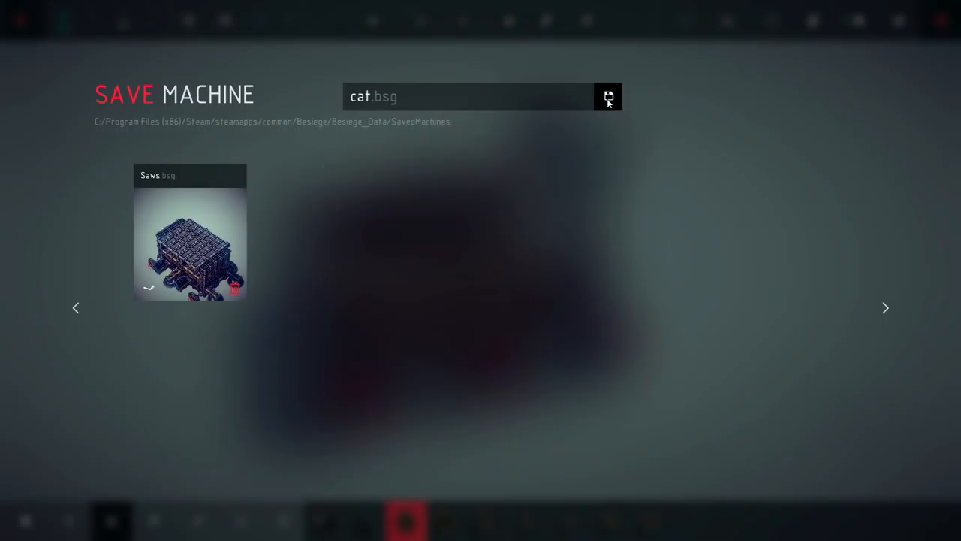
left_click(607, 96)
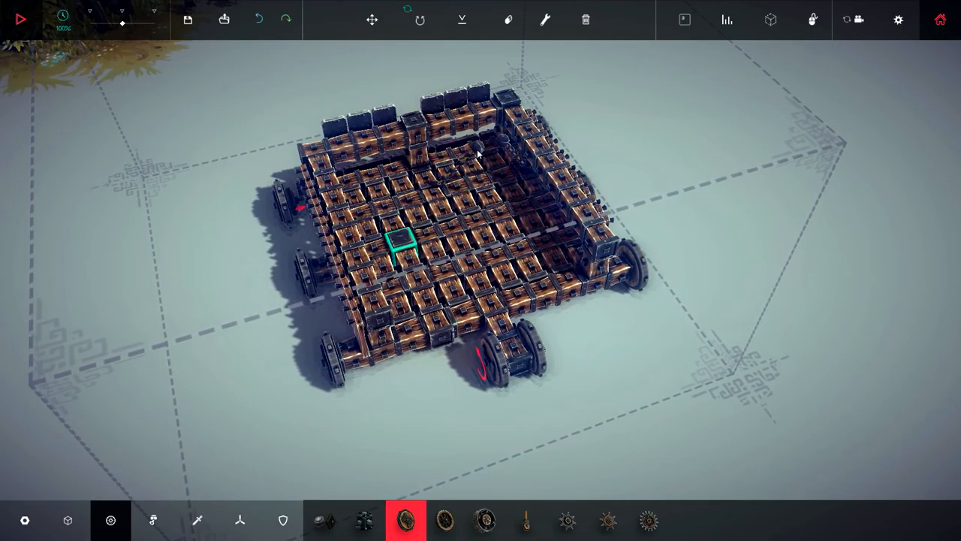
Fit shrapnel cannons, metal armour plates and downward spikes onto the wheeled wooden base.
left_click(20, 19)
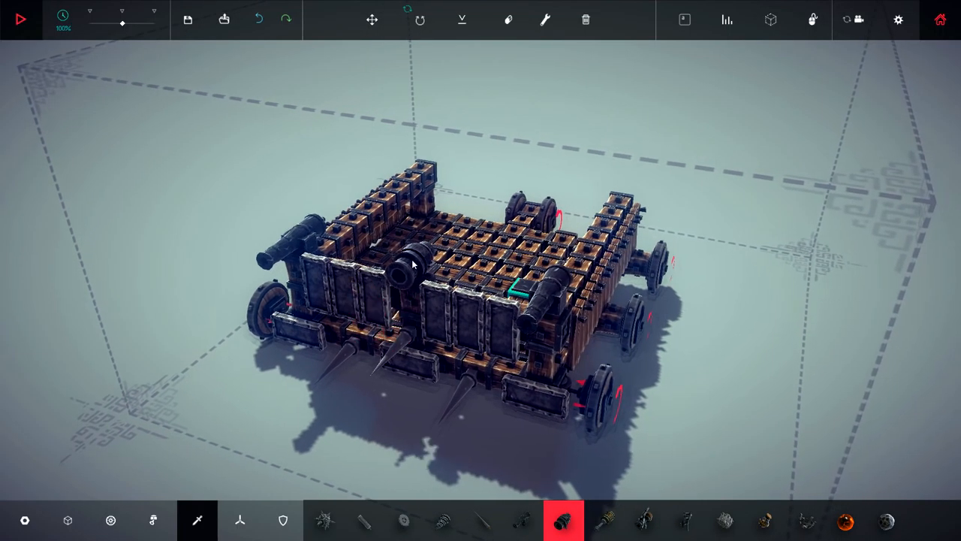
mouse_move(508, 19)
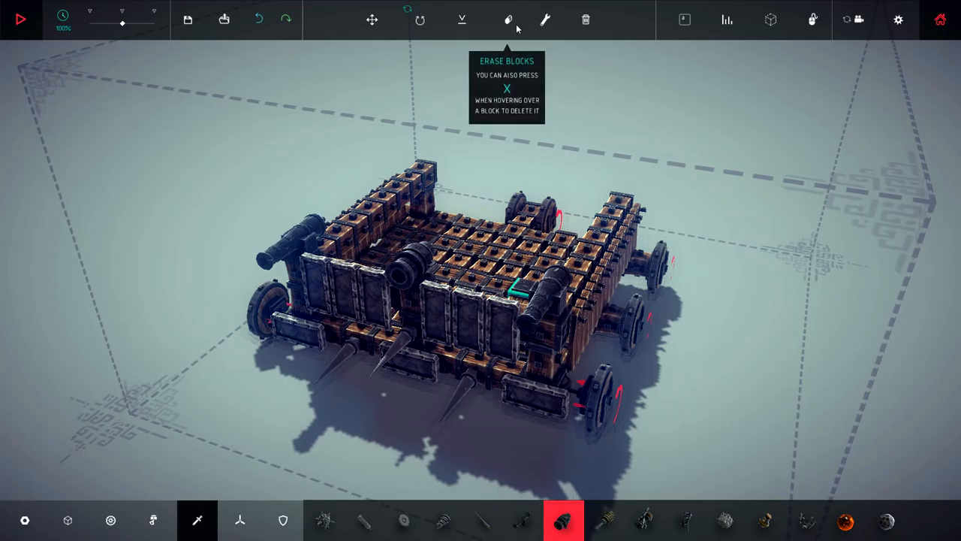
Check in the Key Mapper that the middle shrapnel cannon fires on C.
left_click(544, 19)
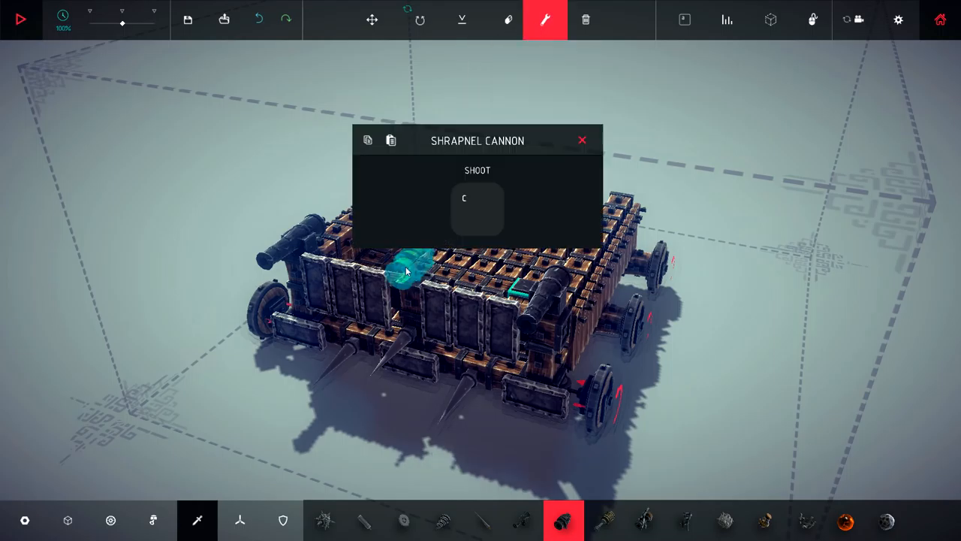
left_click(582, 140)
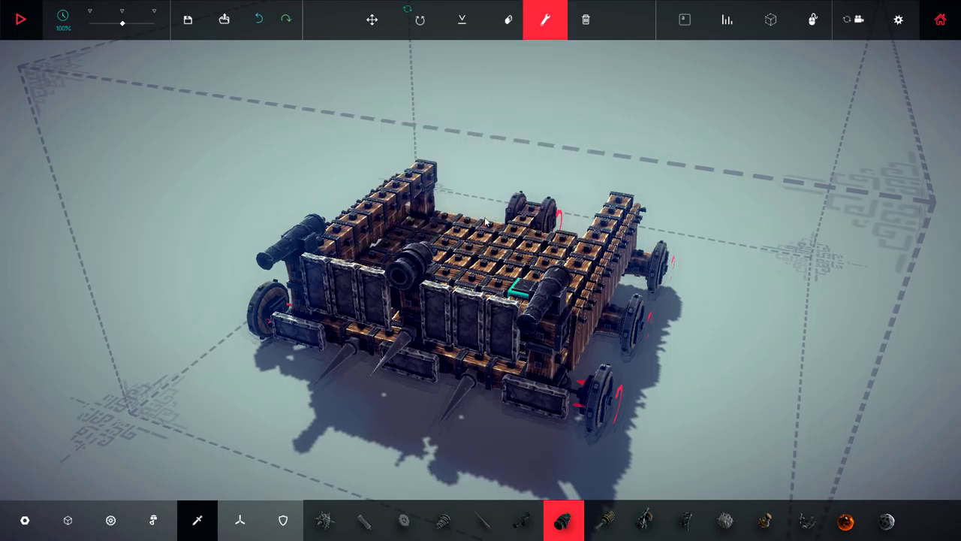
left_click(20, 19)
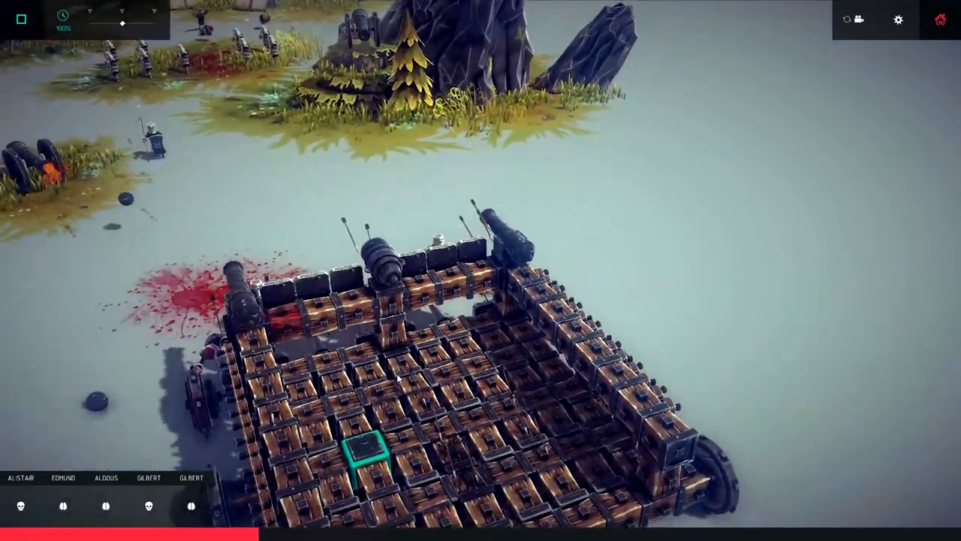
Run the cannon platform against the soldiers in several repeated test runs.
left_click(20, 19)
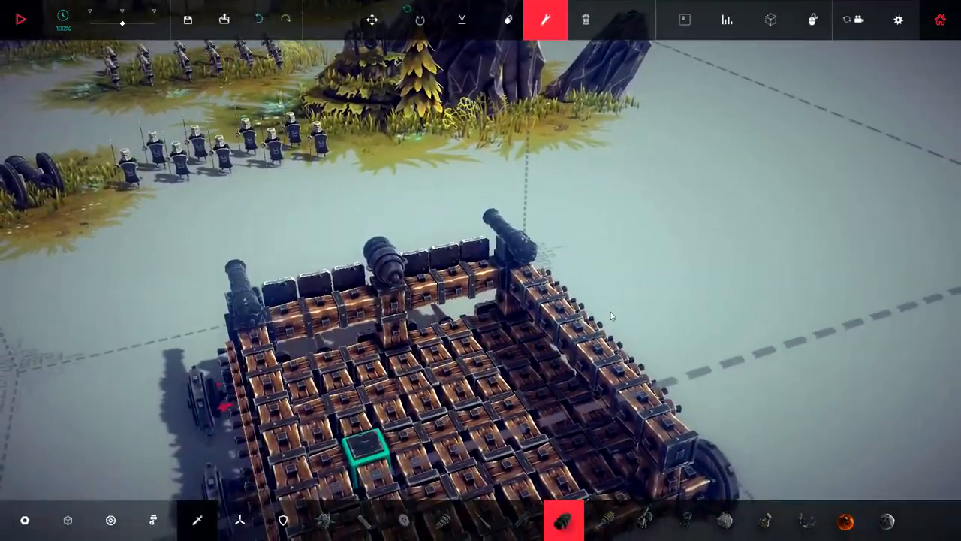
left_click(21, 19)
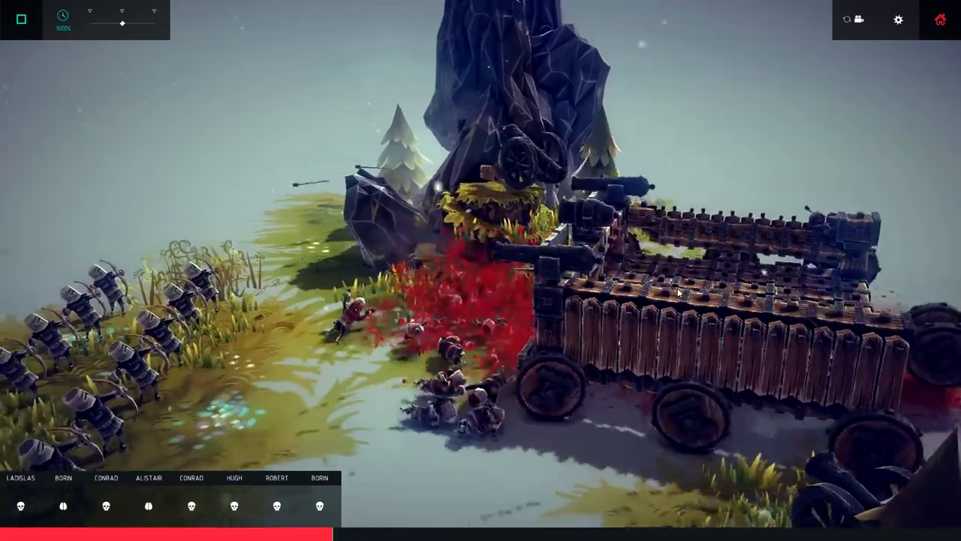
left_click(20, 18)
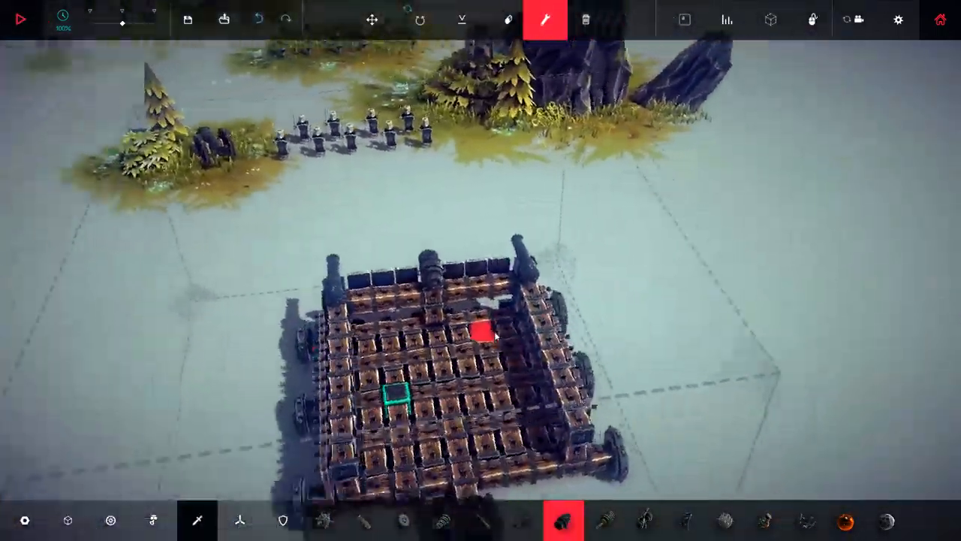
left_click(20, 19)
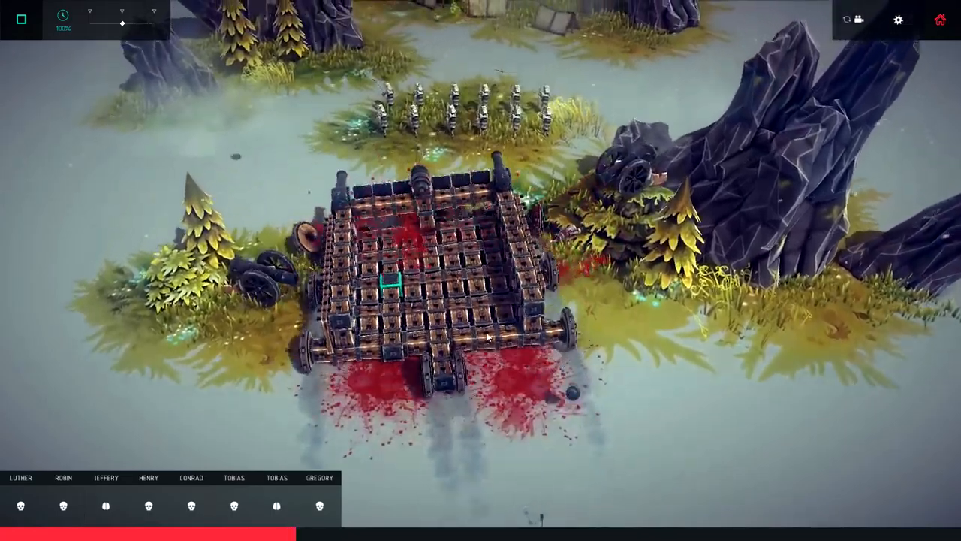
left_click(20, 19)
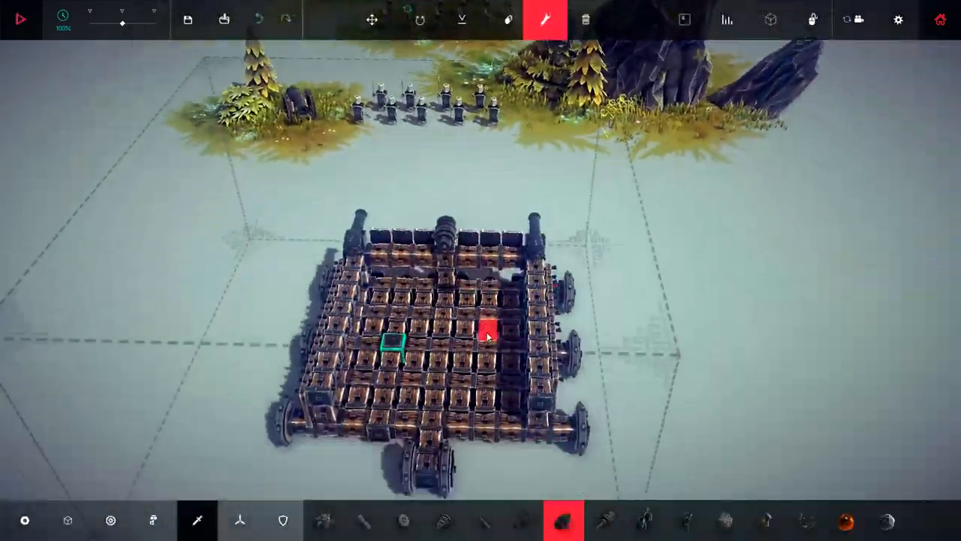
left_click(20, 18)
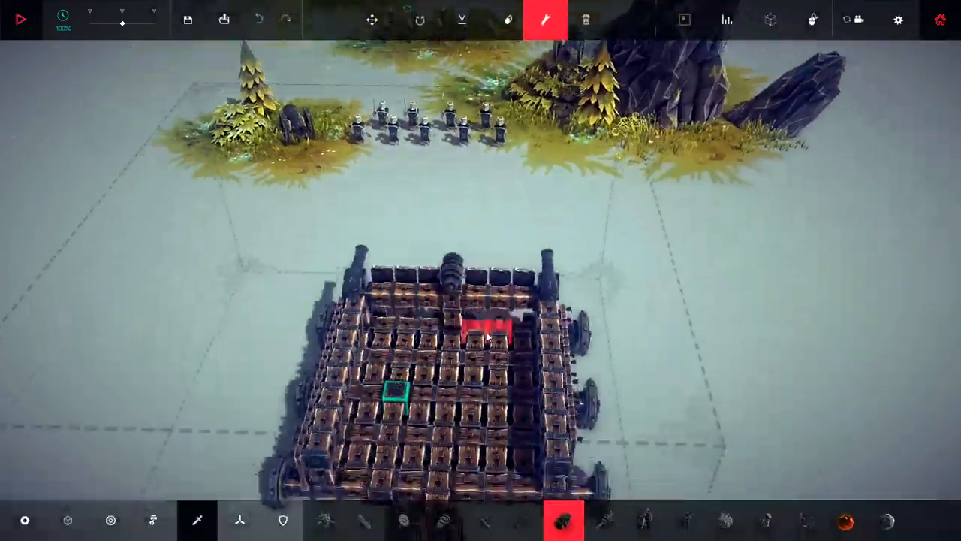
left_click(20, 19)
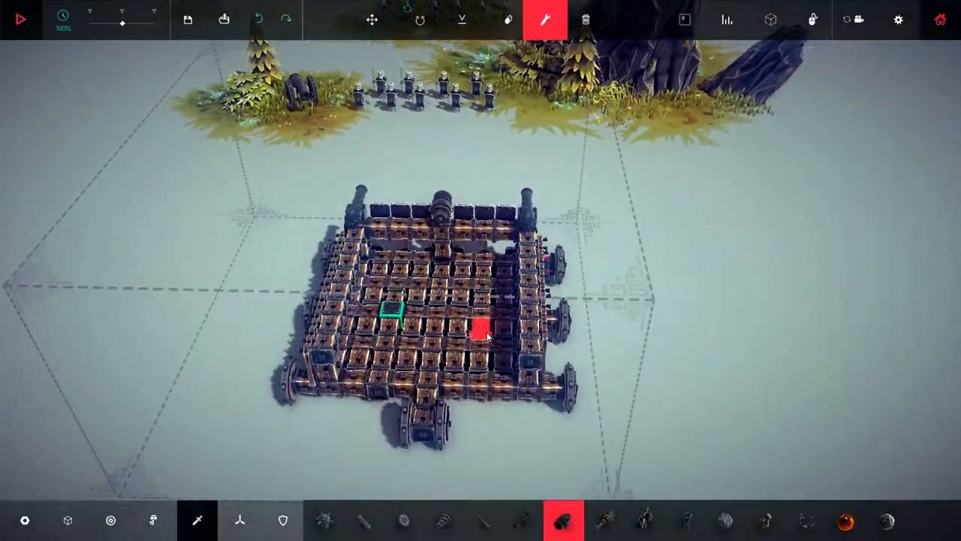
left_click(20, 18)
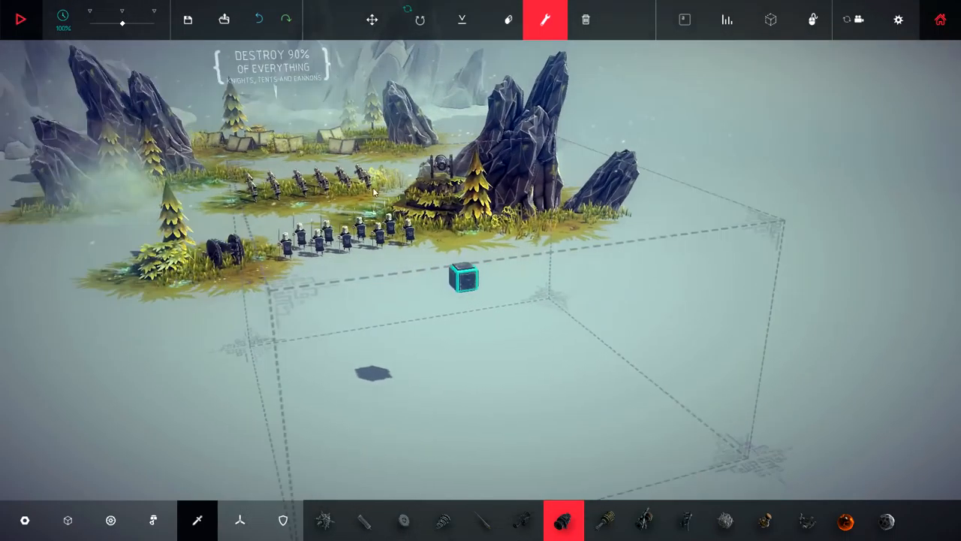
Clear the build field to a new machine holding just the starting block.
left_click(154, 520)
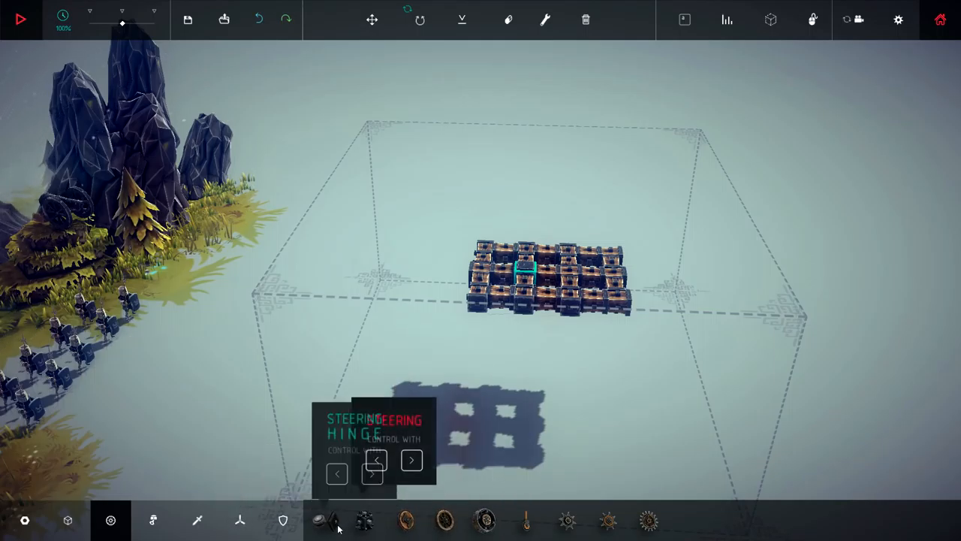
Build a wooden block grid with wheels on both sides and raised block towers.
left_click(324, 519)
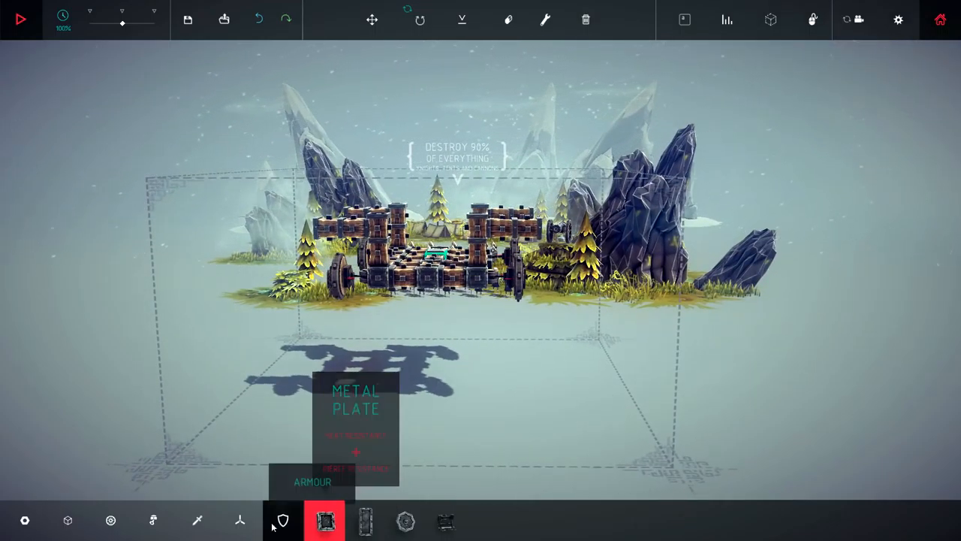
Bridge the towers with small wooden blocks and start a test drive through the soldiers.
left_click(68, 520)
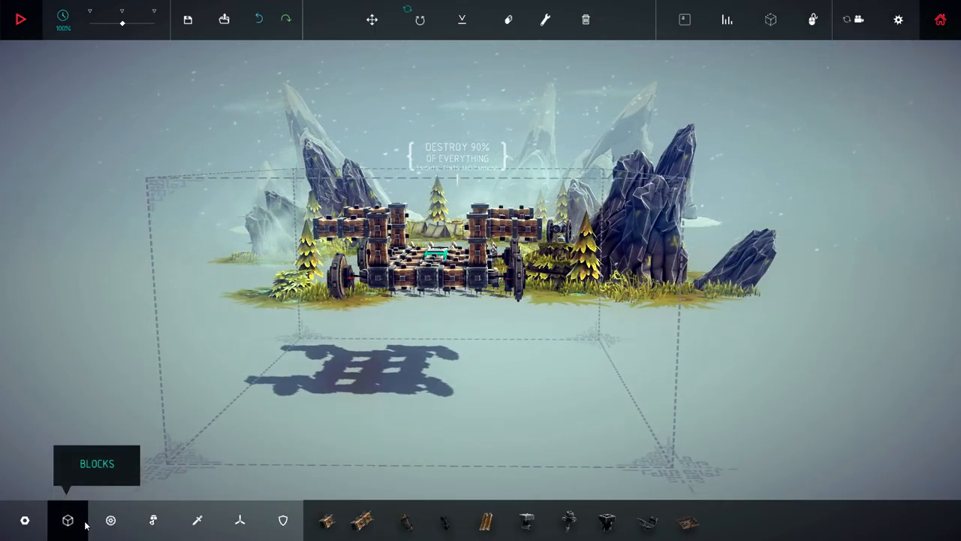
left_click(324, 520)
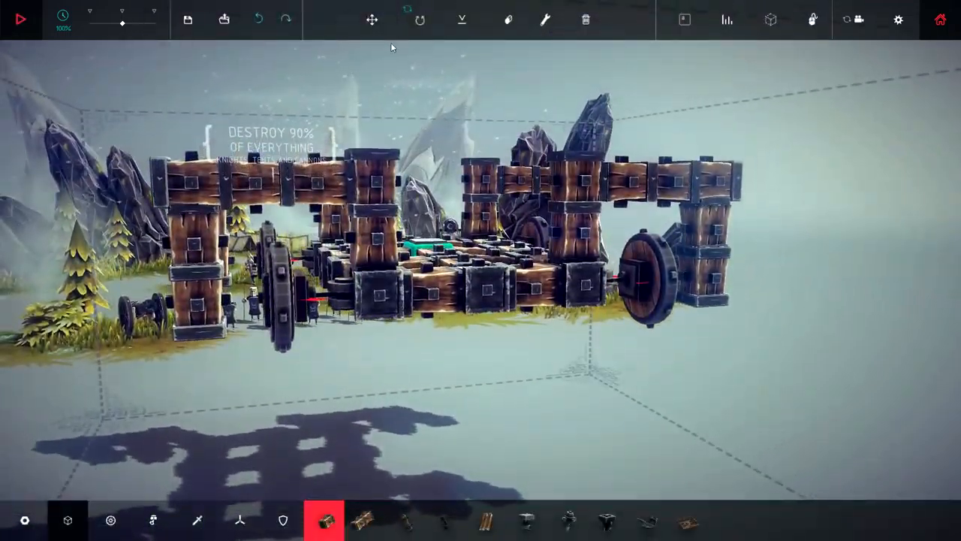
left_click(20, 19)
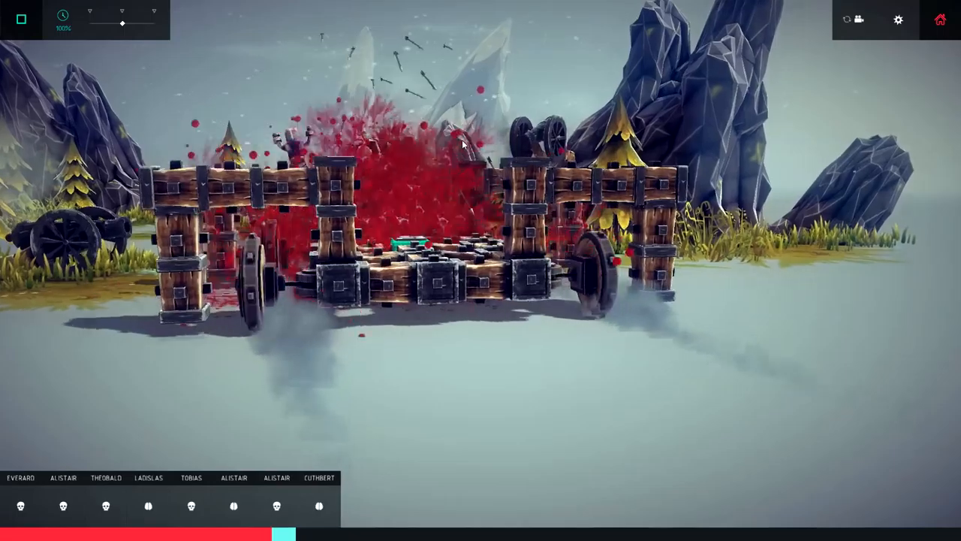
Stop the test and encase the machine in wooden blocks with five cannons along one side.
left_click(21, 18)
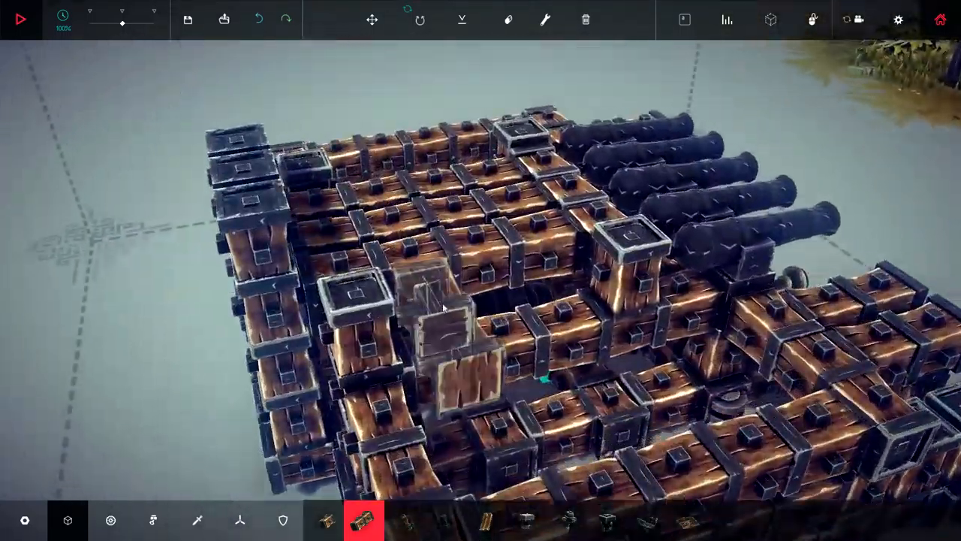
mouse_move(545, 19)
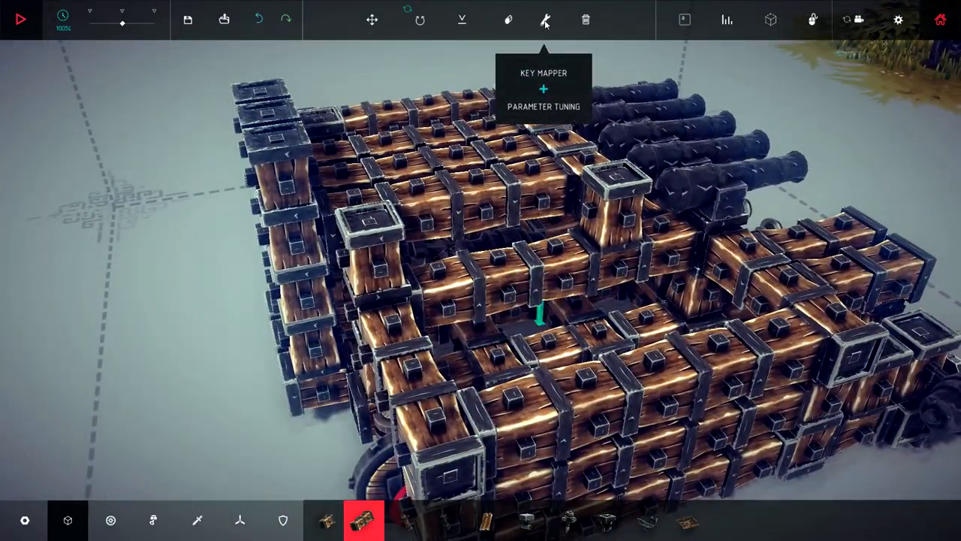
Bind the inner shrapnel cannon's Shoot key to Q, then open the other cannon's key settings.
left_click(543, 20)
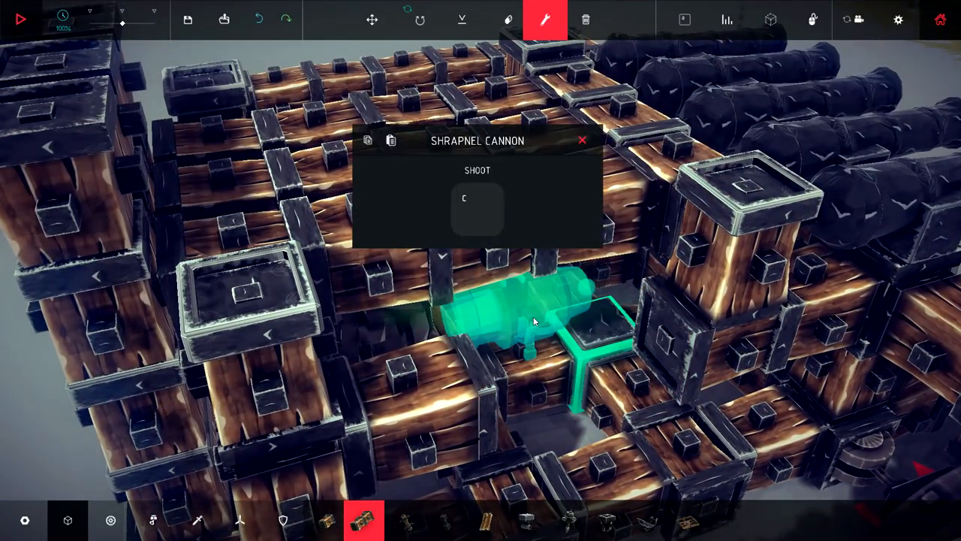
left_click(478, 209)
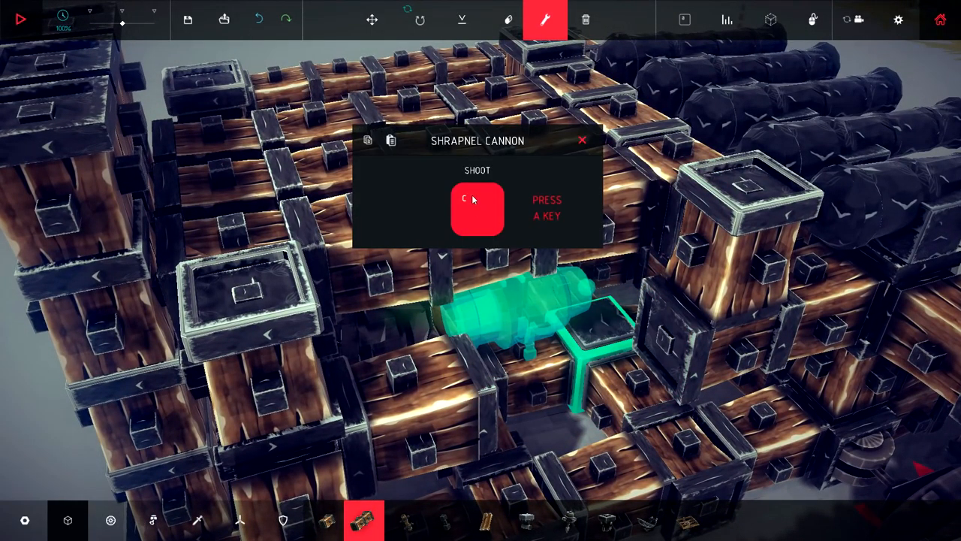
key("q")
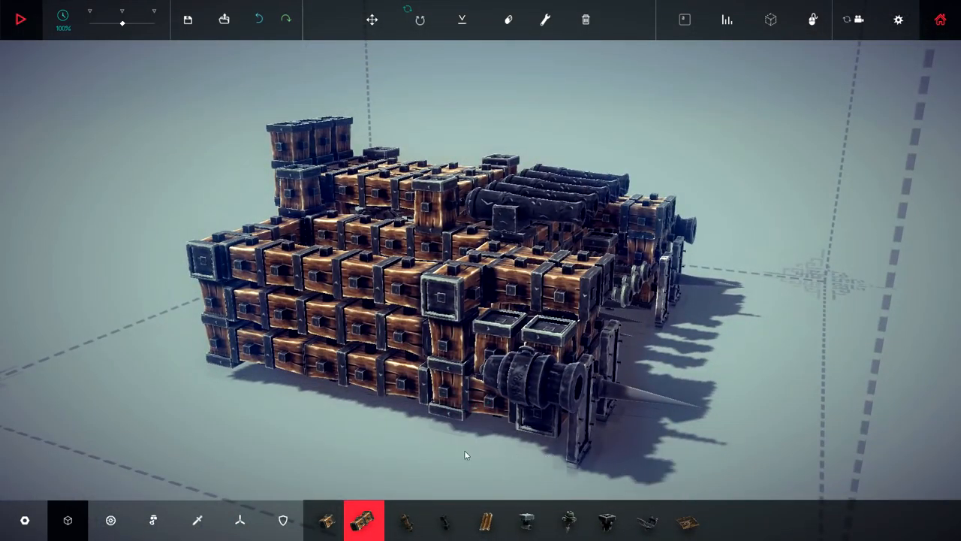
left_click(545, 20)
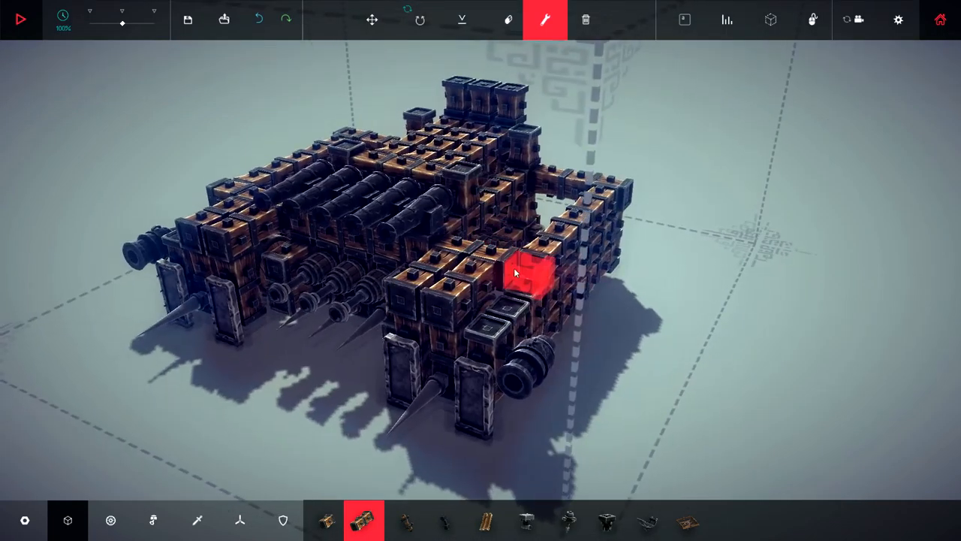
left_click(525, 274)
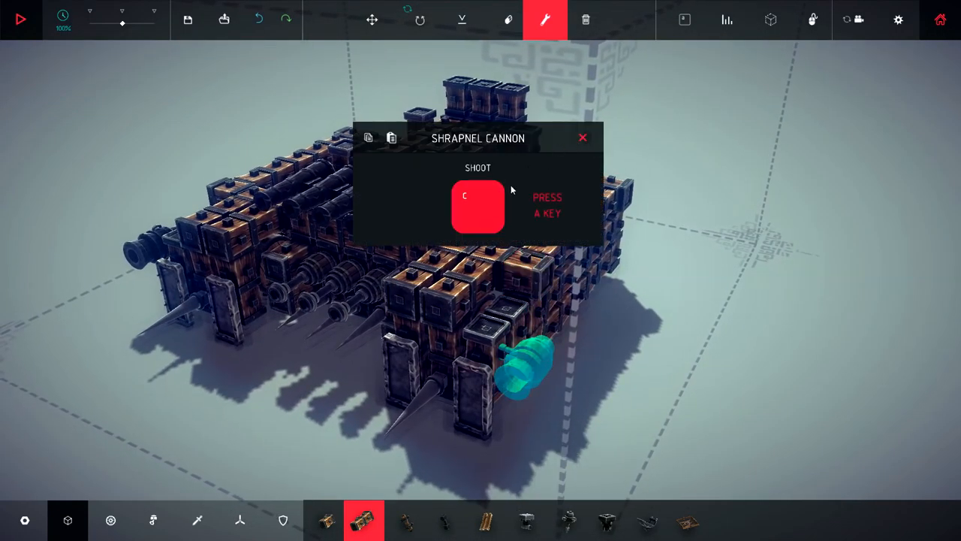
left_click(582, 138)
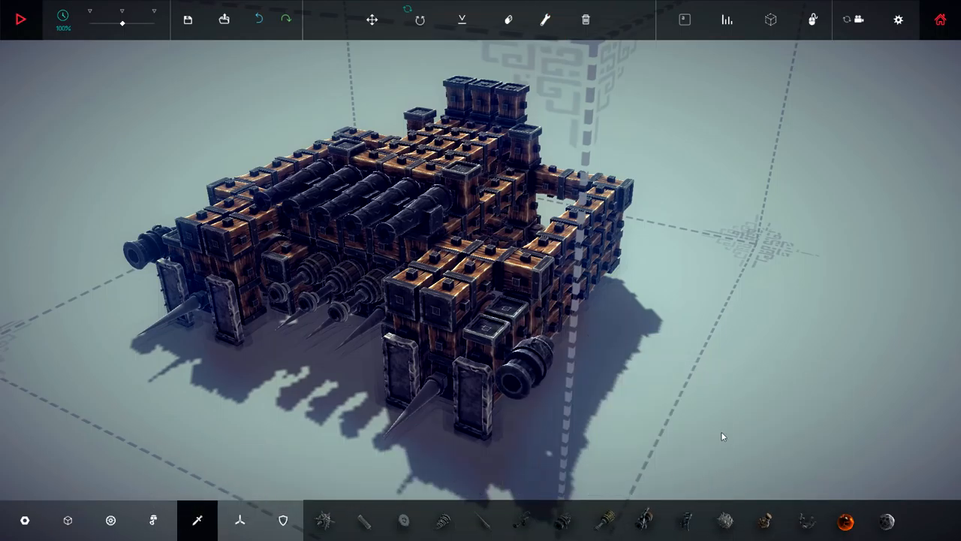
left_click(20, 18)
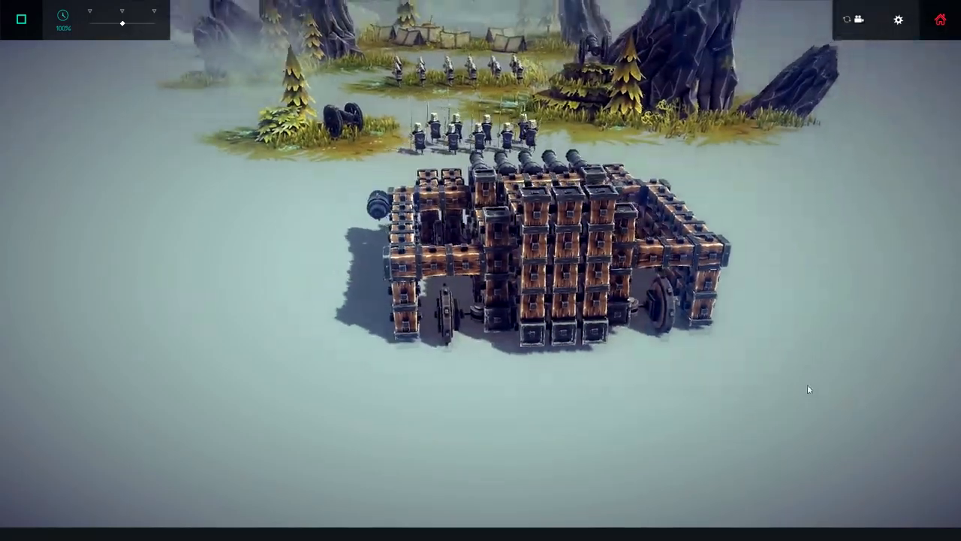
left_click(20, 19)
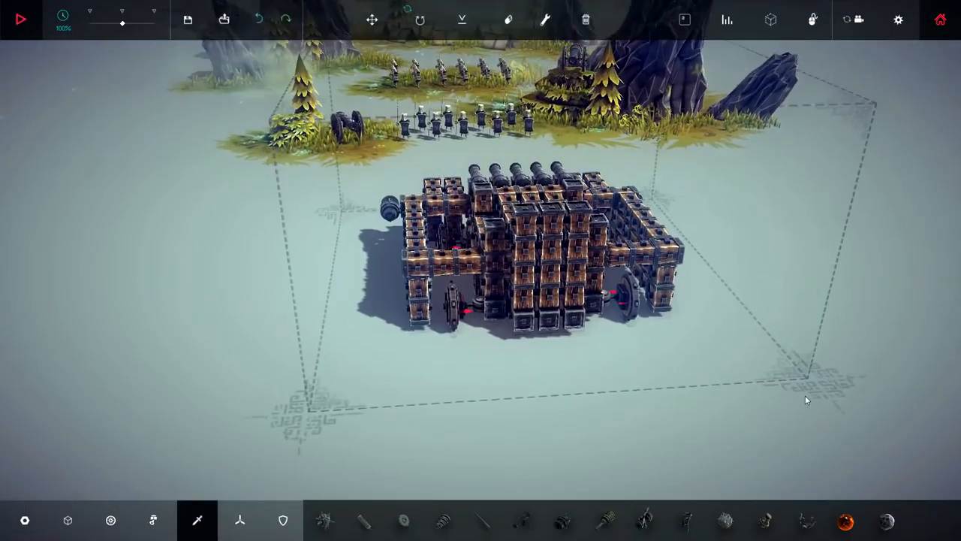
left_click(20, 19)
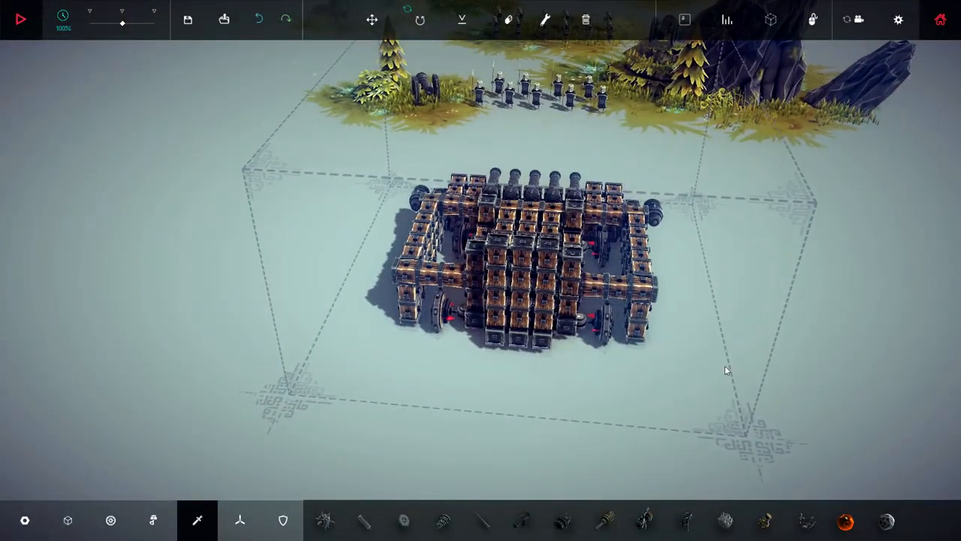
Check the Steering Hinge's Left/Right keys in Key Mapper, then run and stop a test.
left_click(545, 20)
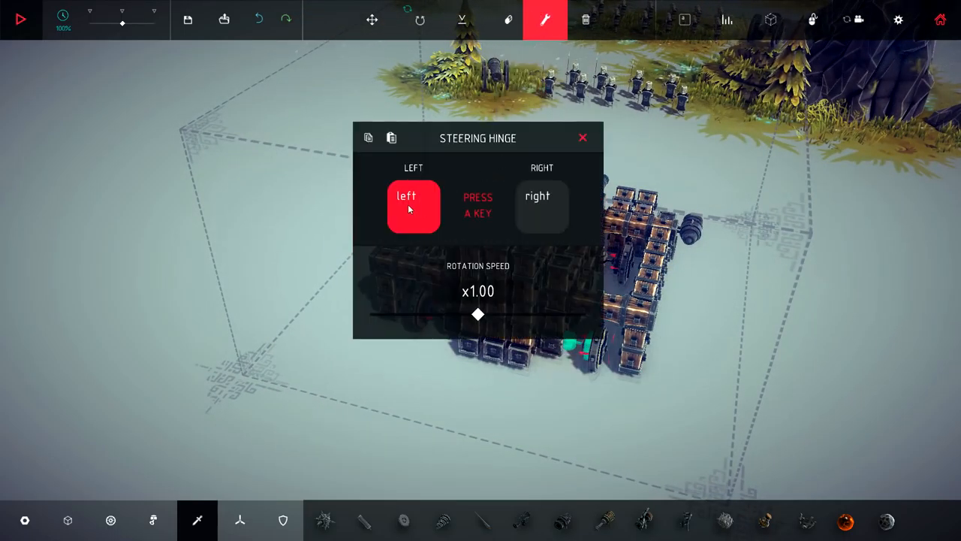
left_click(582, 137)
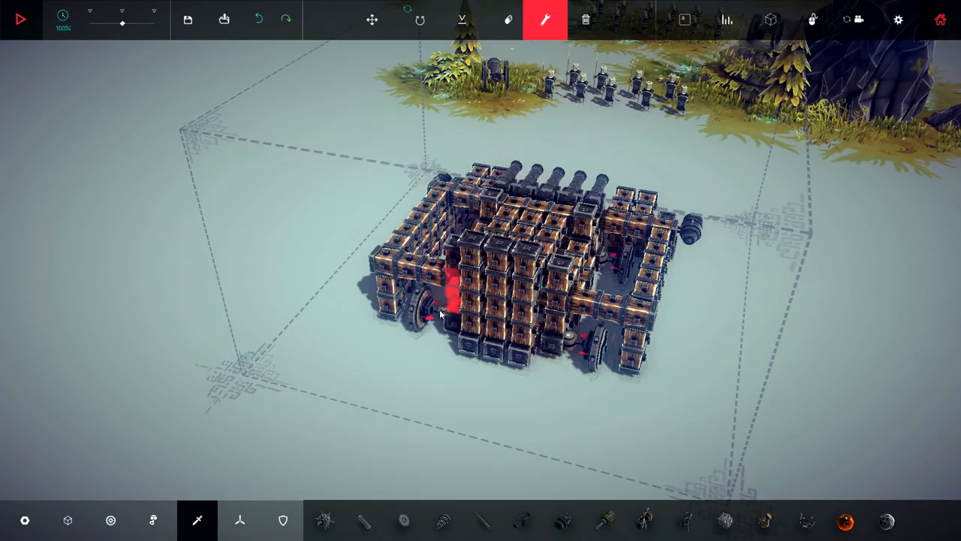
left_click(435, 312)
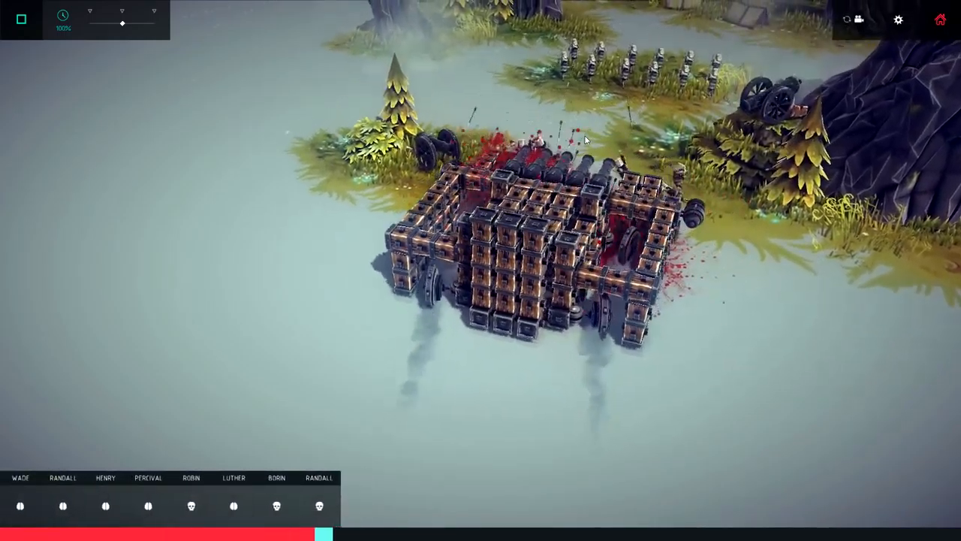
left_click(21, 19)
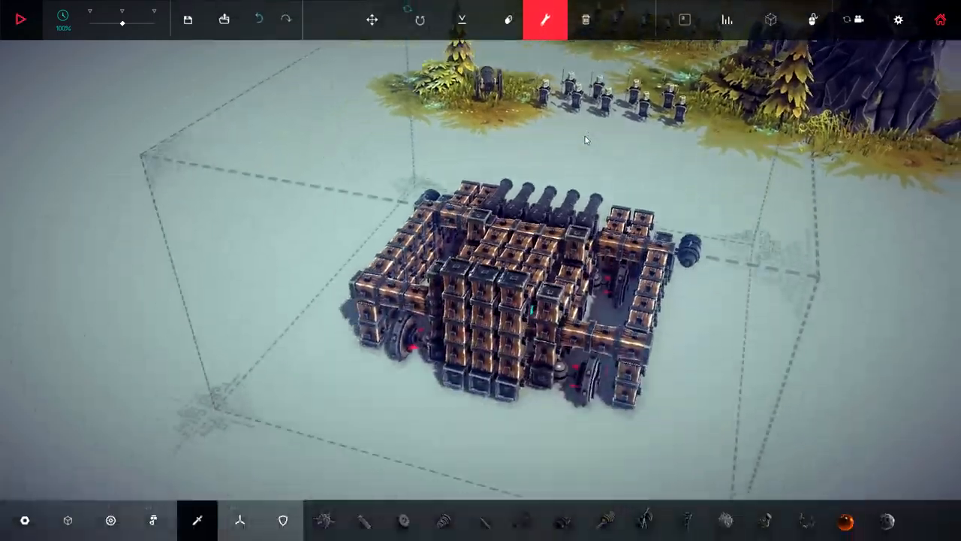
Test-drive the cannon war machine into the enemy camp until it's engulfed in flames.
left_click(20, 19)
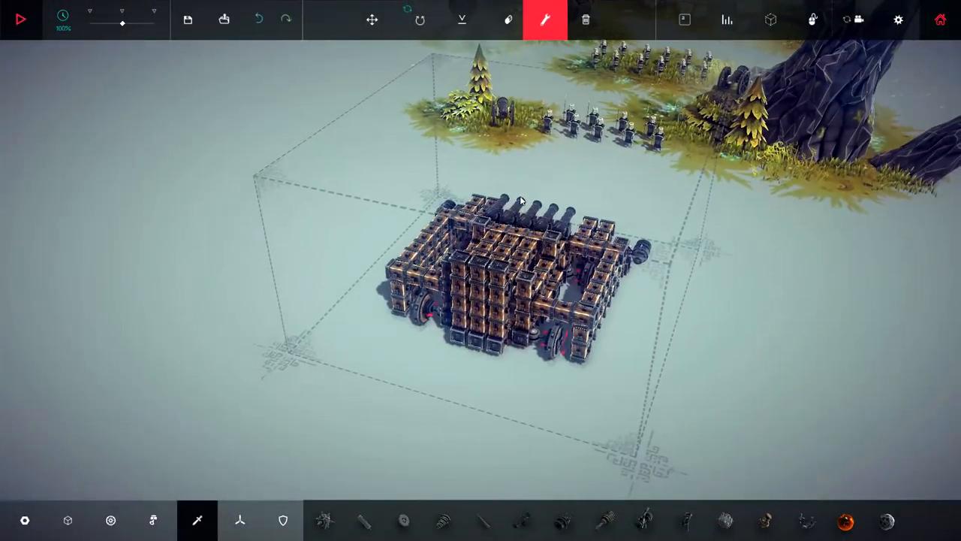
left_click(20, 19)
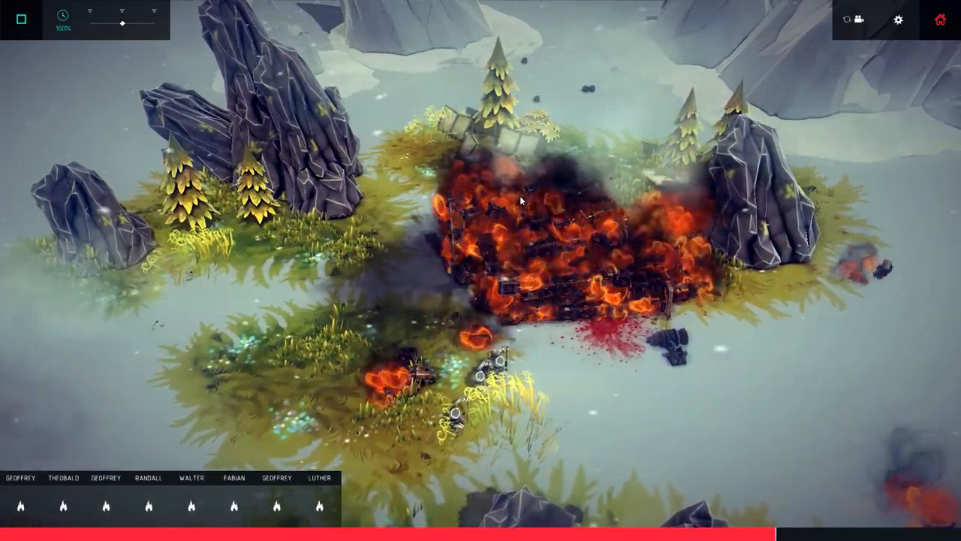
Stop the burning run, tweak the machine, and rerun the test through the camp.
left_click(21, 19)
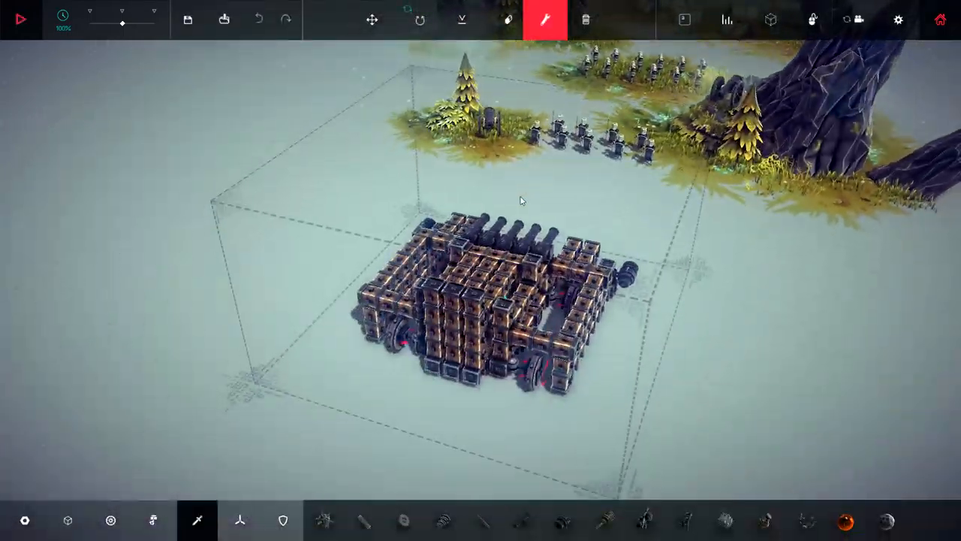
left_click(21, 19)
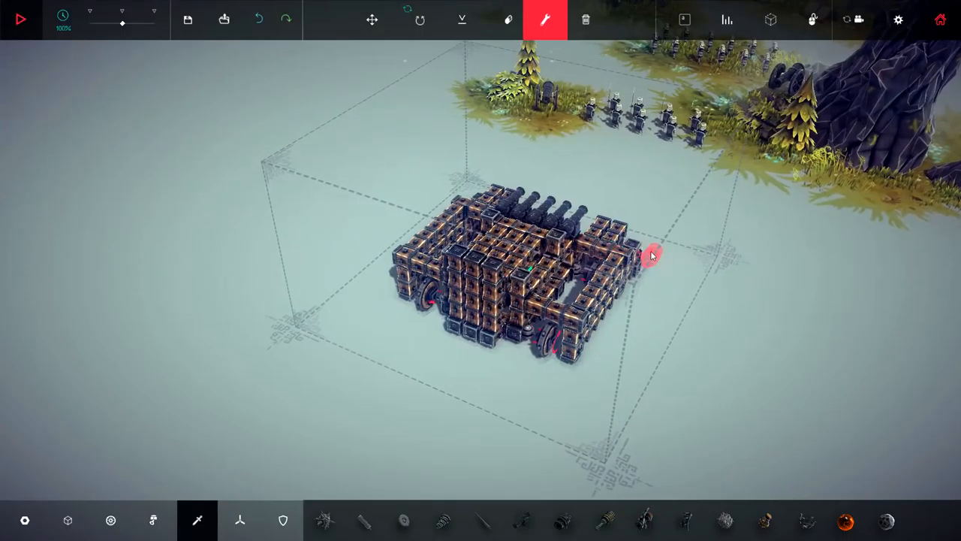
left_click(20, 19)
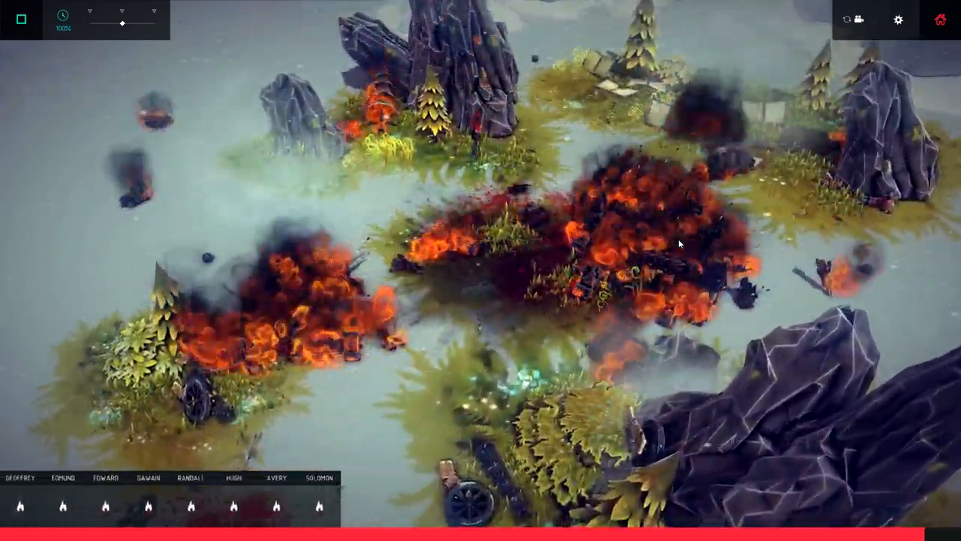
Stop the run, test the cannon-lined armoured machine, then return to build mode.
left_click(20, 20)
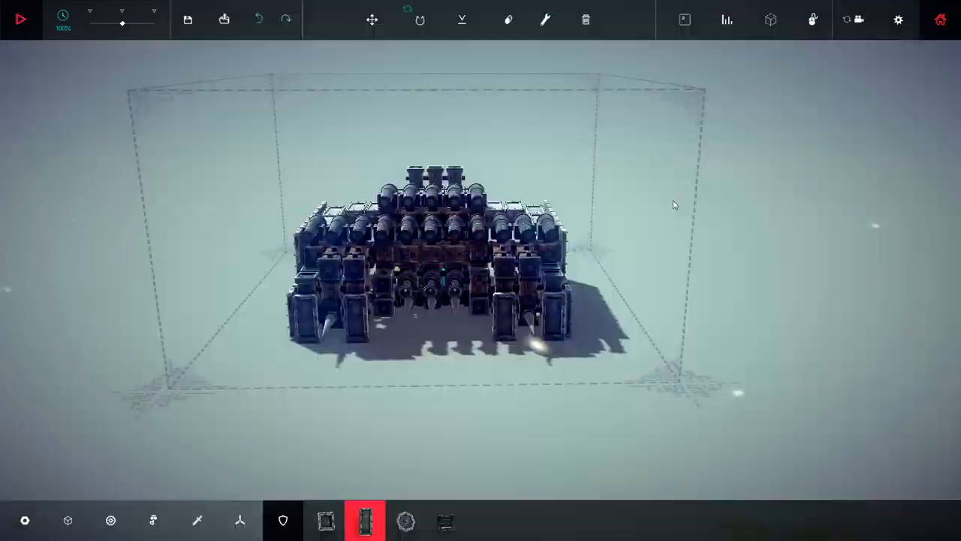
left_click(21, 19)
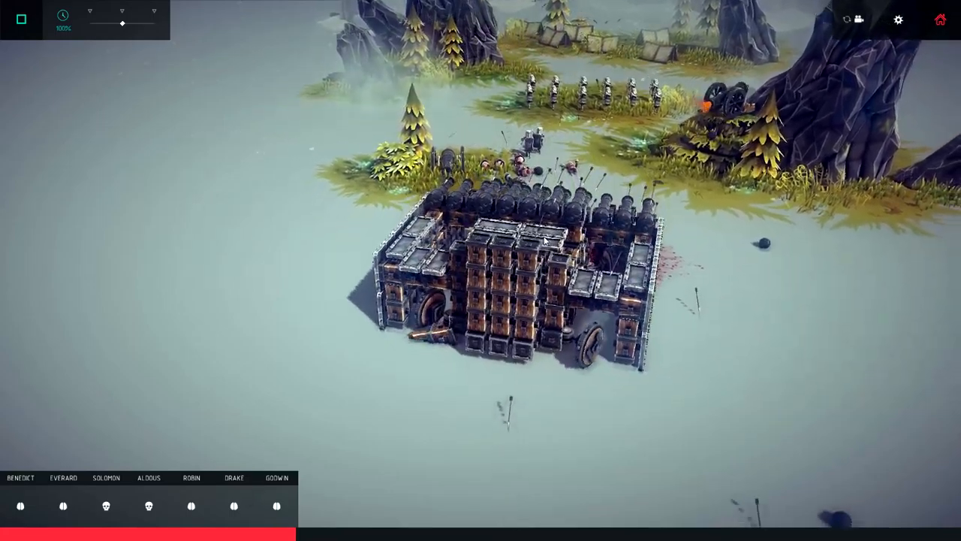
left_click(21, 20)
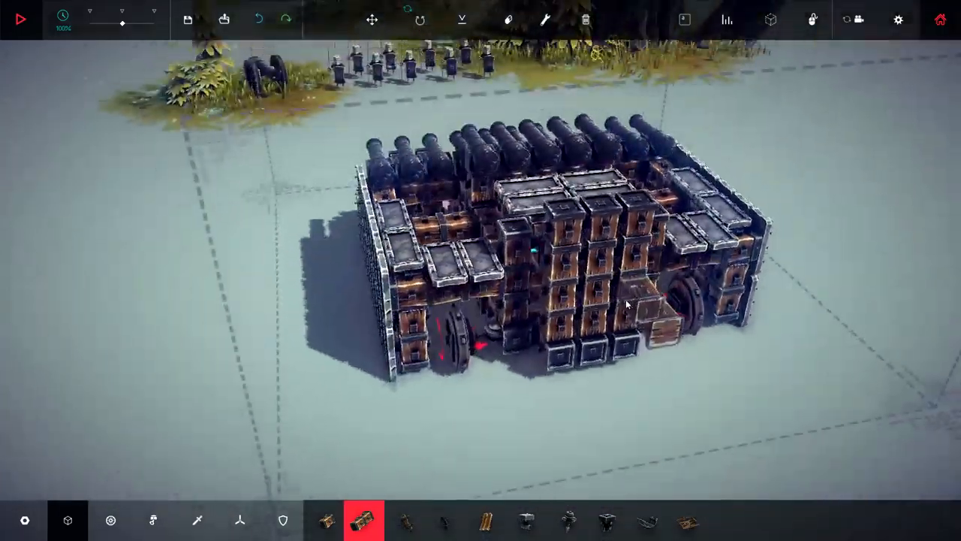
left_click(20, 19)
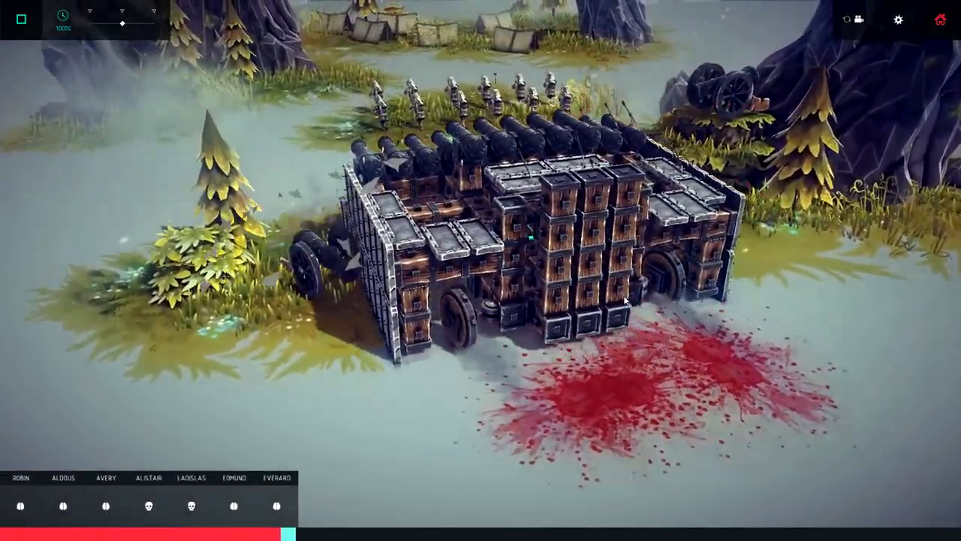
left_click(20, 19)
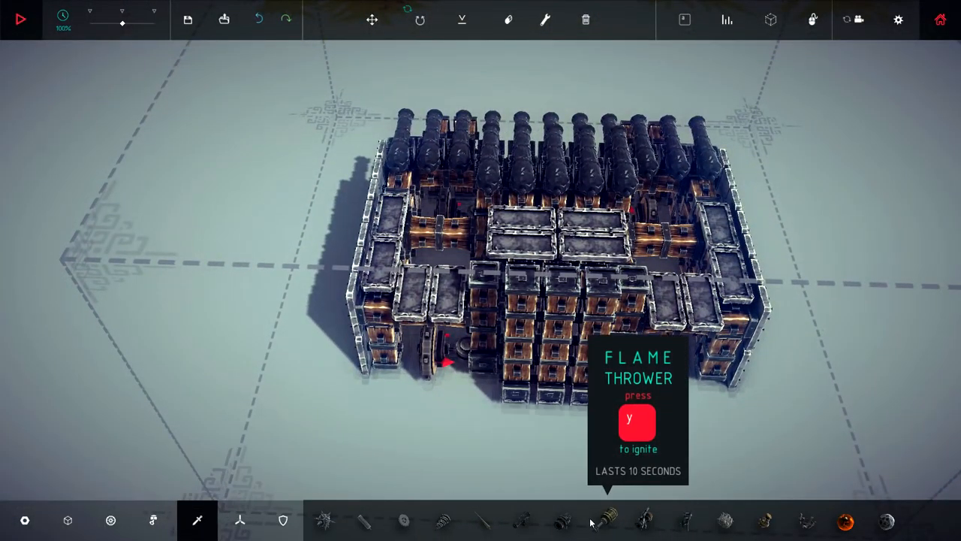
mouse_move(520, 521)
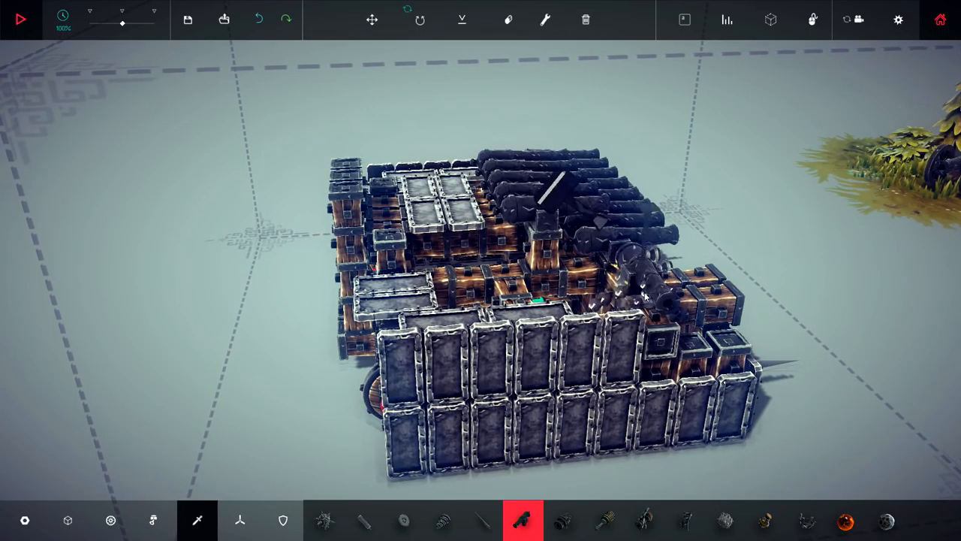
mouse_move(508, 19)
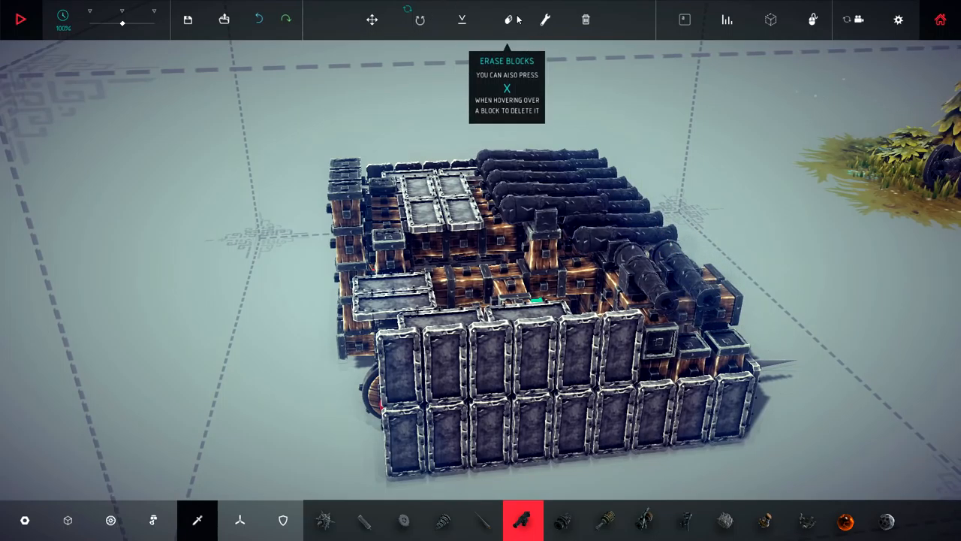
In Key Mapper, select the new cannon and start rebinding its Shoot key from left shift.
left_click(545, 19)
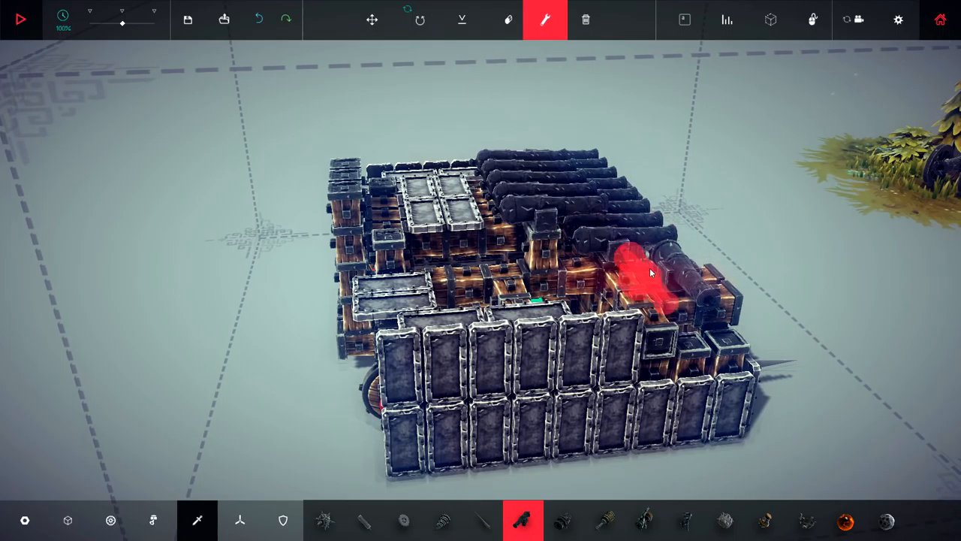
left_click(651, 273)
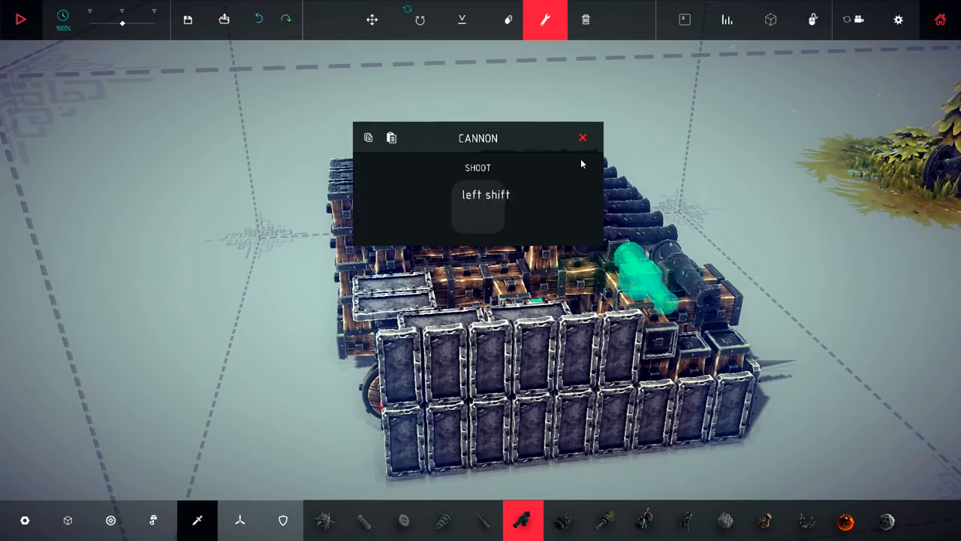
left_click(479, 207)
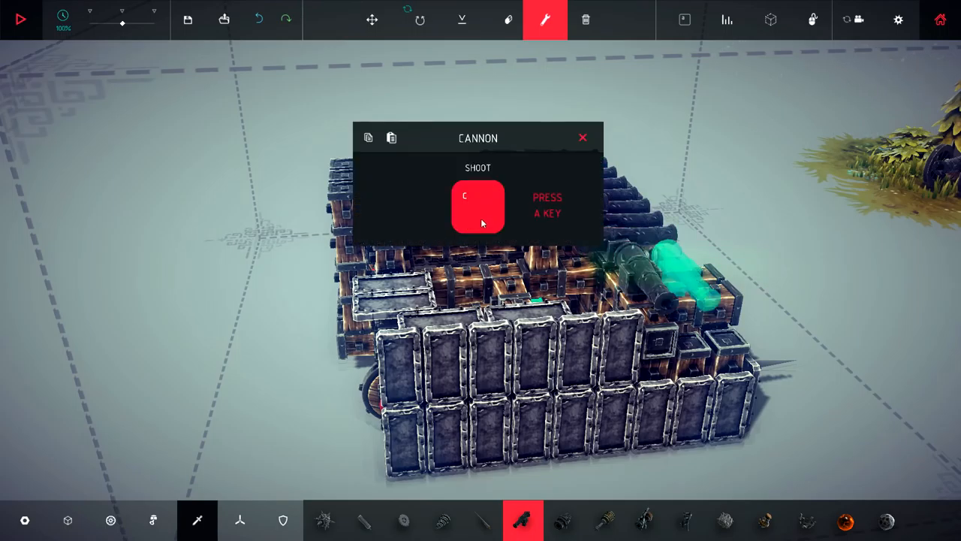